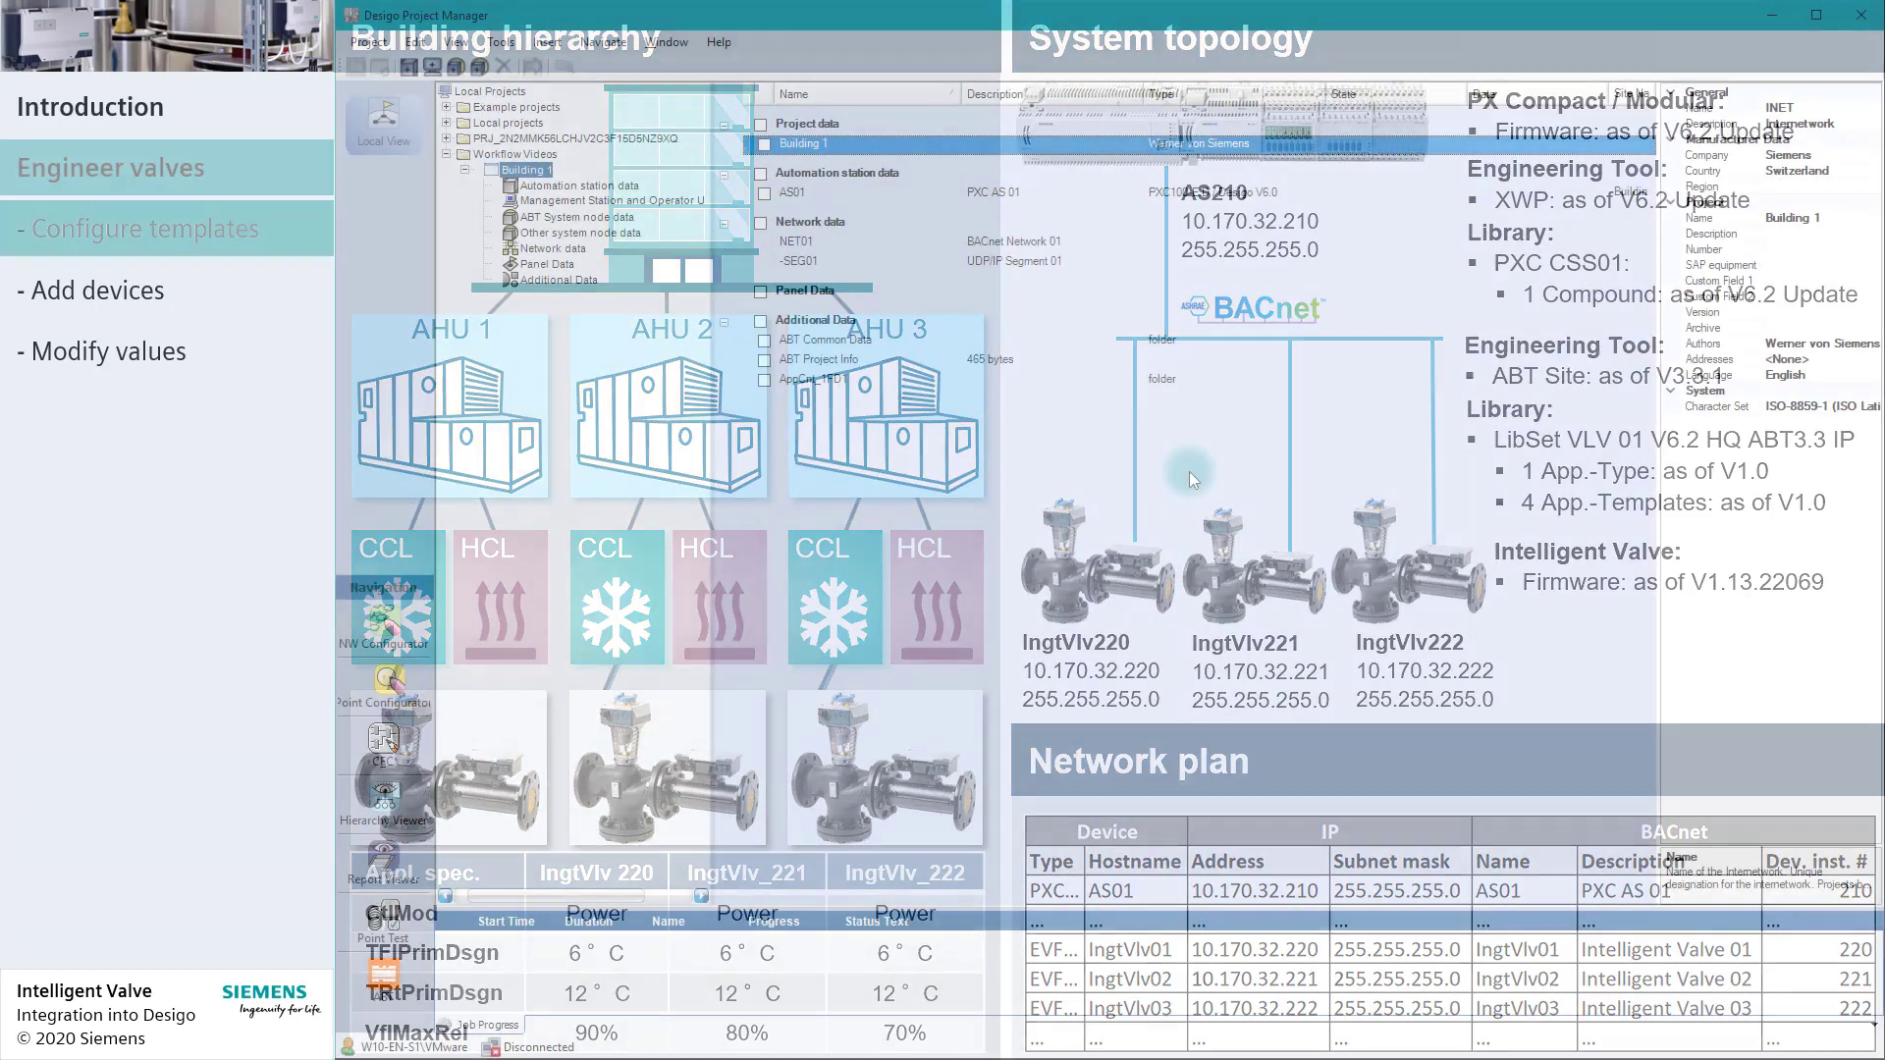
# Step: Launch Network Configurator and inspect segment SEG01 with node AS01 at 10.170.32.210
pyautogui.click(149, 228)
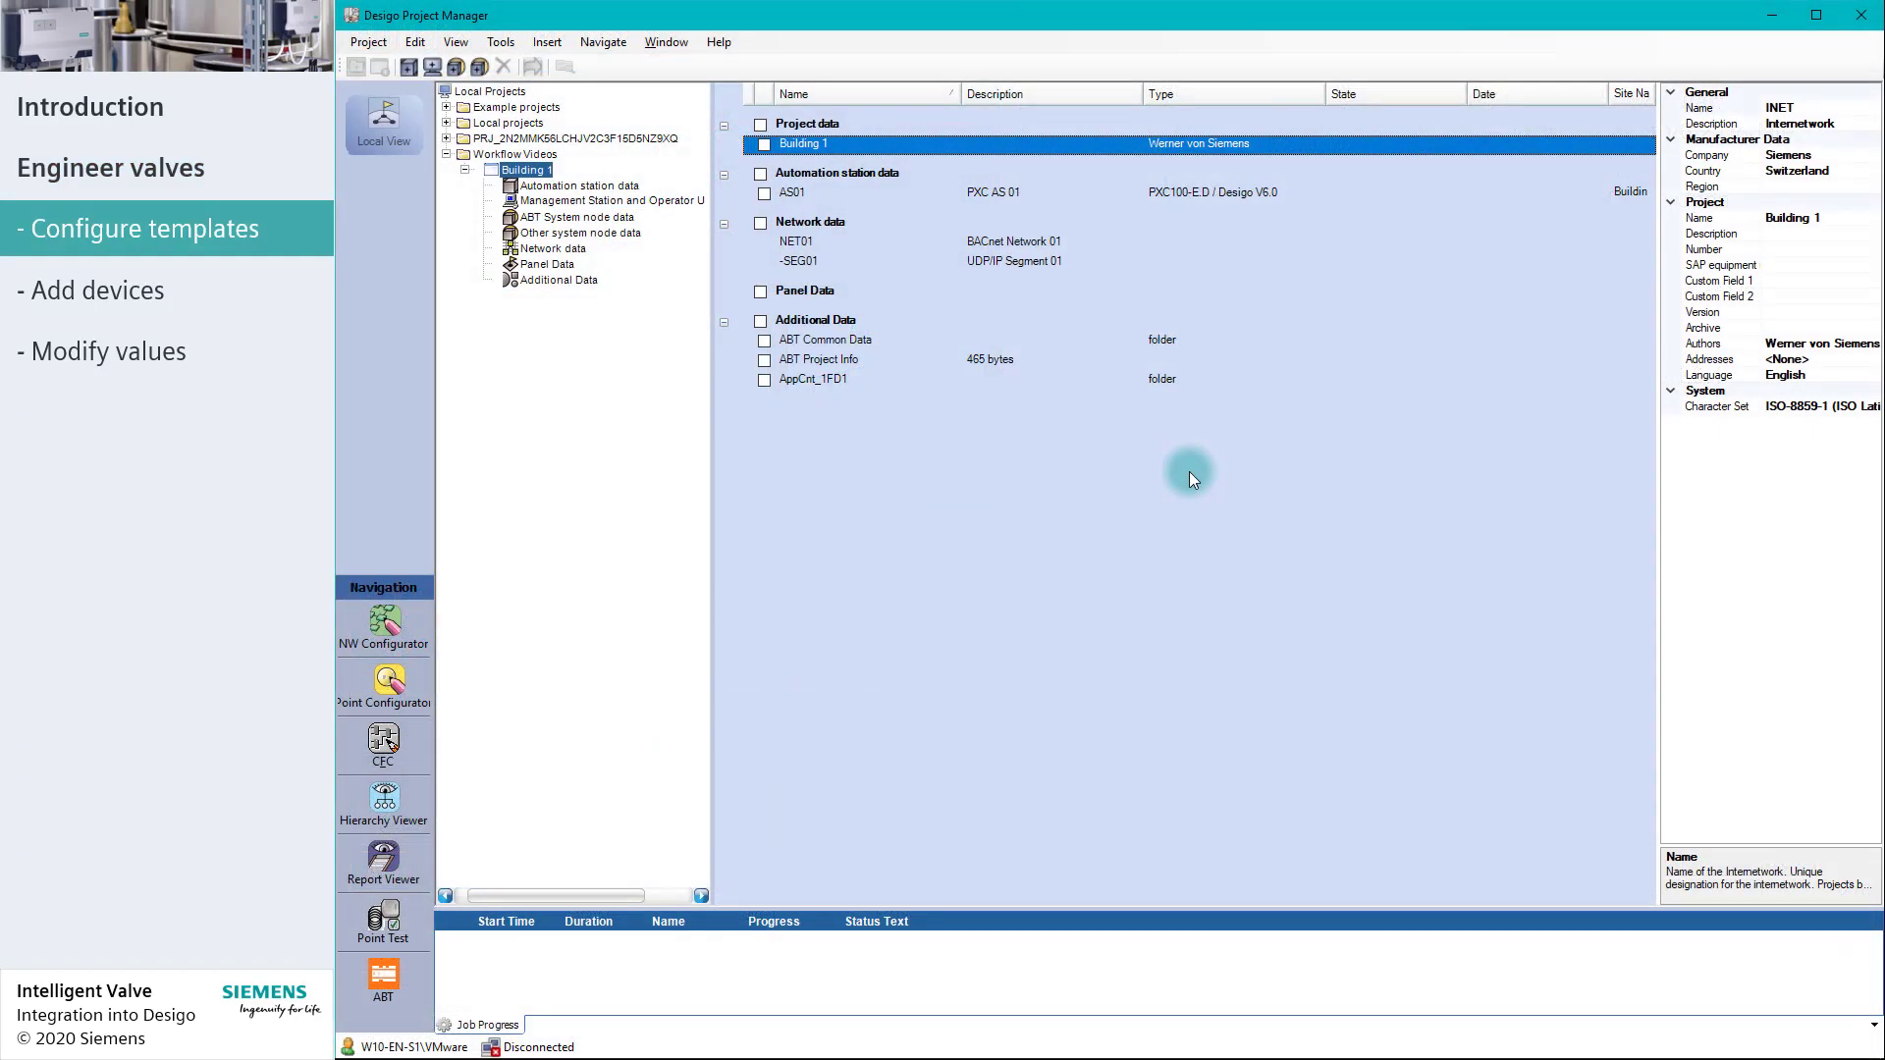
pyautogui.click(1825, 16)
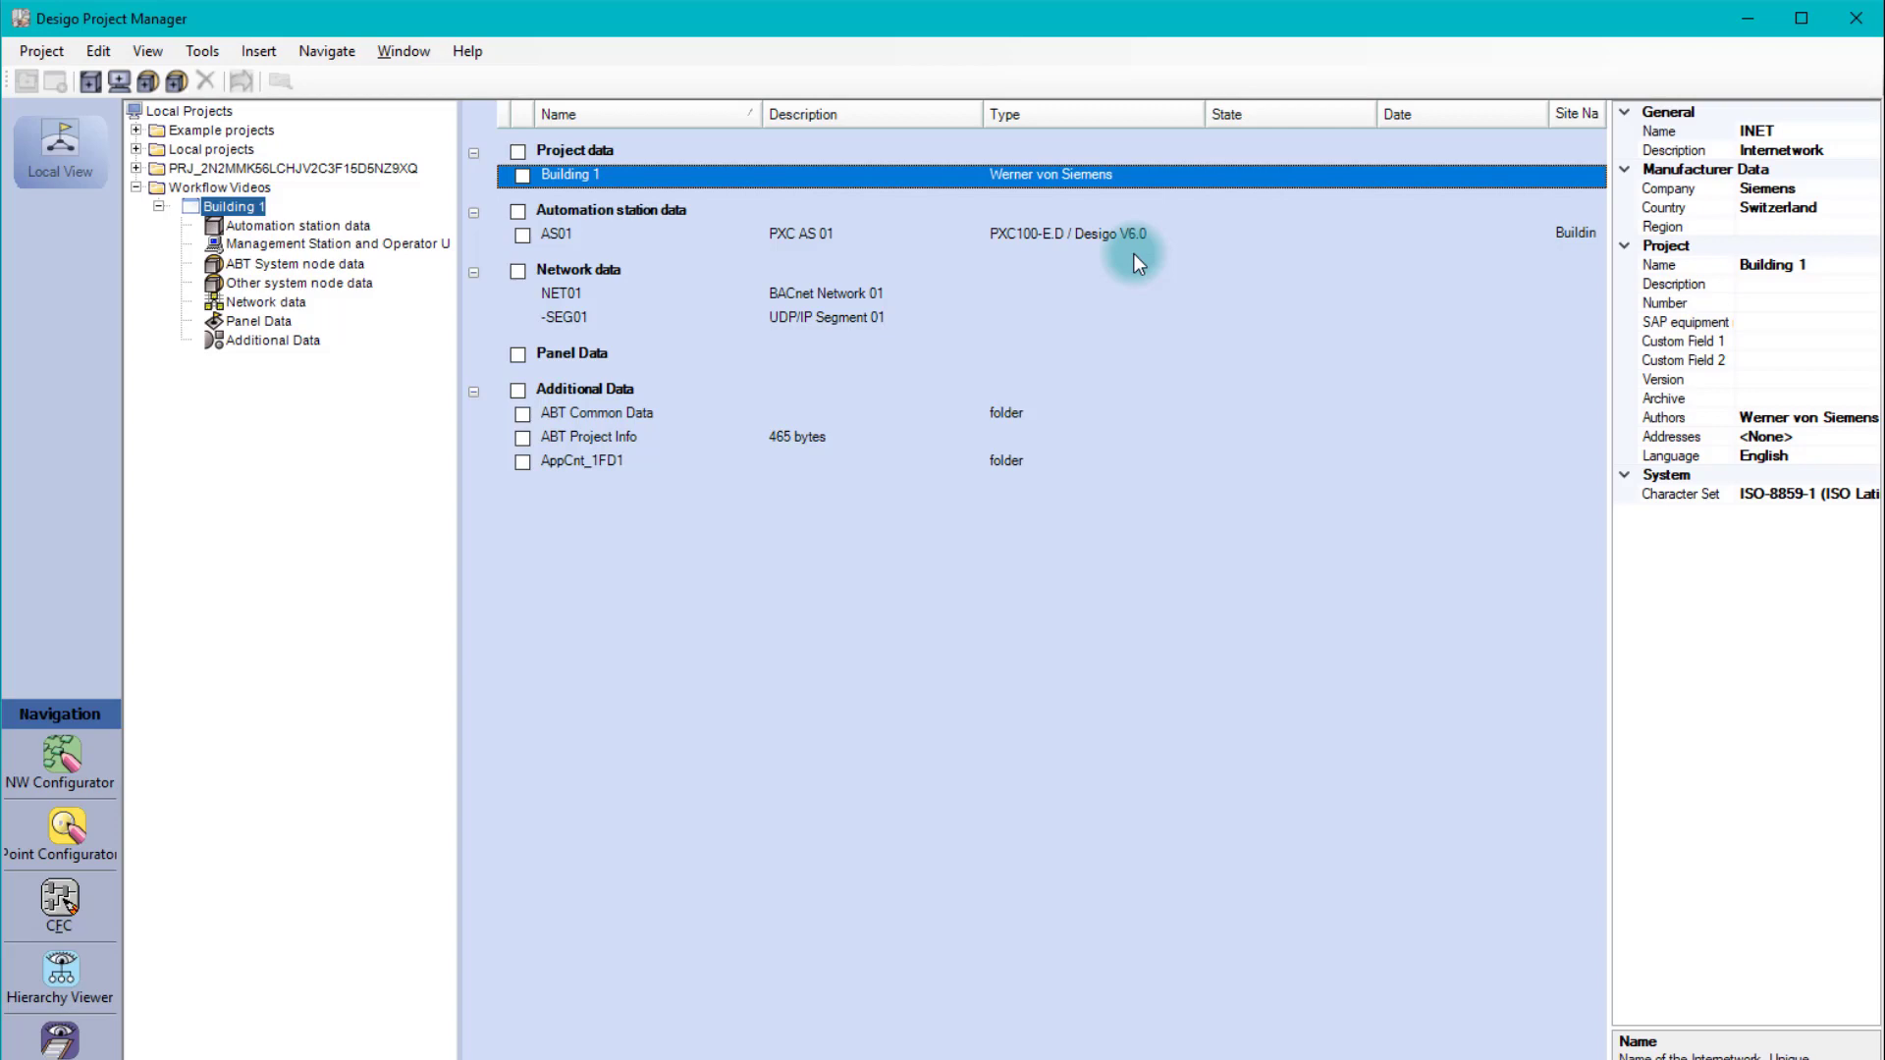
pyautogui.moveTo(306, 761)
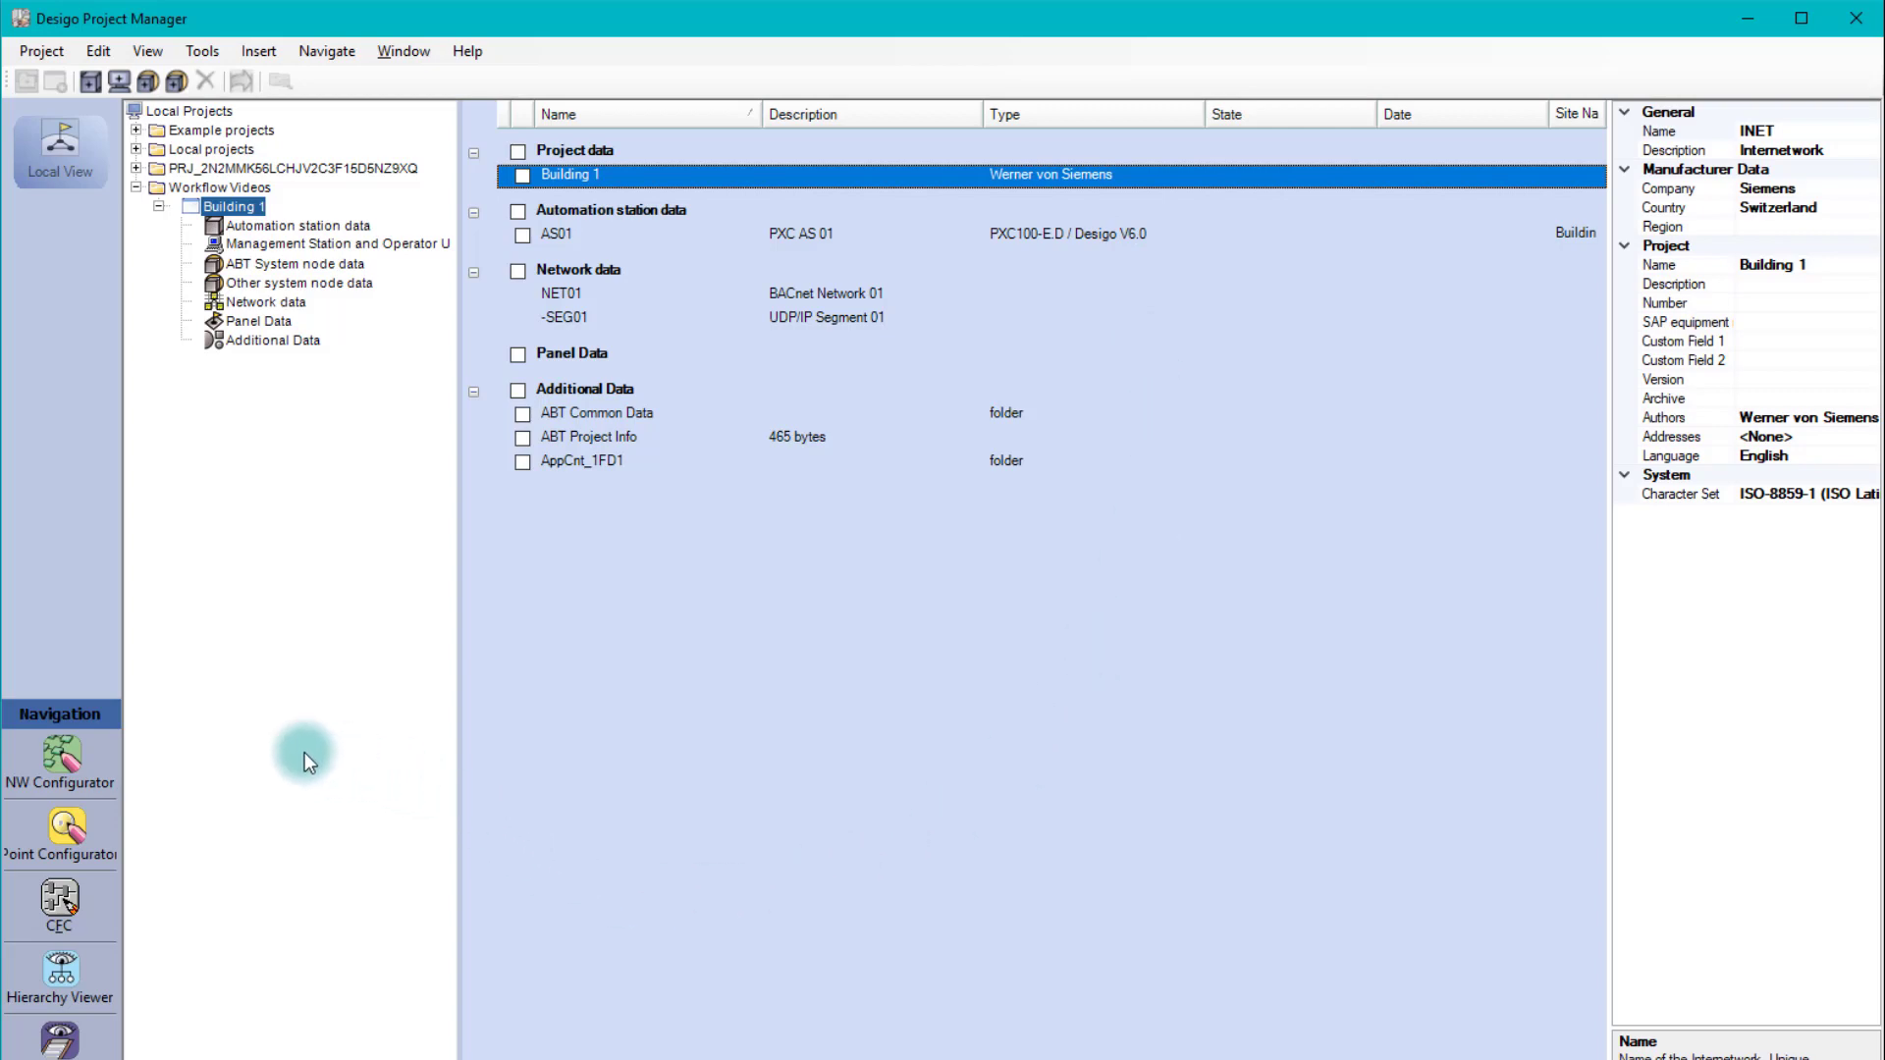
pyautogui.click(60, 757)
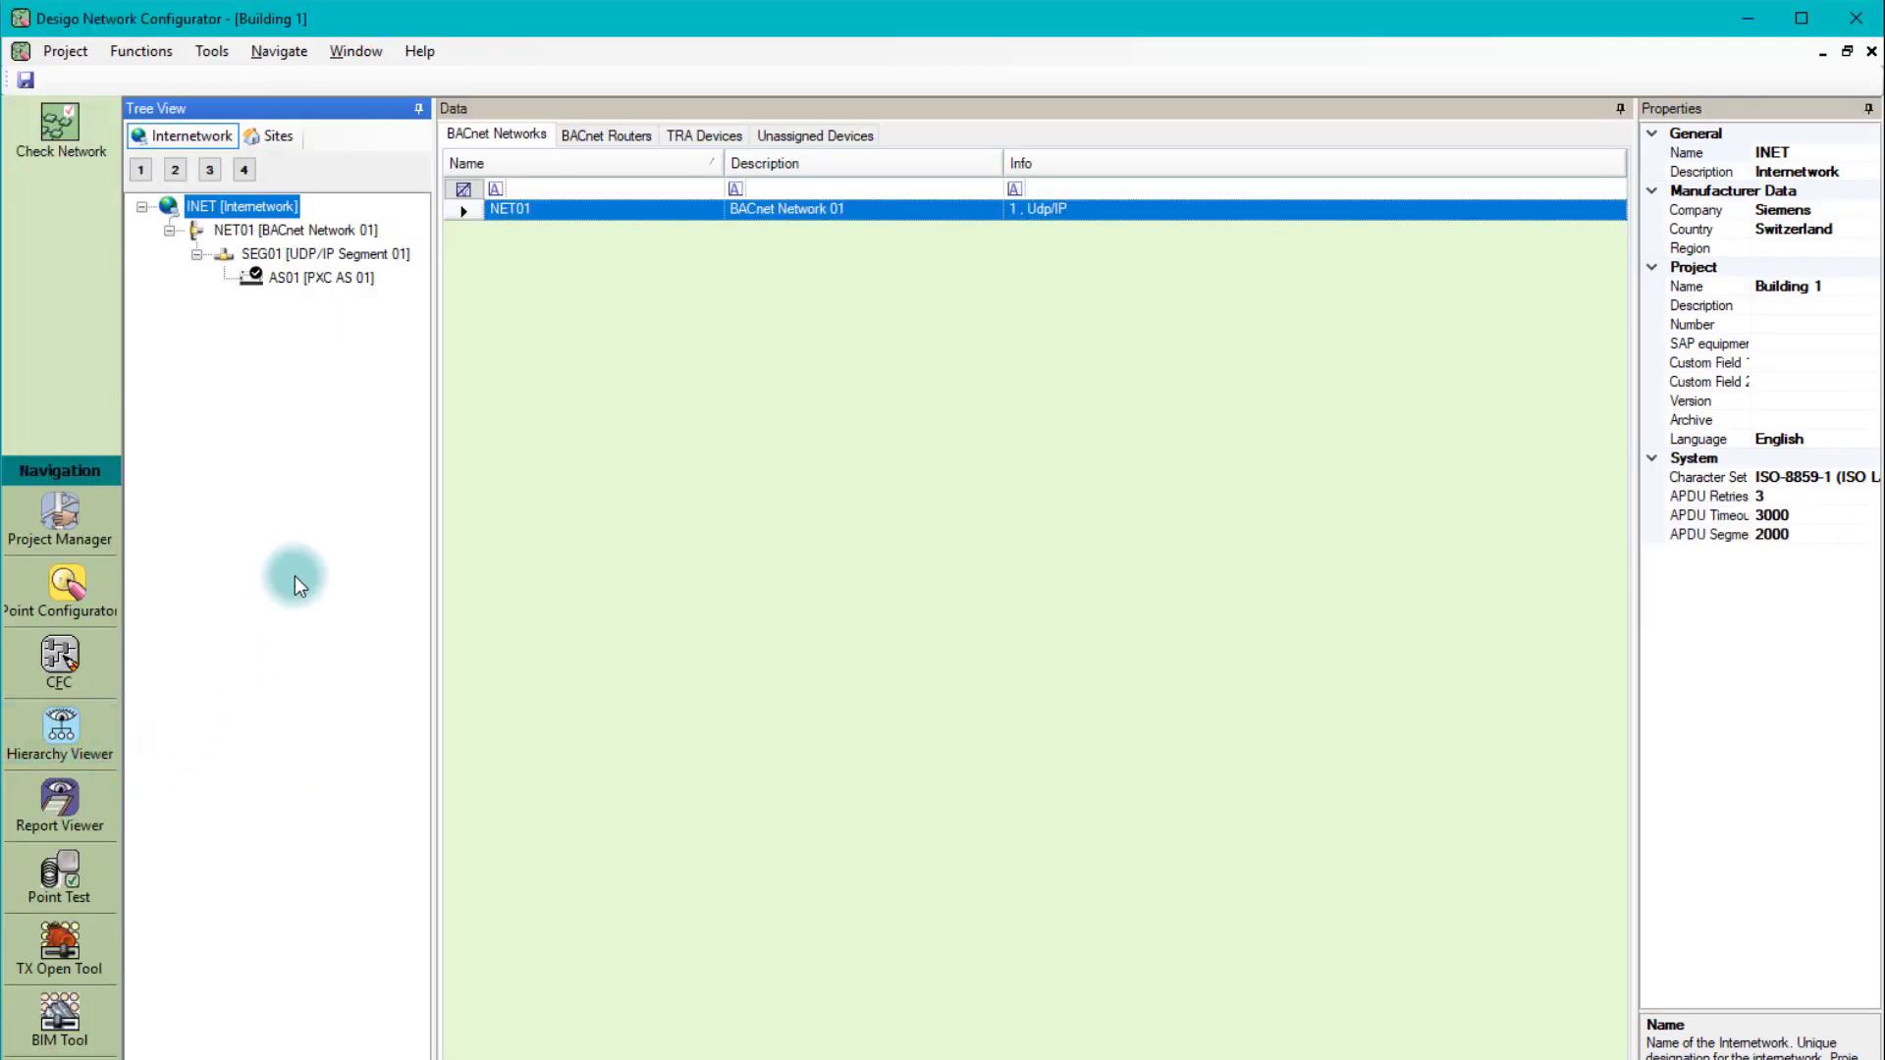
pyautogui.moveTo(305, 508)
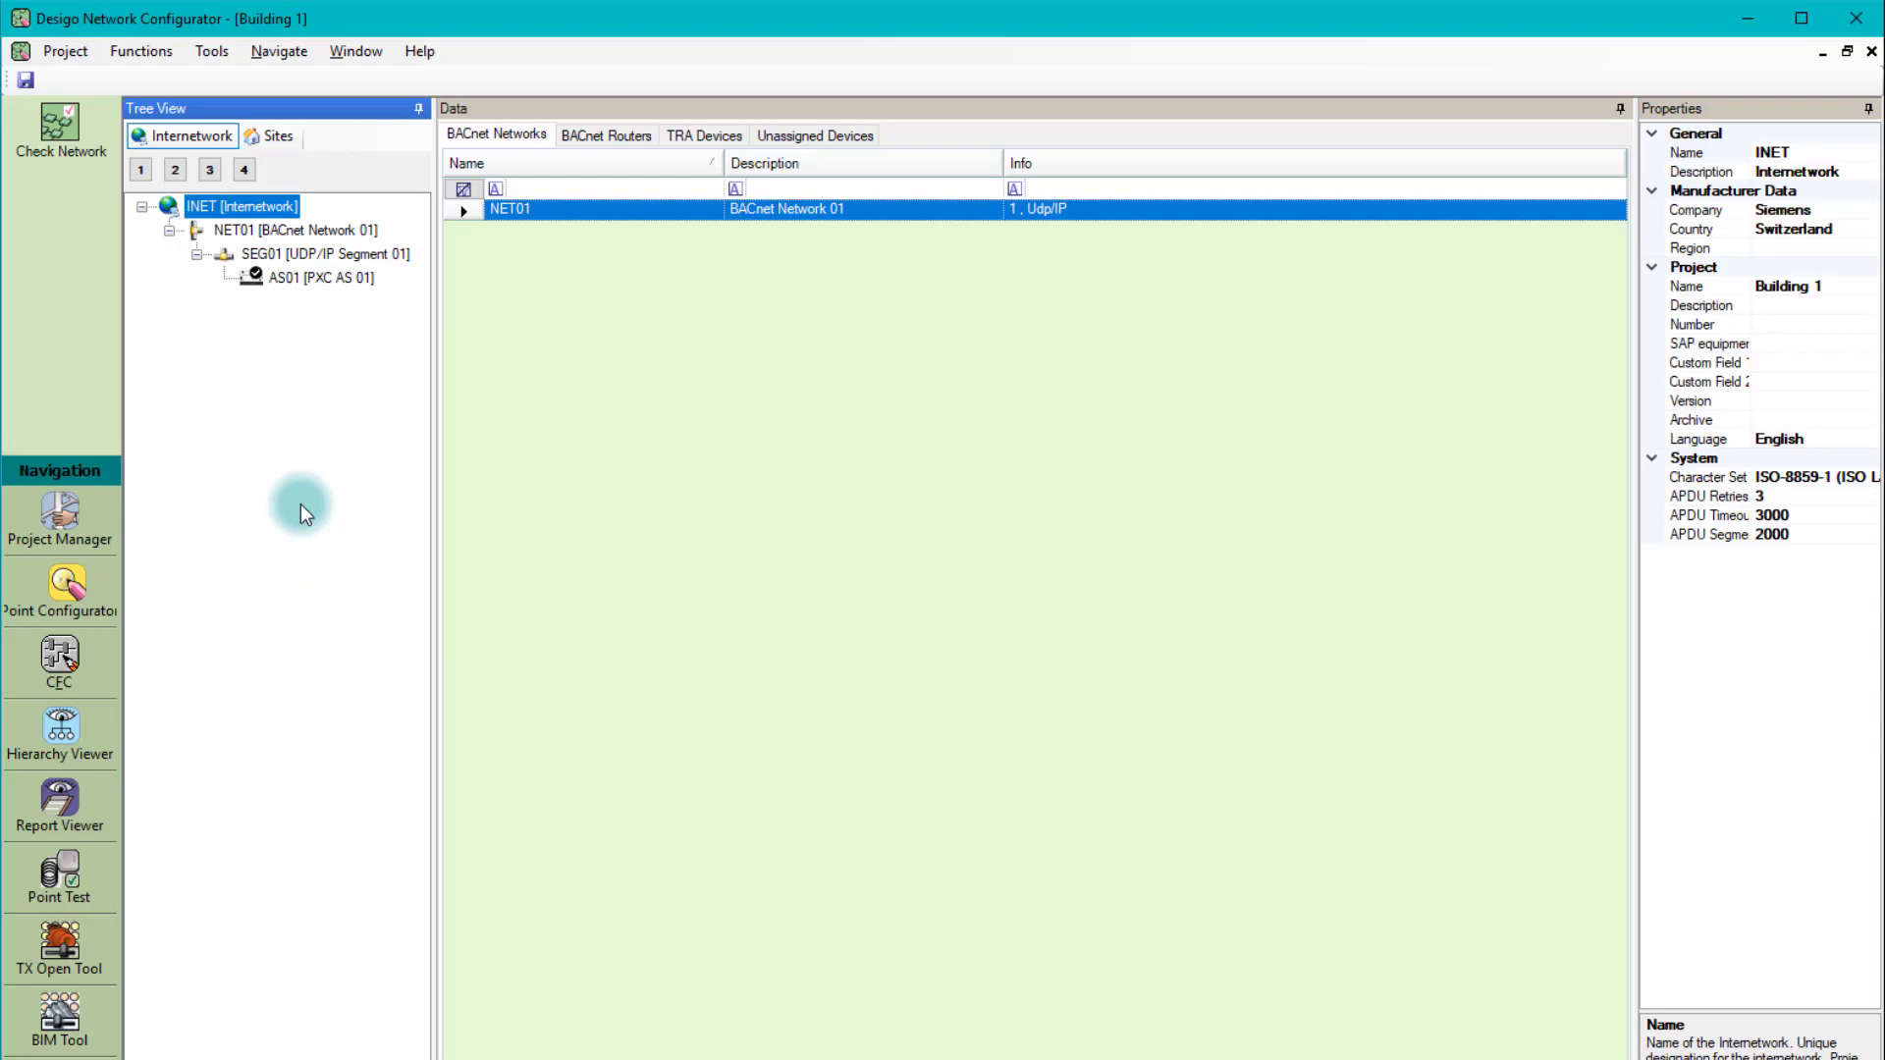
pyautogui.click(323, 253)
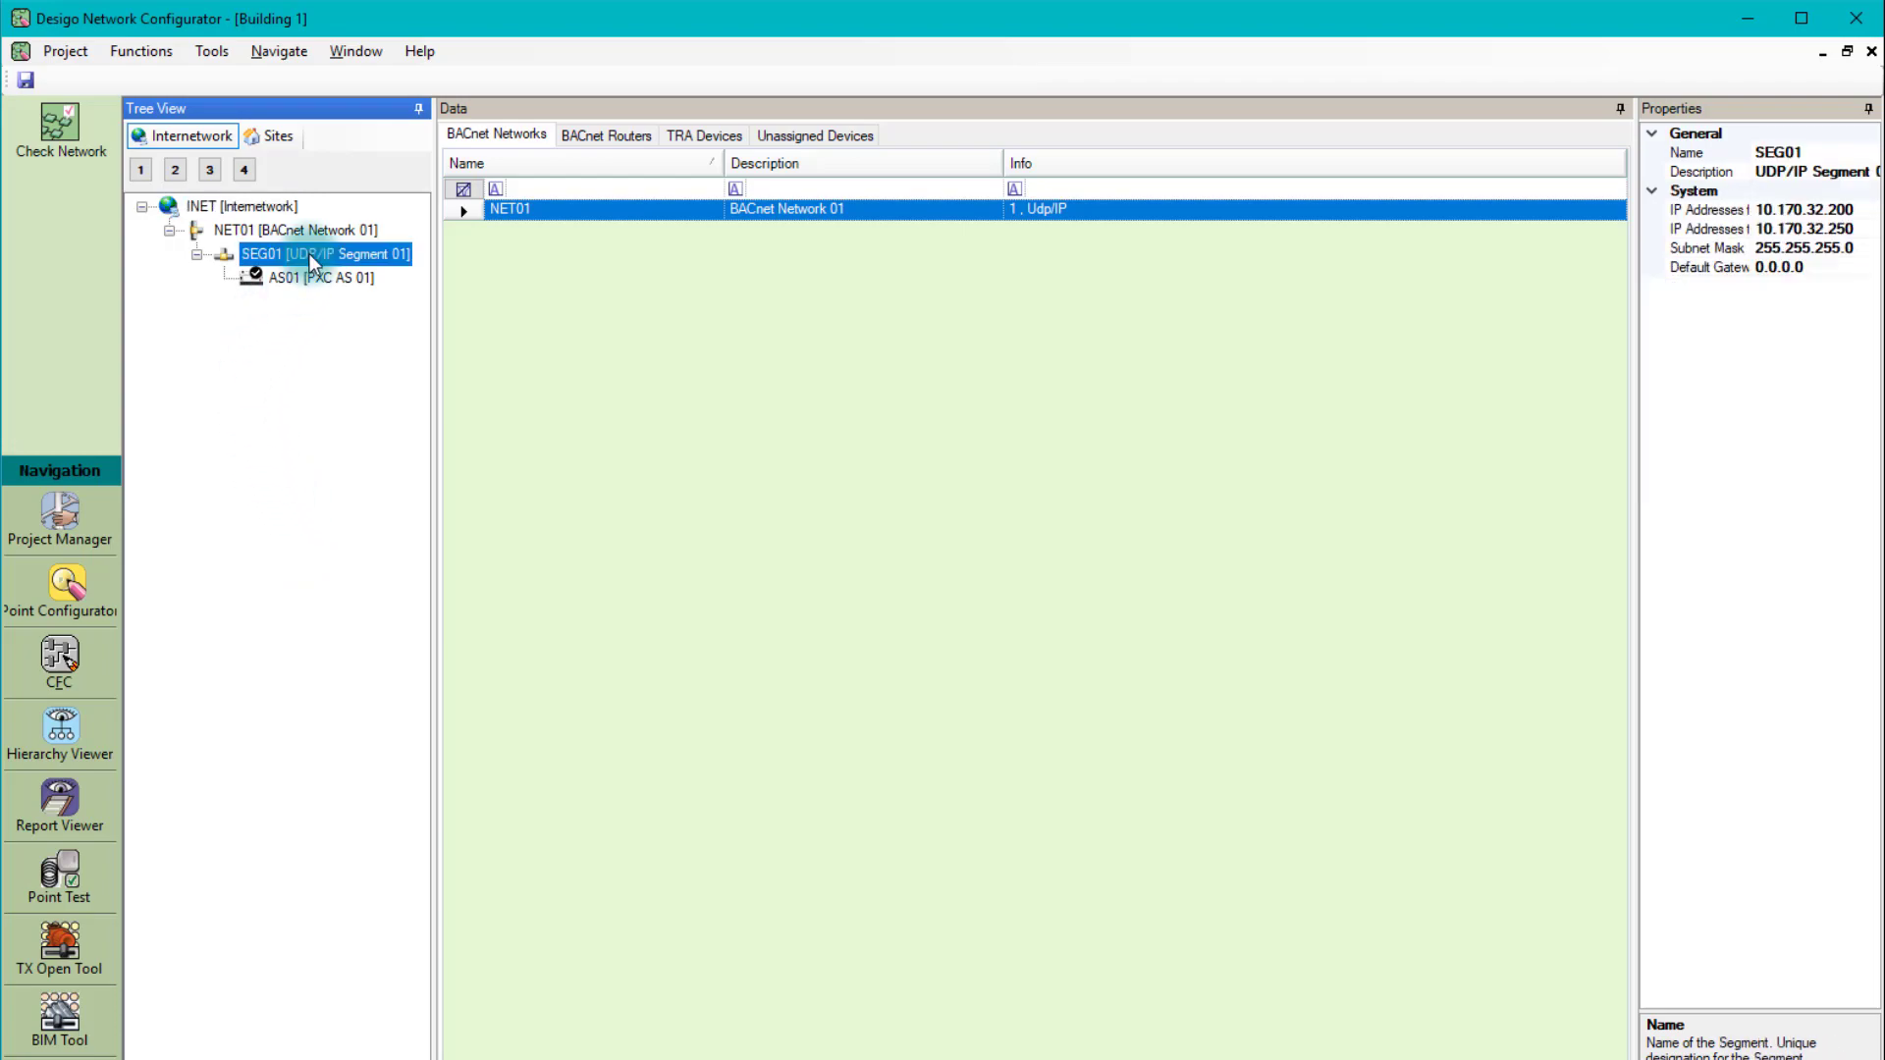
pyautogui.click(325, 253)
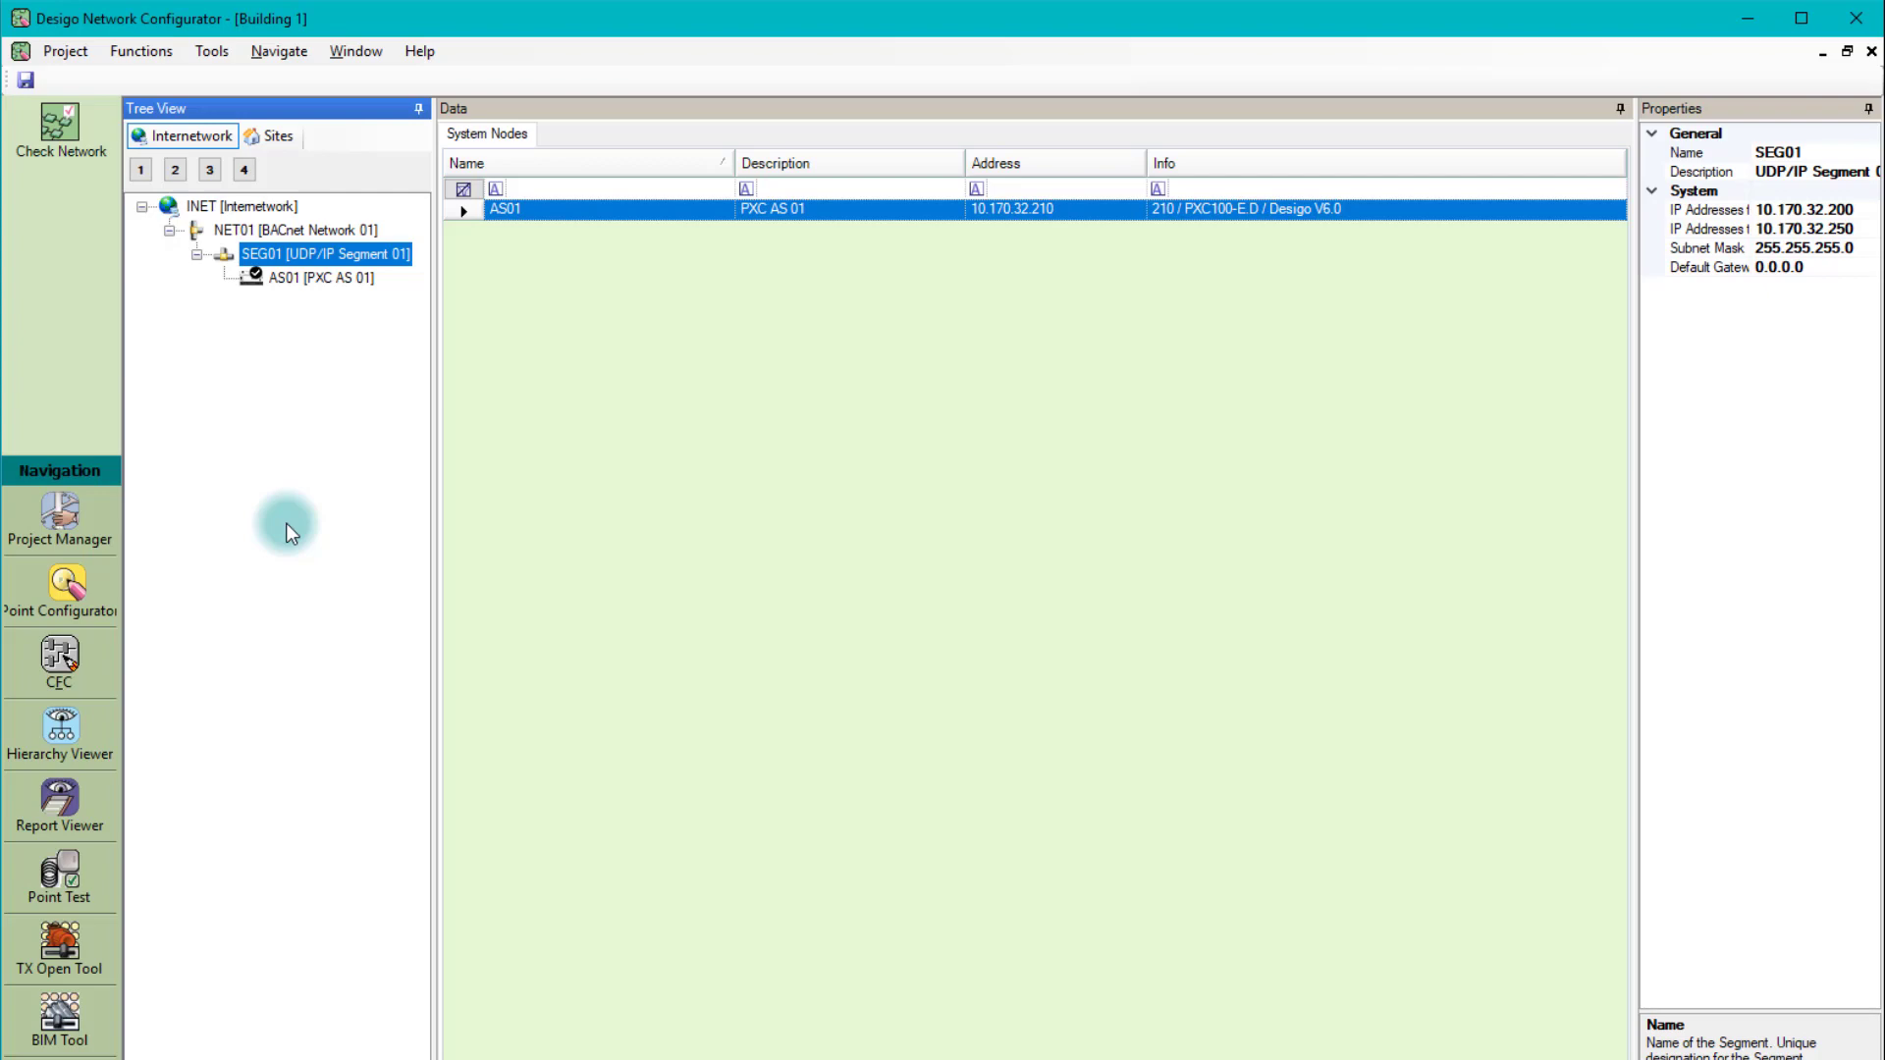
pyautogui.moveTo(337, 771)
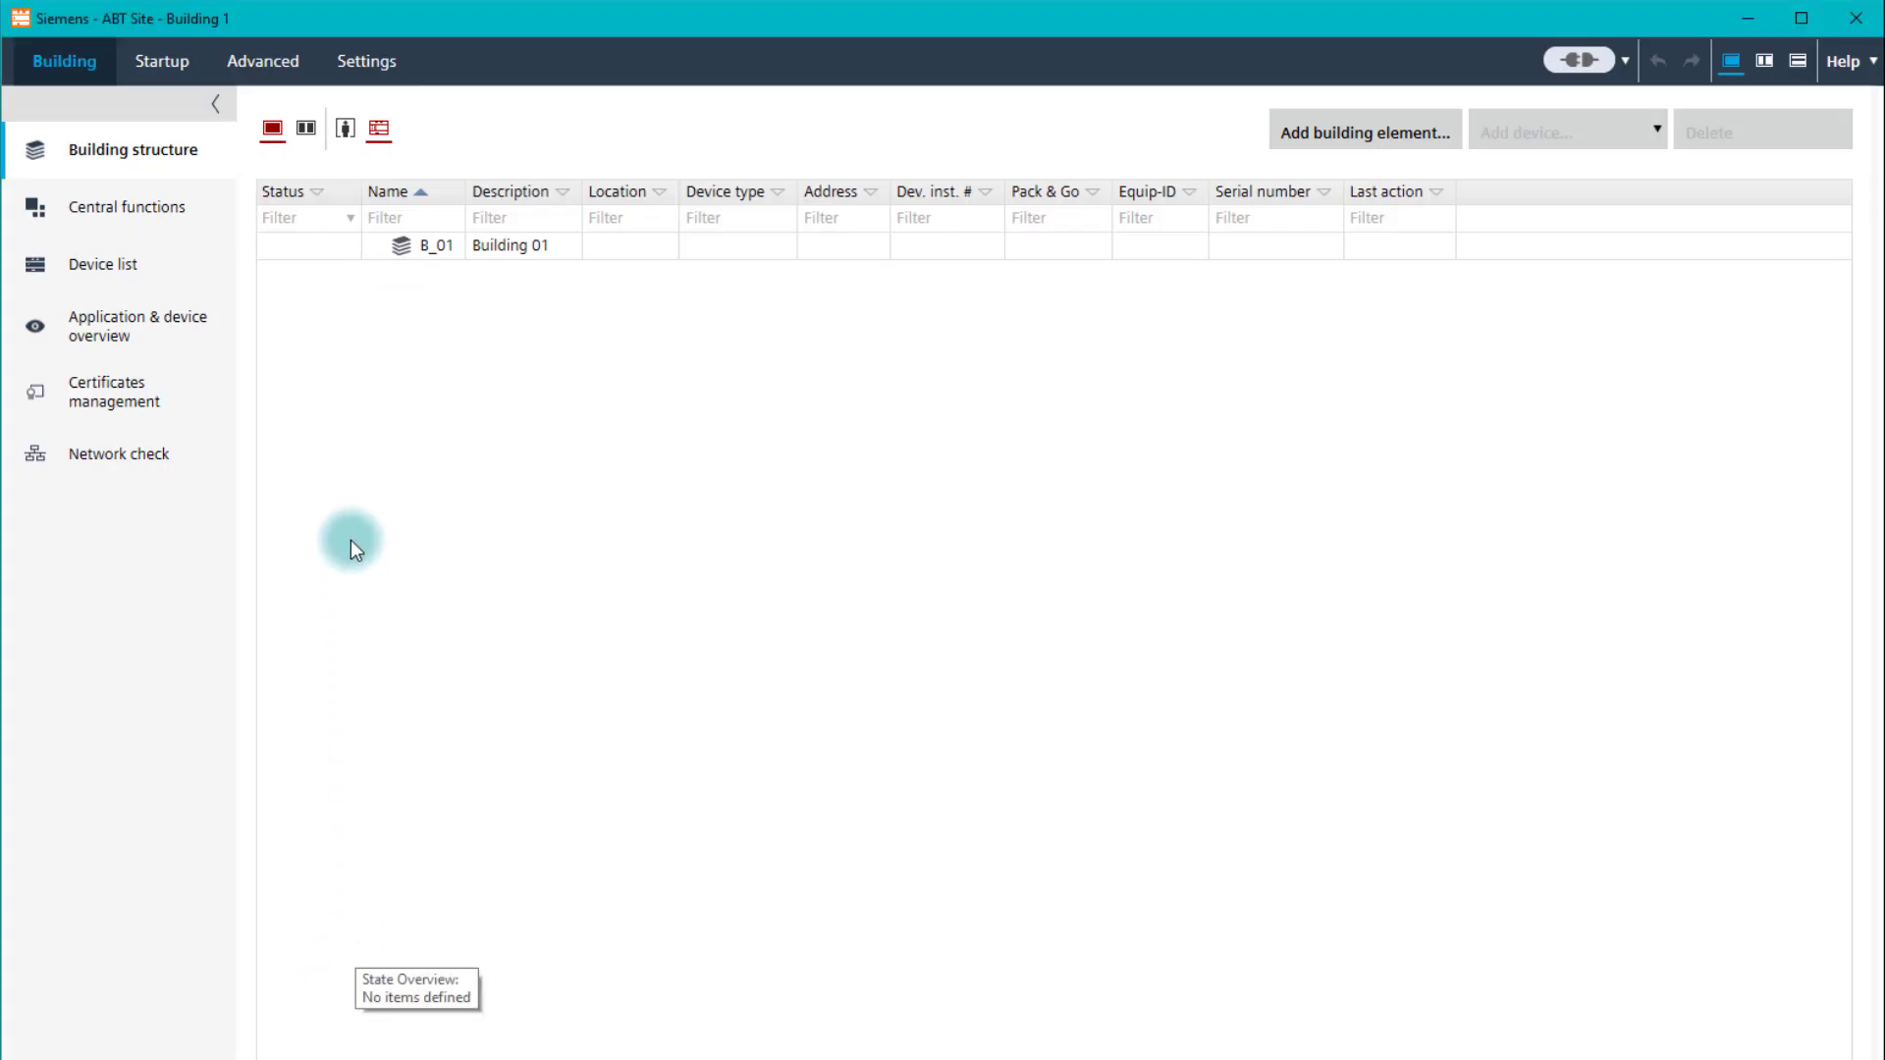
pyautogui.moveTo(541, 423)
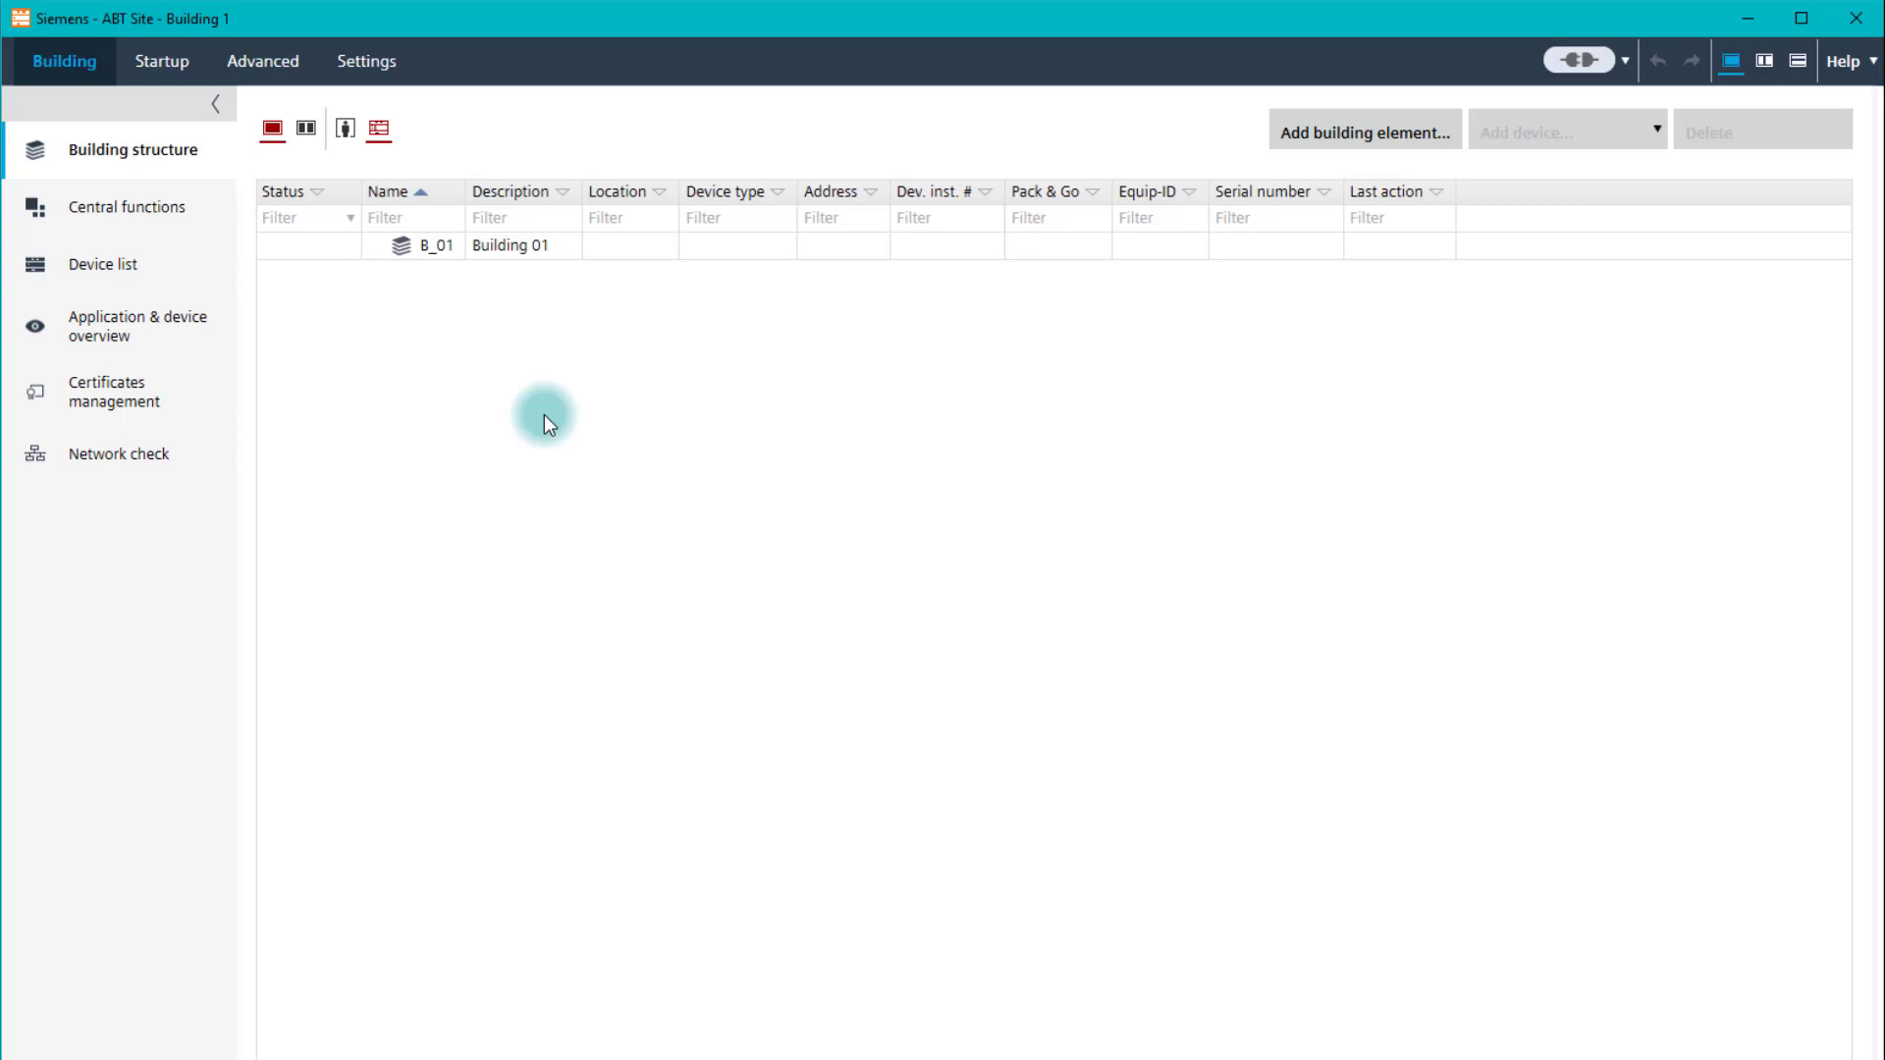
pyautogui.moveTo(1627, 182)
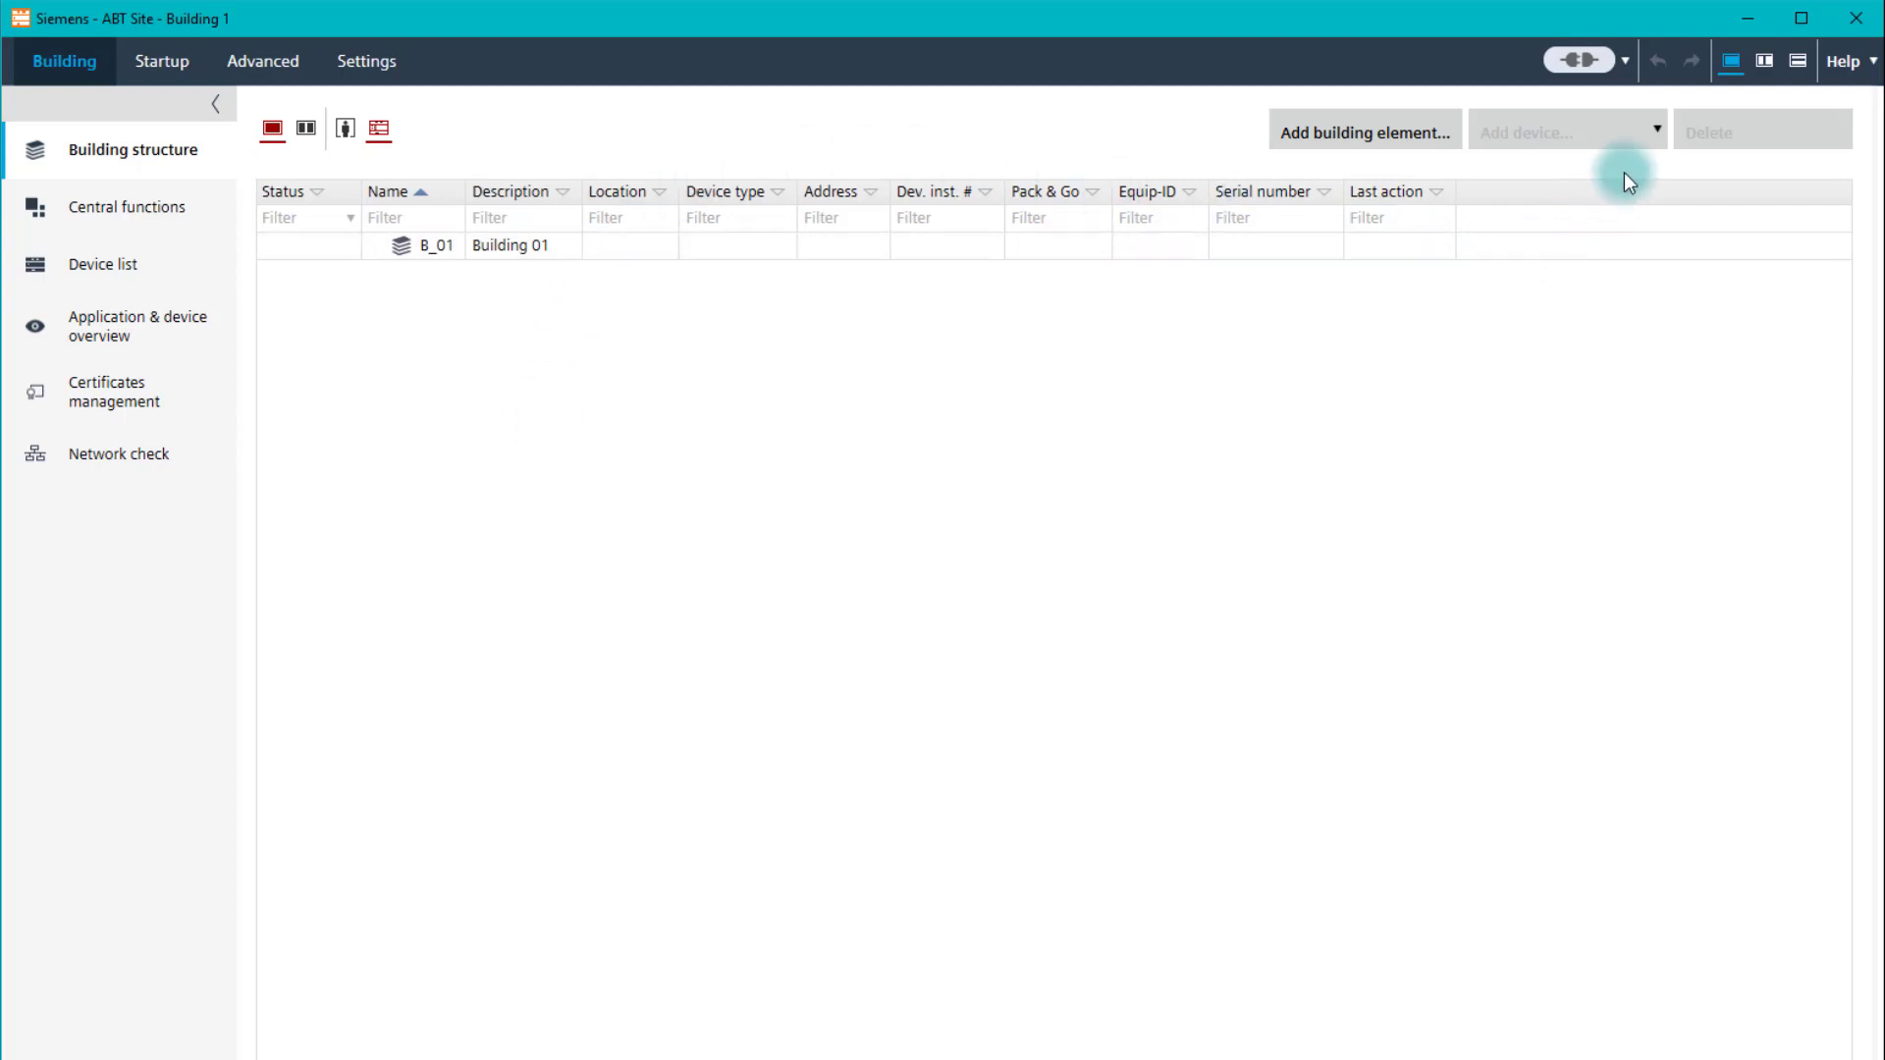
# Step: Choose Add application template from the Add device options to reach the Templates page
pyautogui.click(1656, 132)
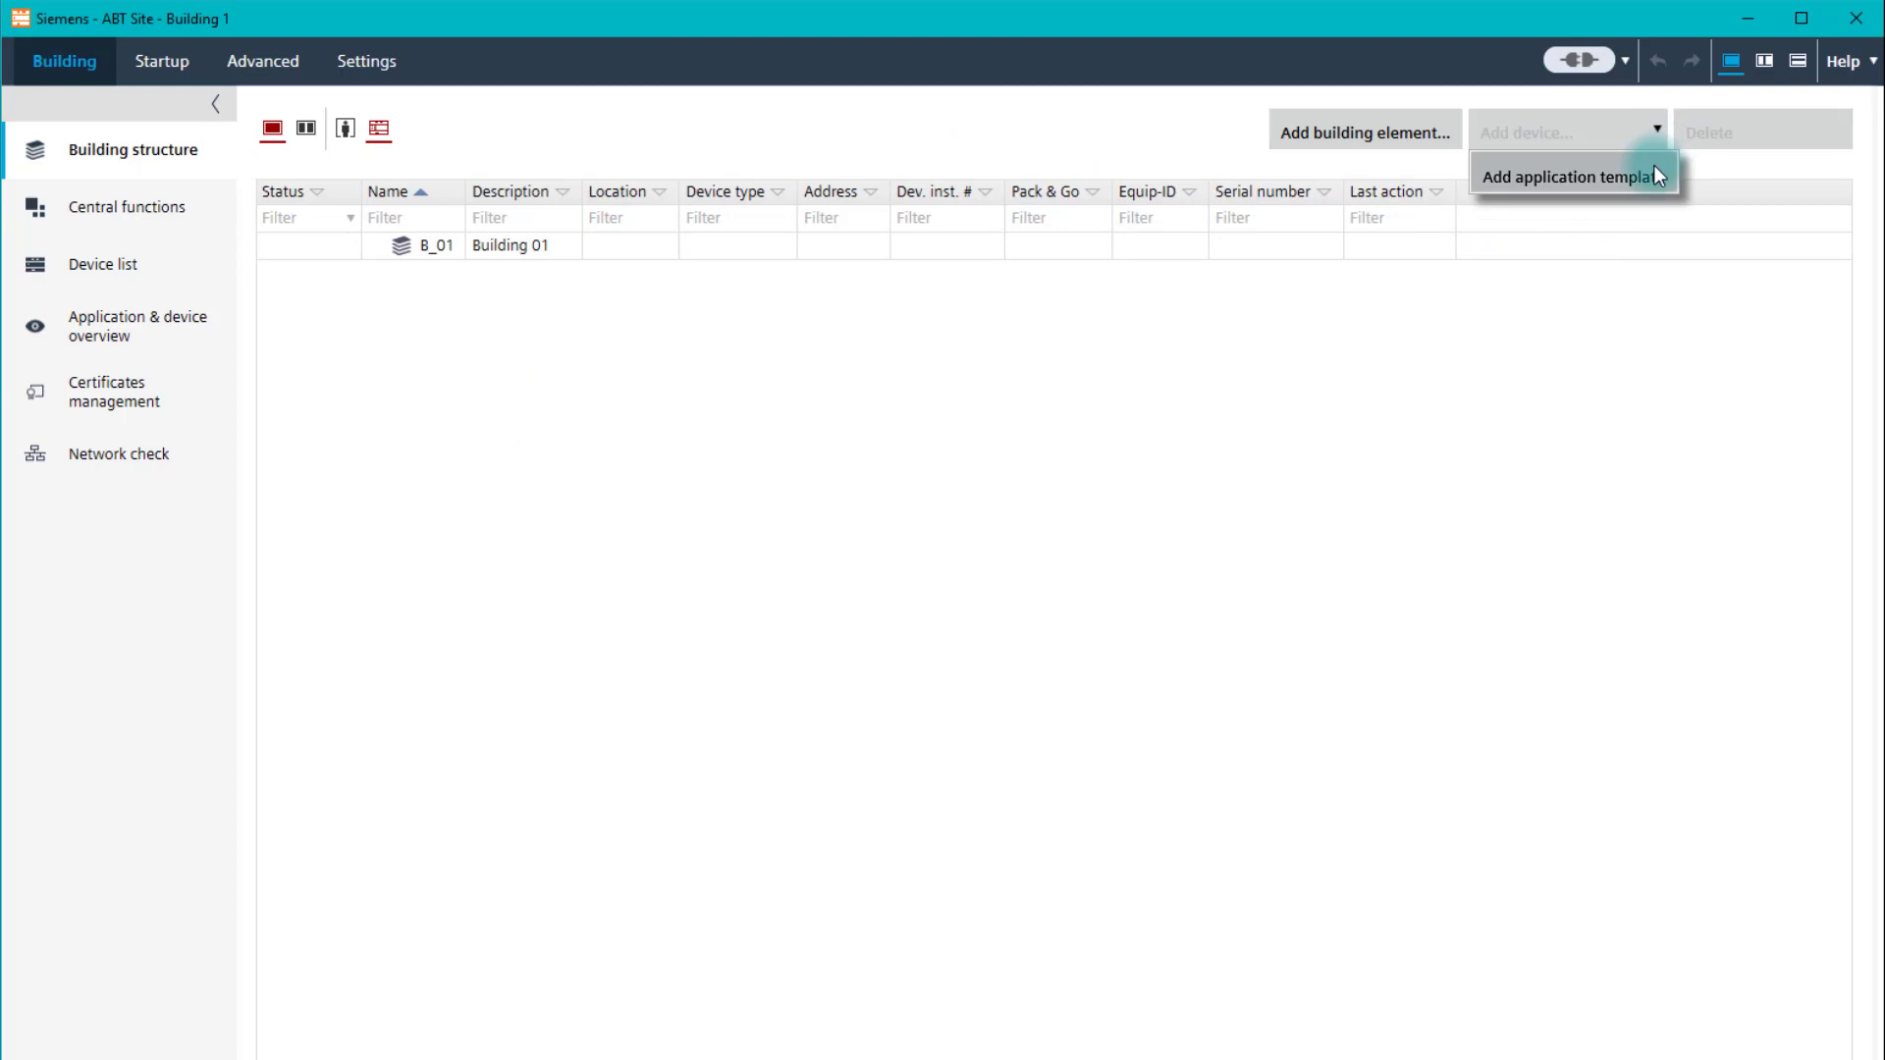
pyautogui.click(1568, 177)
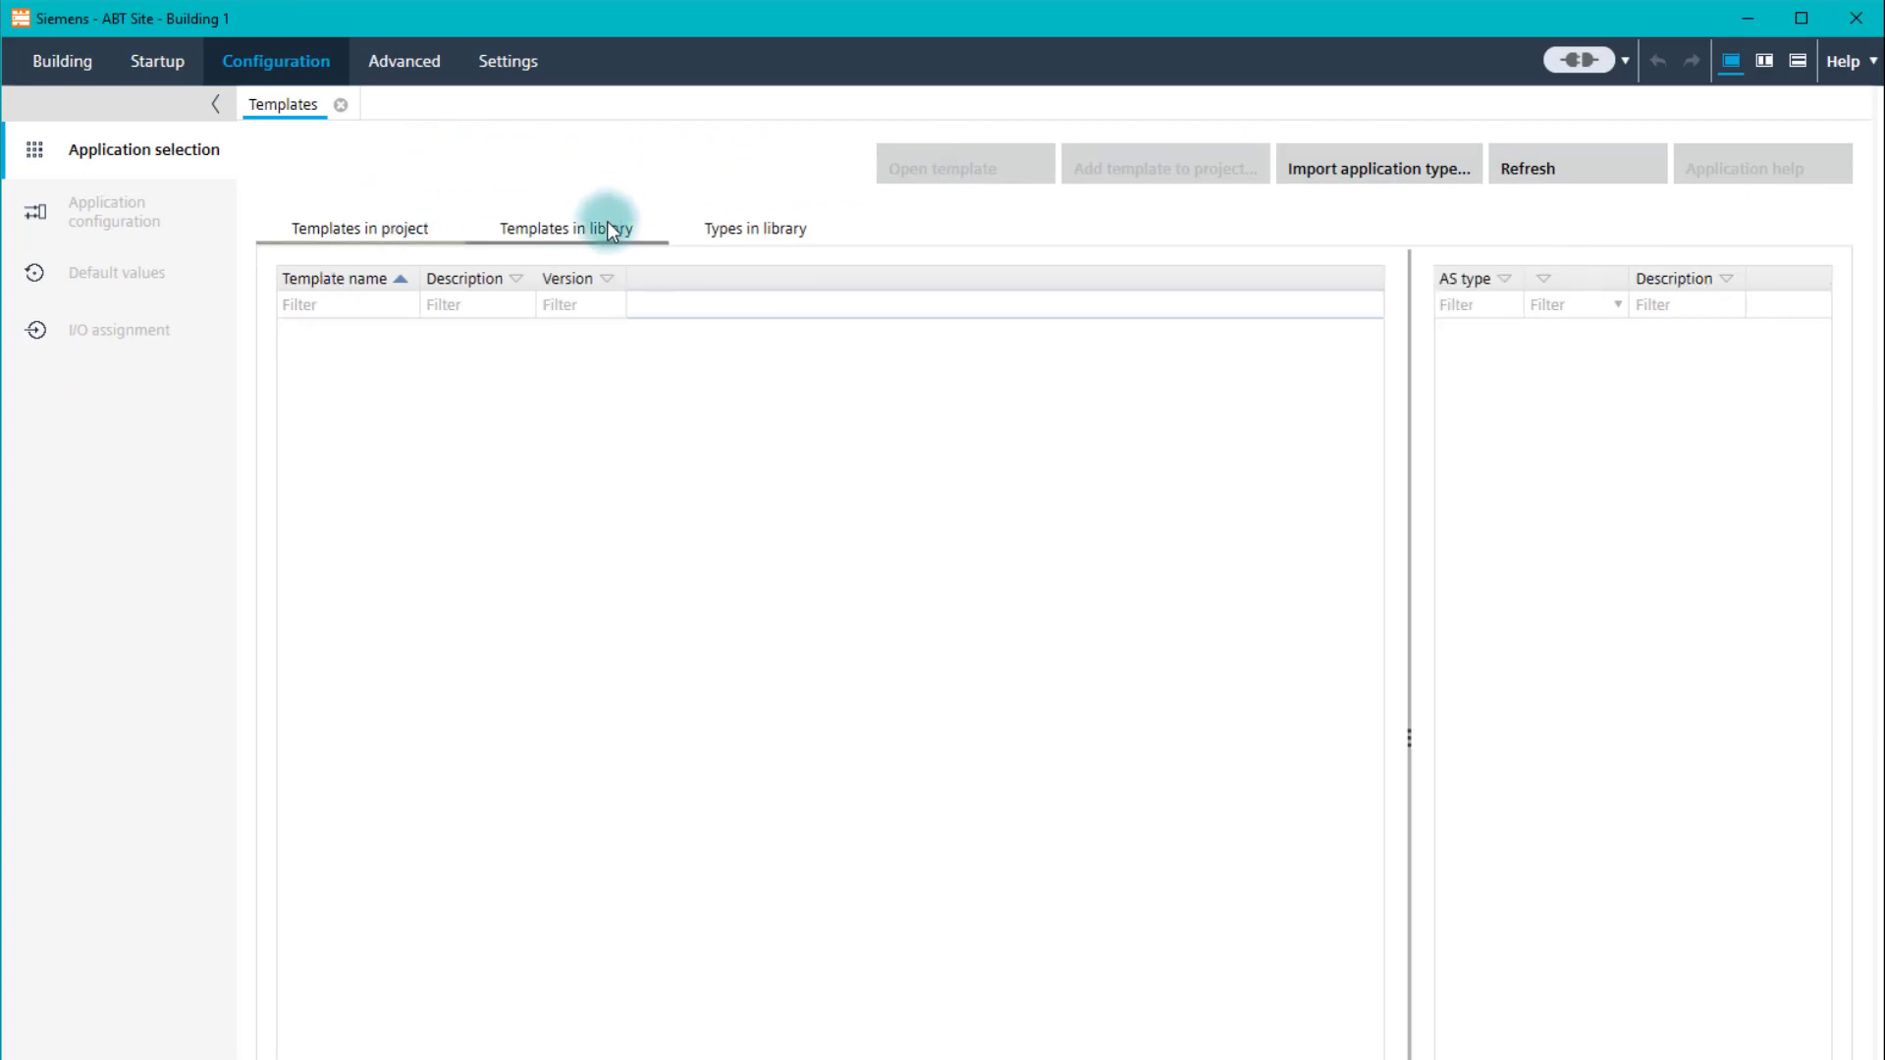
# Step: Show library templates, listing the HvacFnct34 valve type and VLV2V templates
pyautogui.click(567, 228)
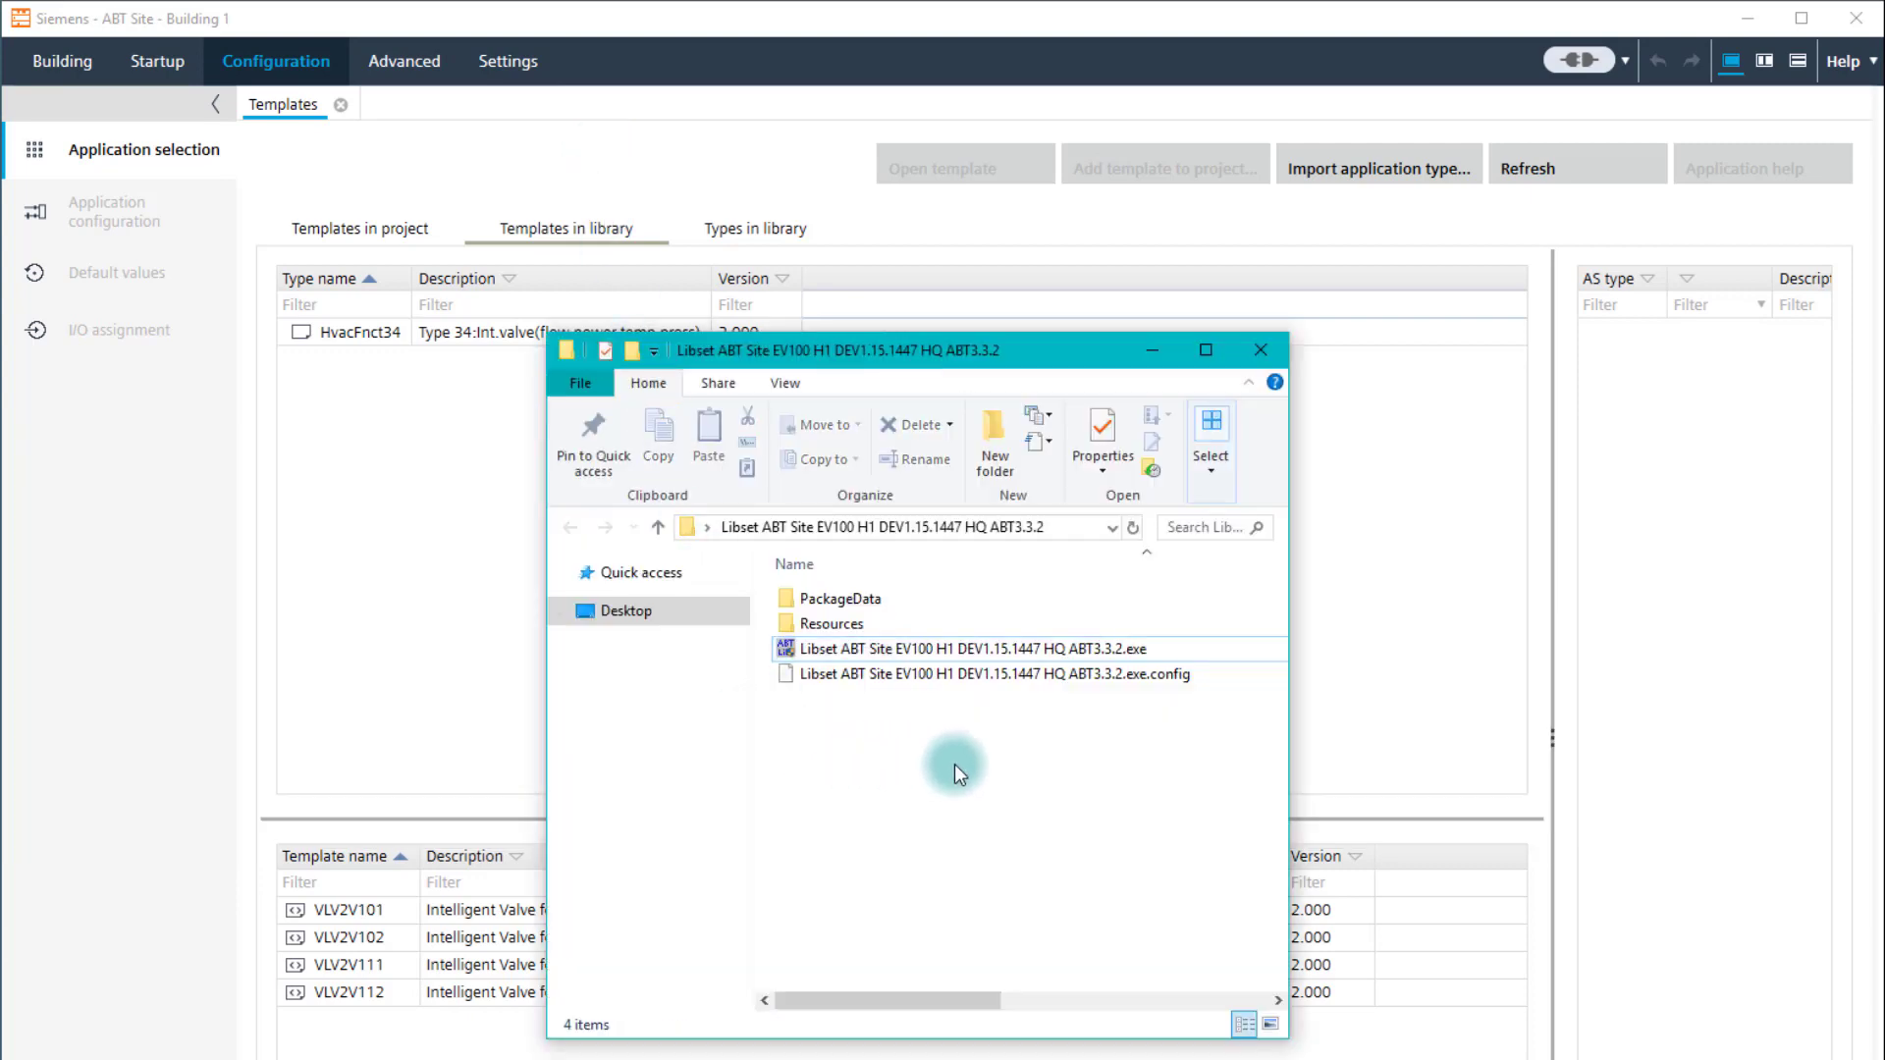
pyautogui.moveTo(1172, 601)
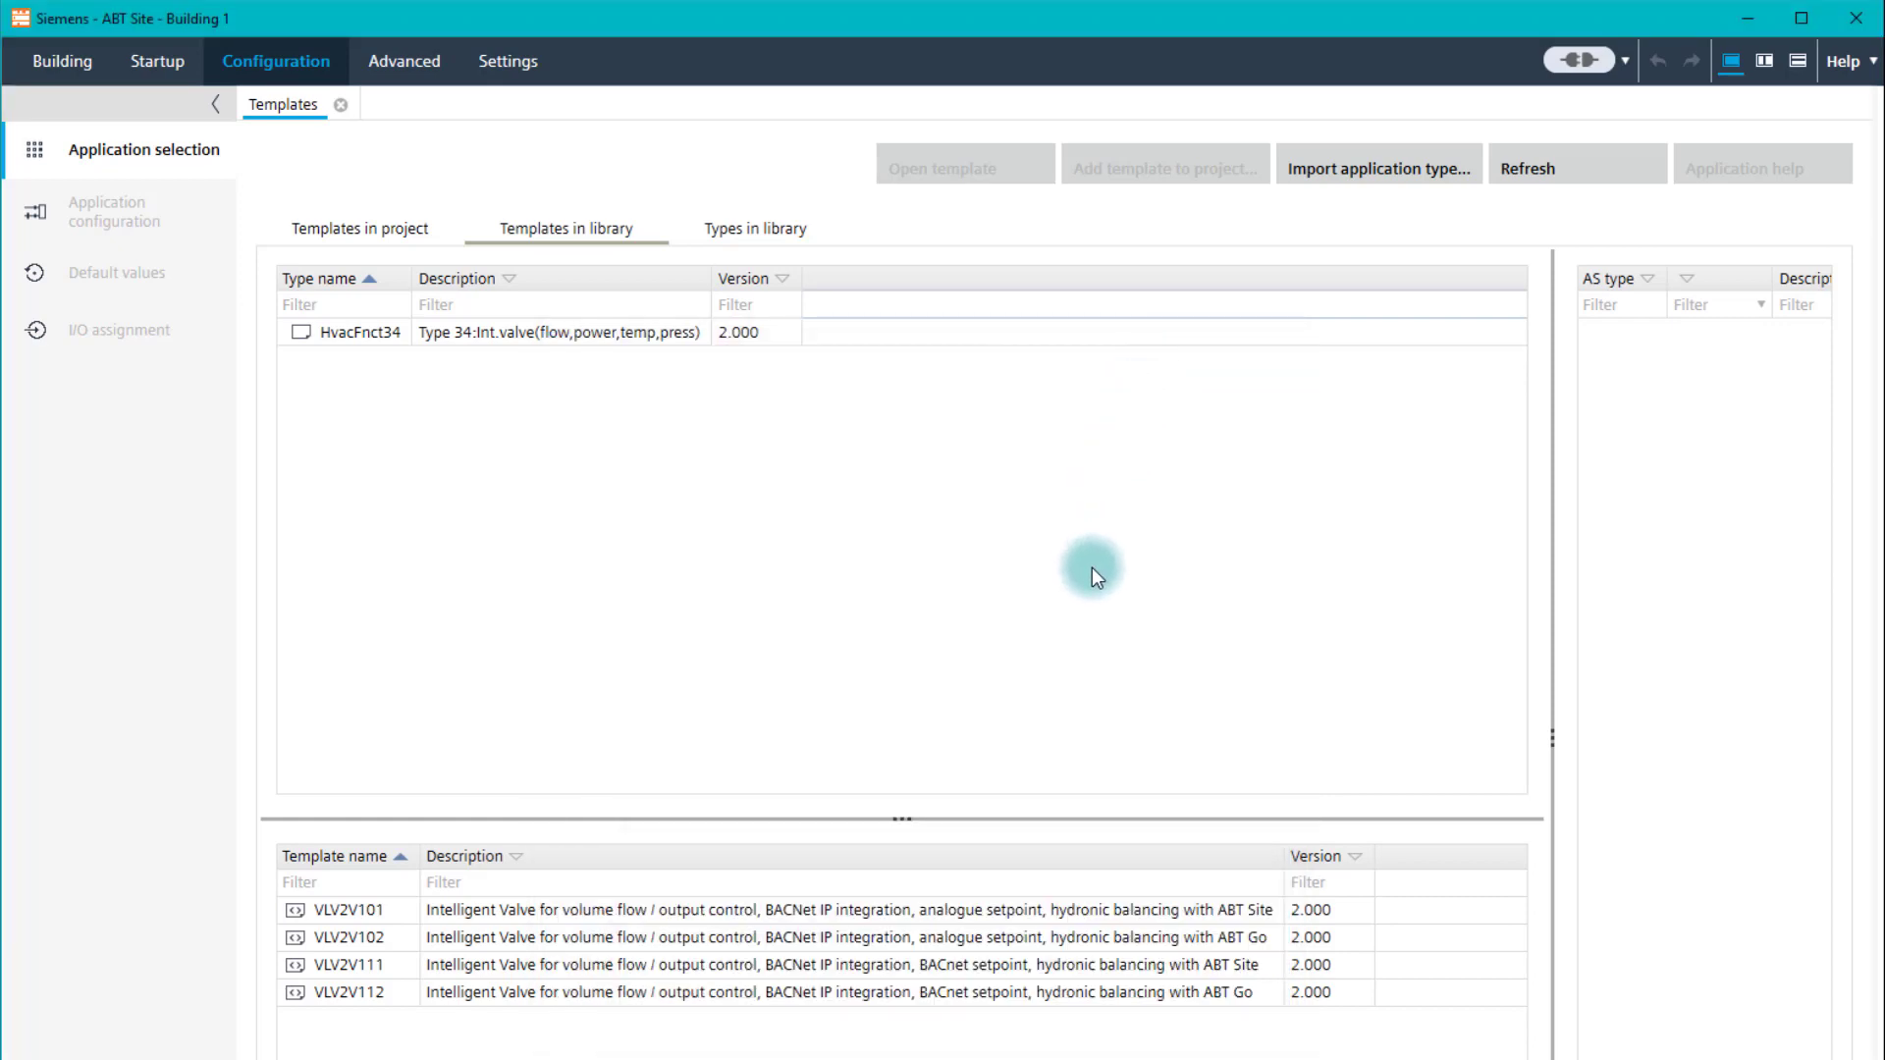
pyautogui.moveTo(1110, 622)
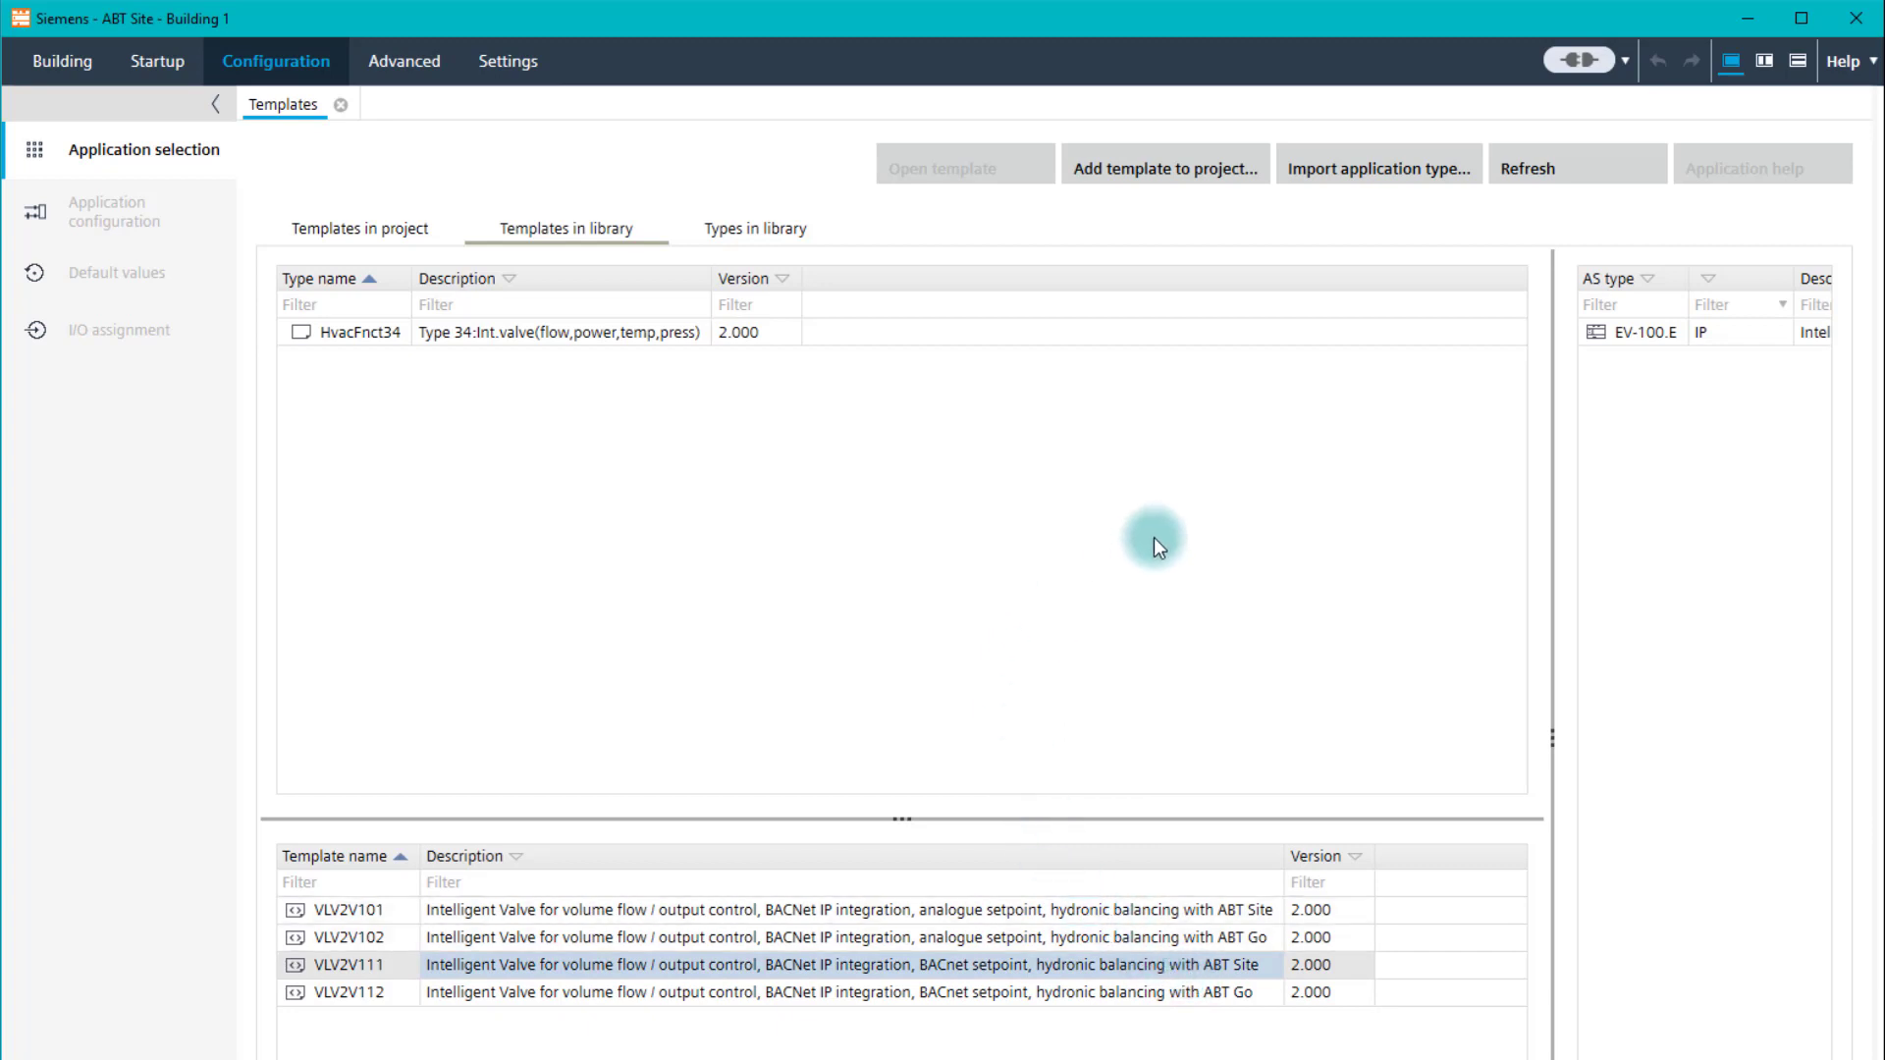
pyautogui.moveTo(1181, 253)
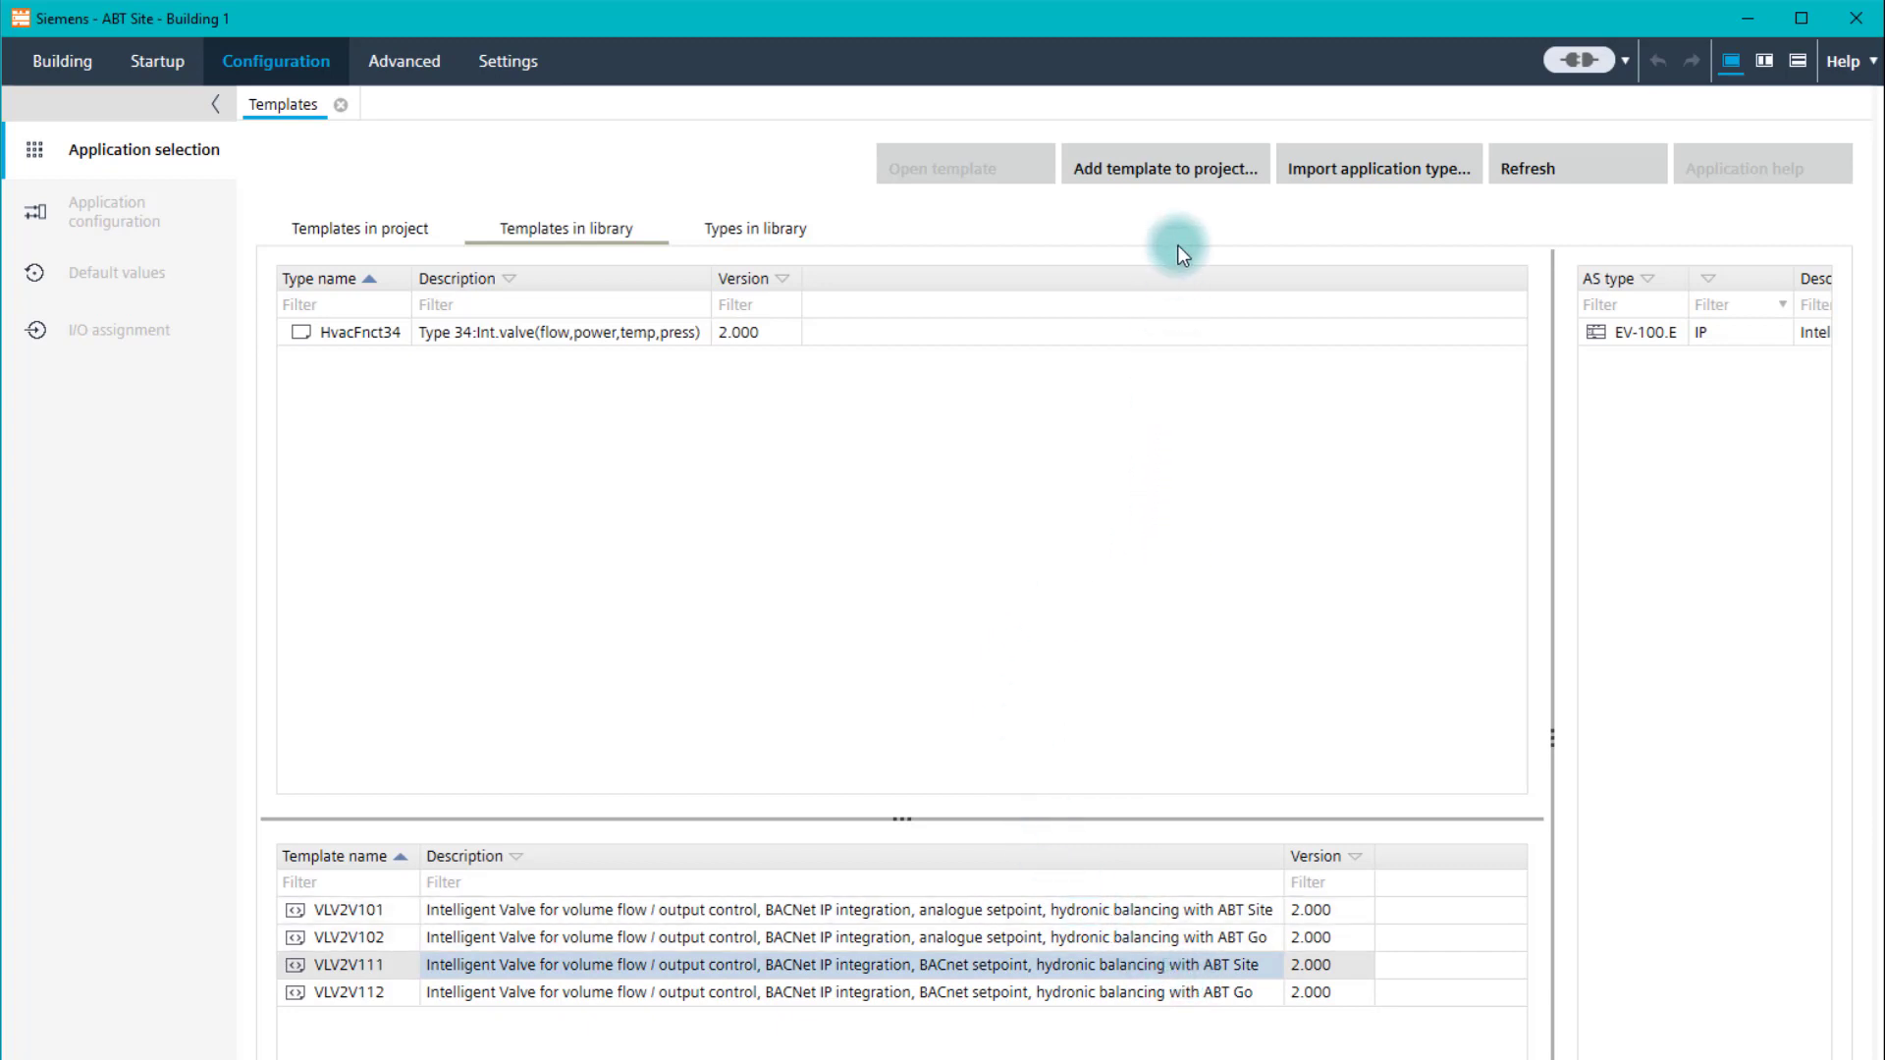
# Step: Add template VLV2V111 to the project, replacing its description with 'Intelligent Valve Cooling Coil'
pyautogui.click(1161, 167)
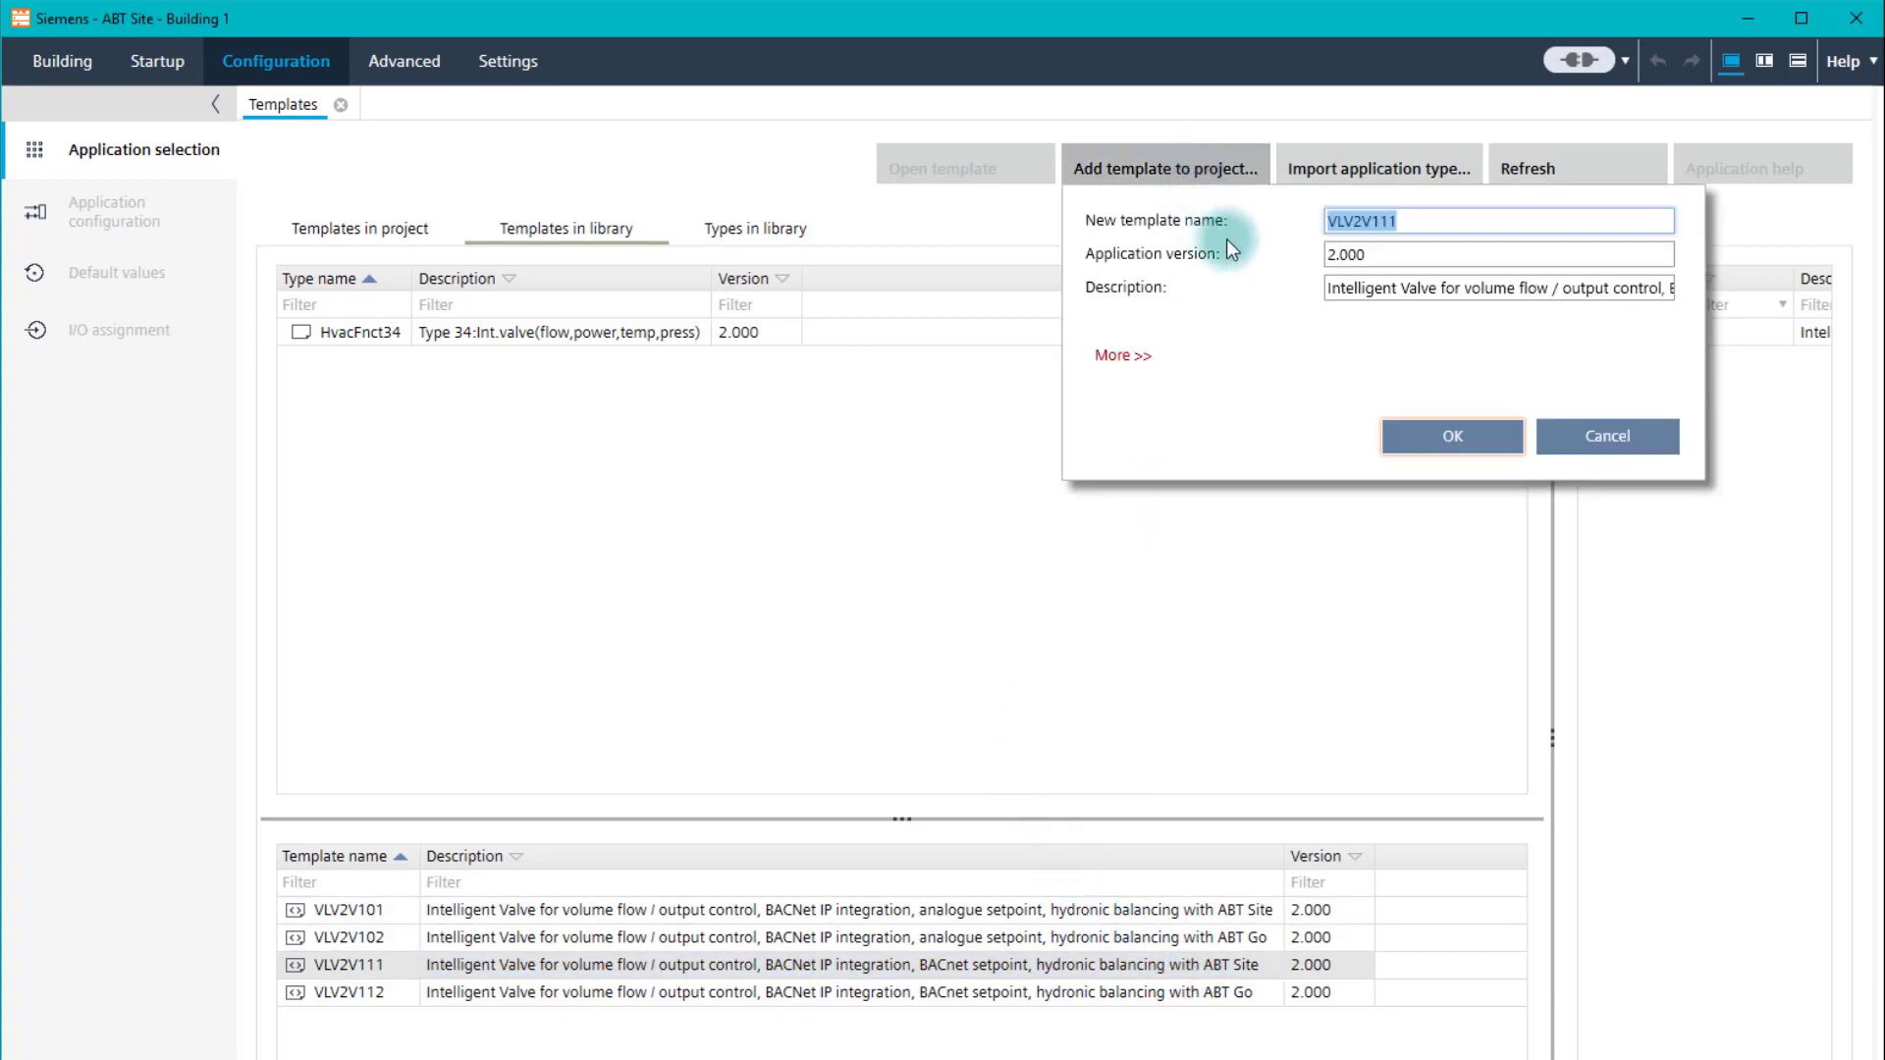
pyautogui.click(1334, 220)
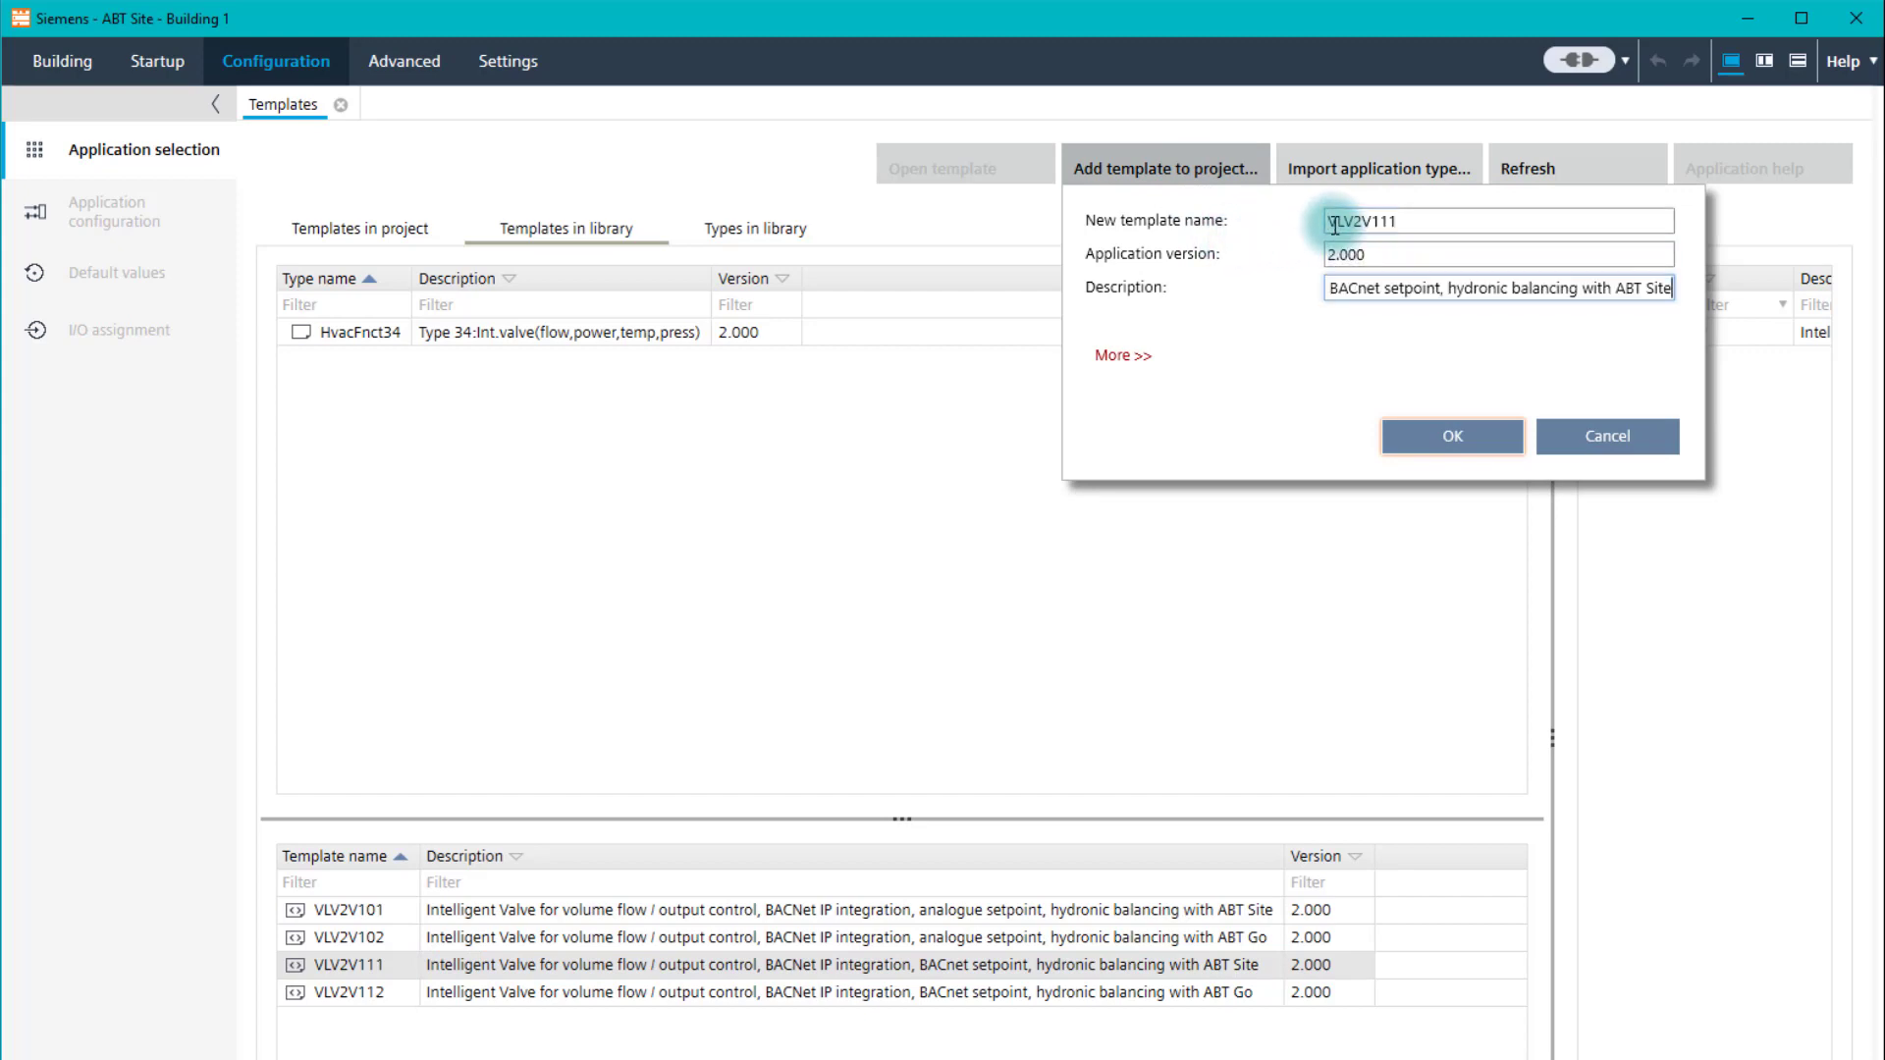
pyautogui.tripleClick(1498, 288)
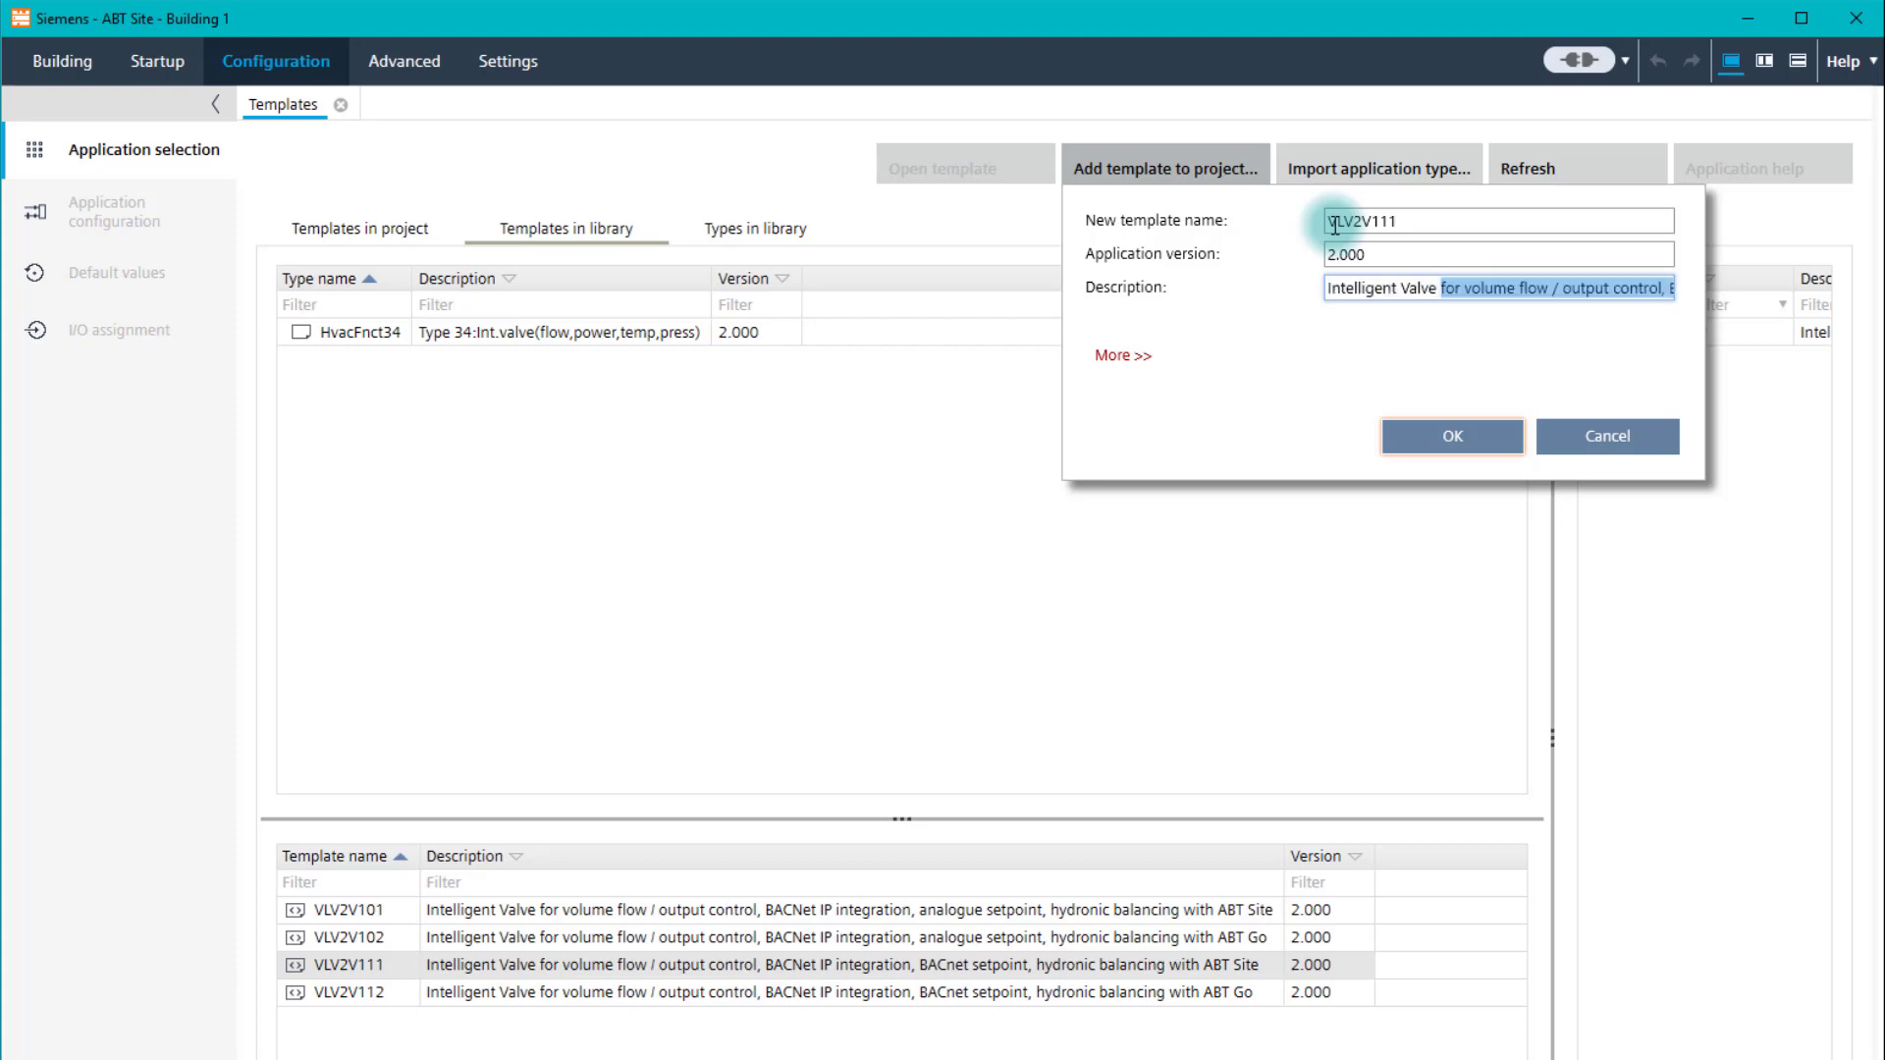
pyautogui.write('Intelligent Valve Coolin')
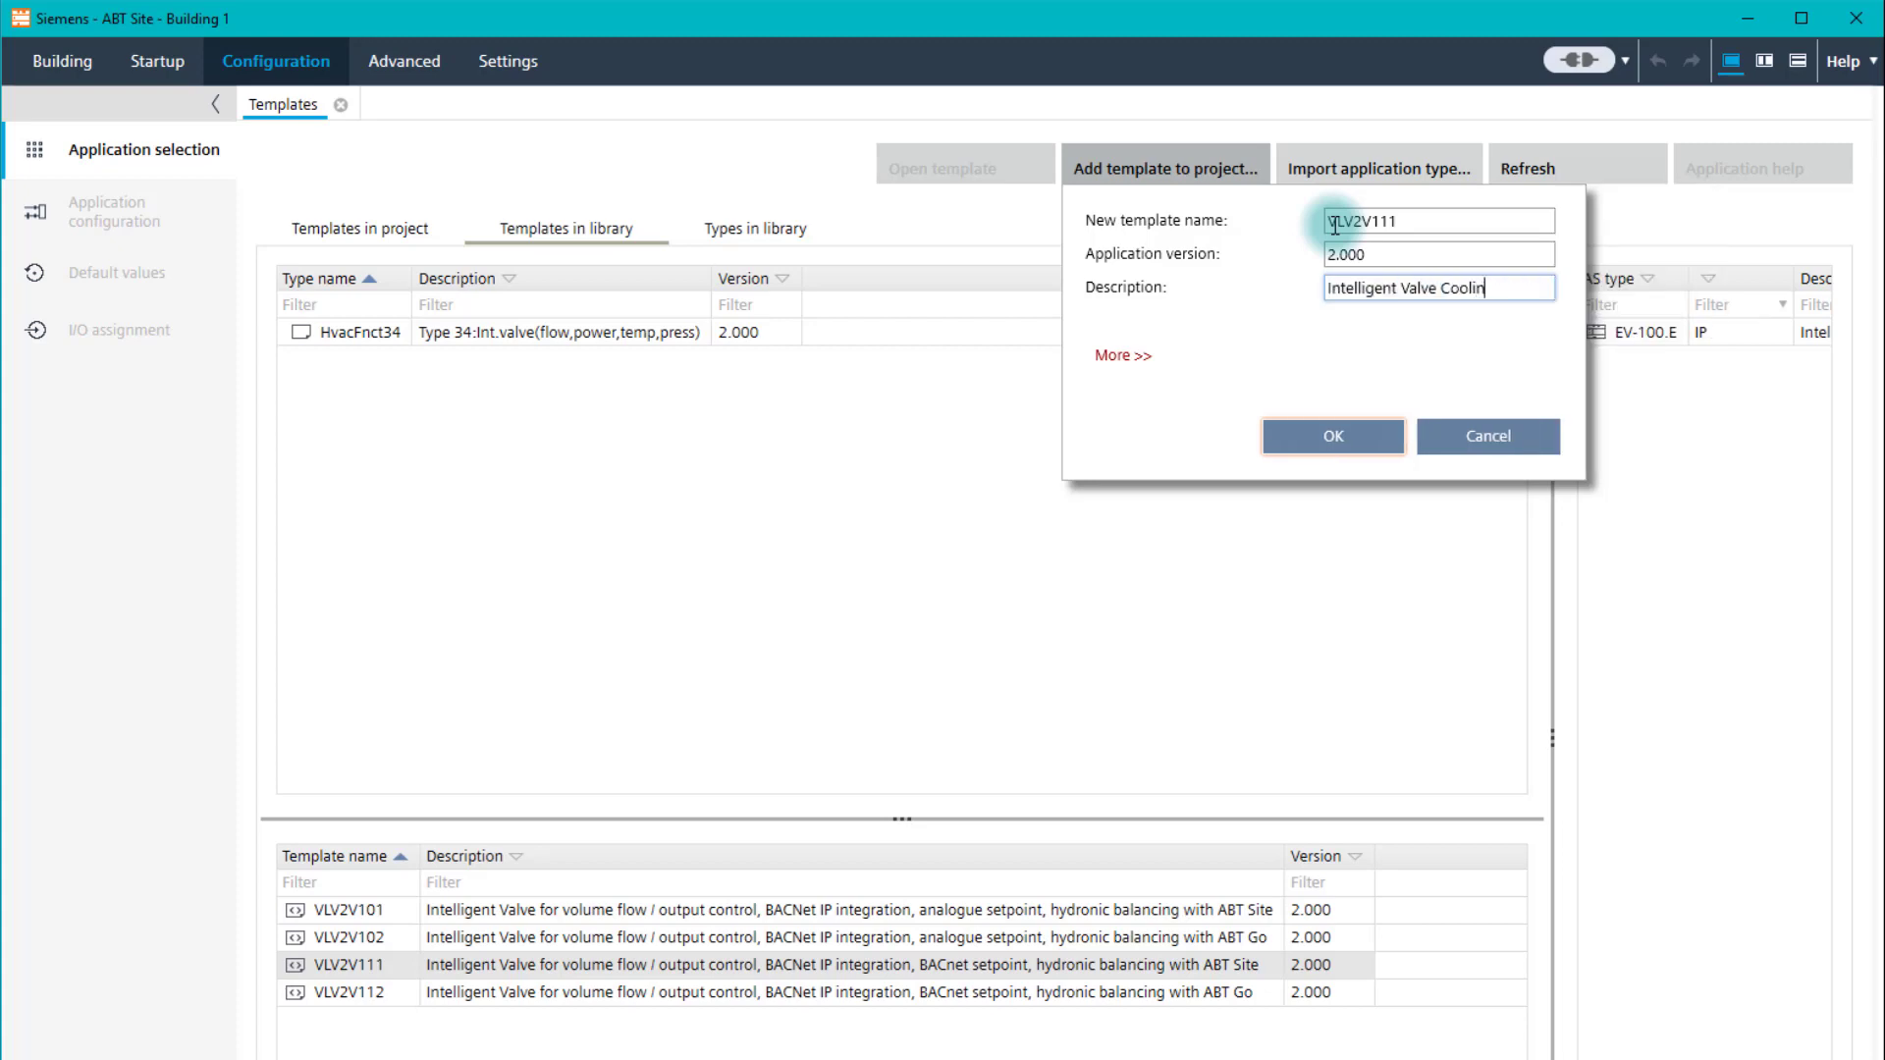
pyautogui.write('g Coil')
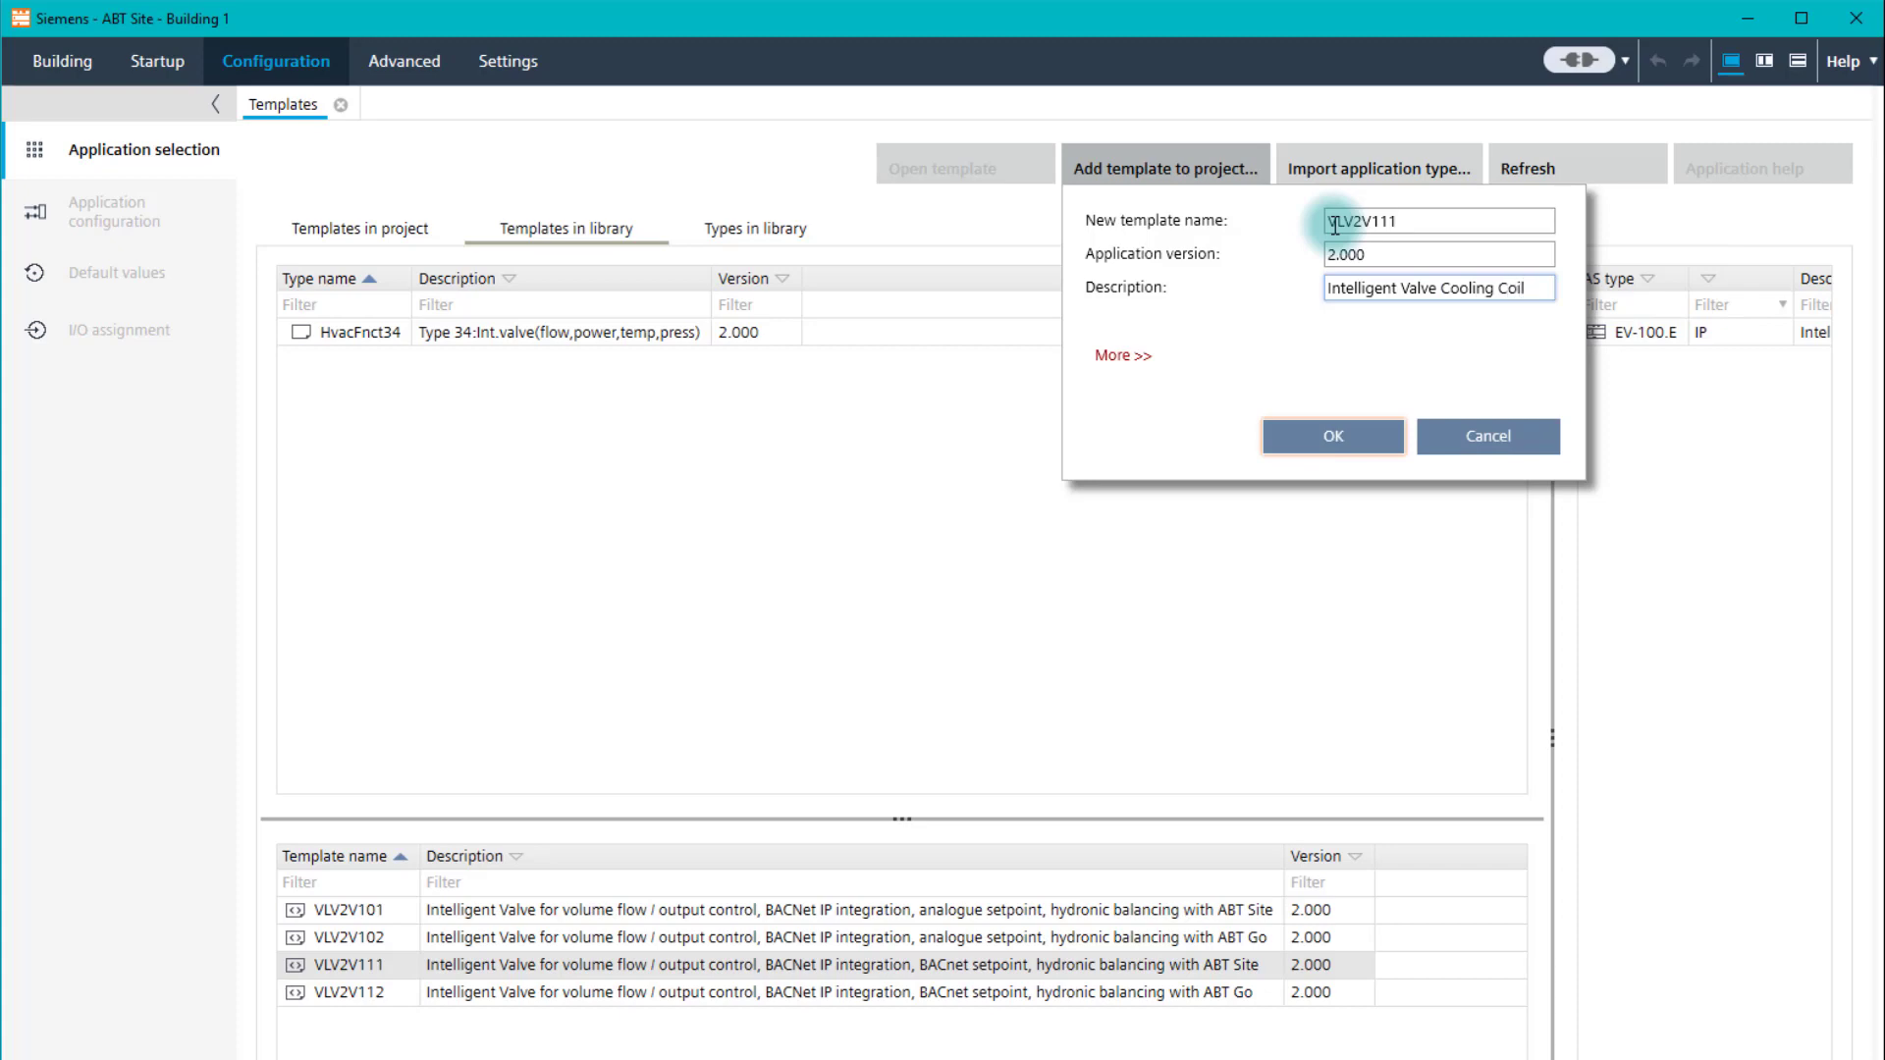
pyautogui.click(1332, 436)
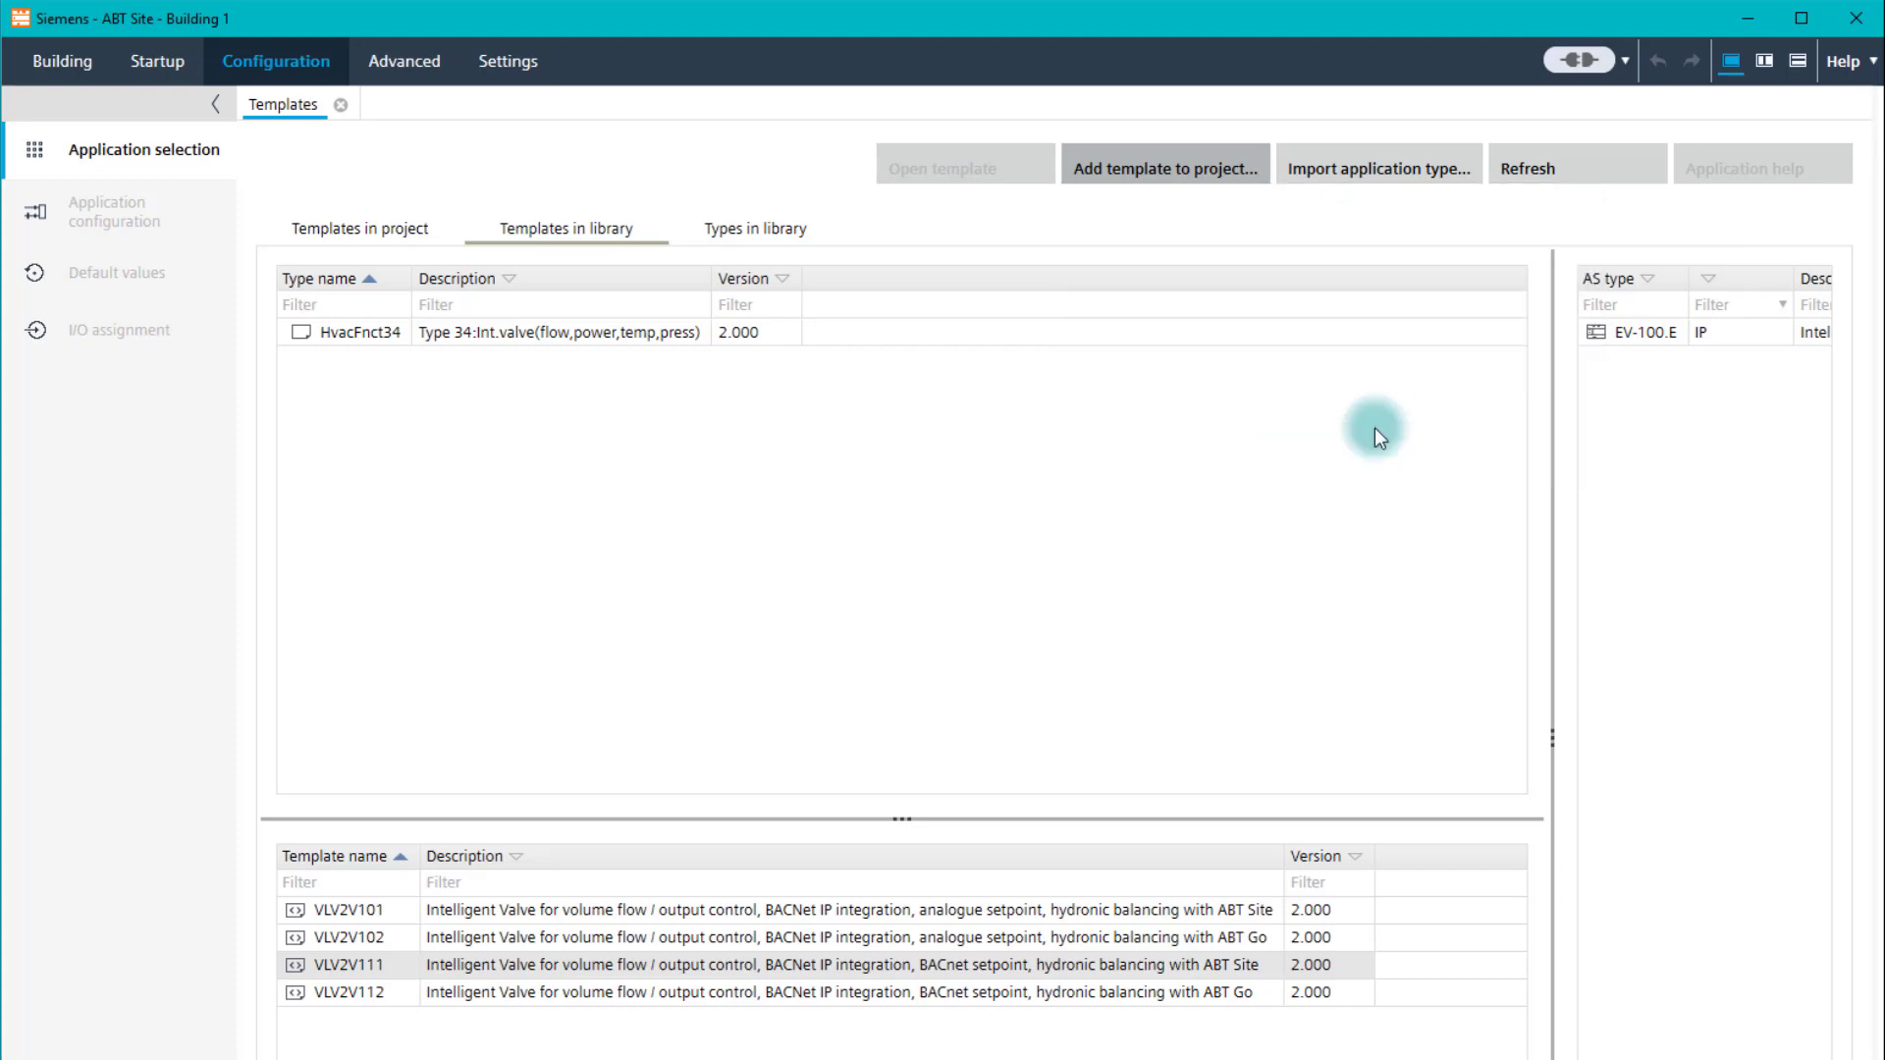
# Step: Open project template VLV2V111 and show its Default values page
pyautogui.doubleClick(363, 964)
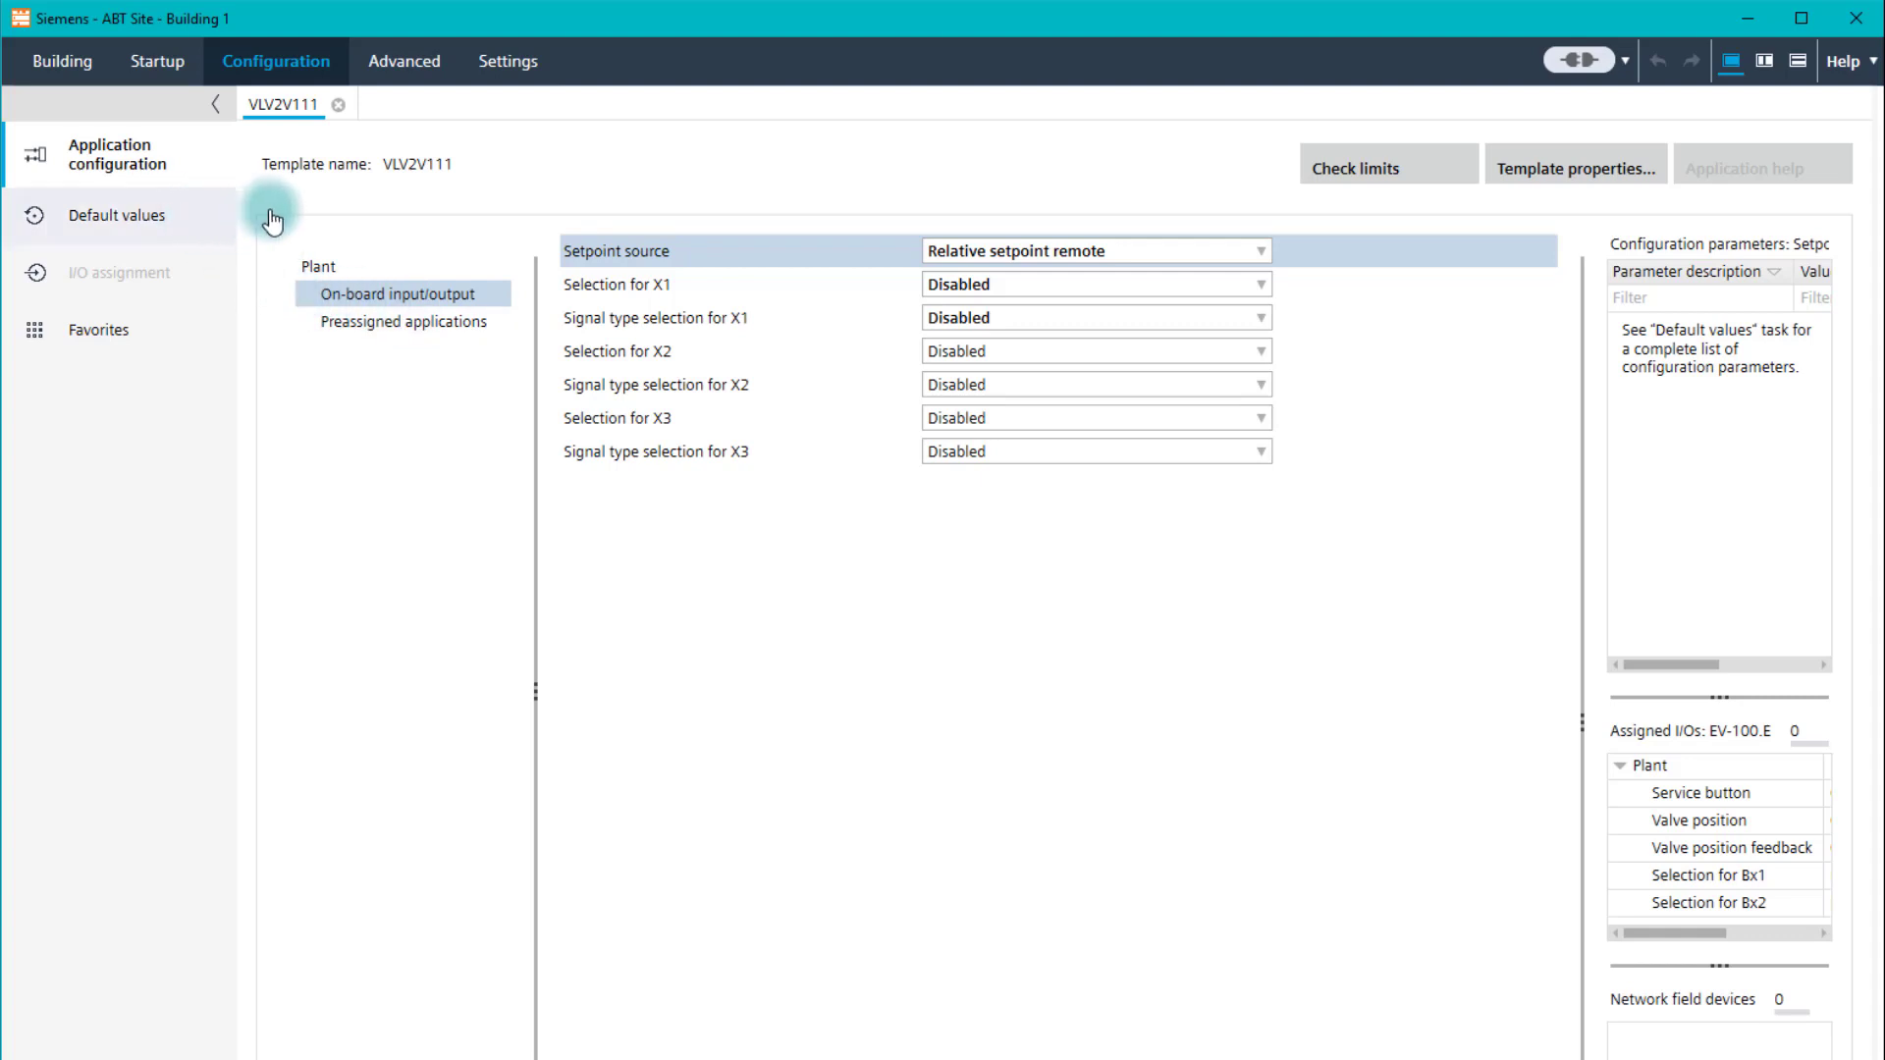
pyautogui.click(116, 215)
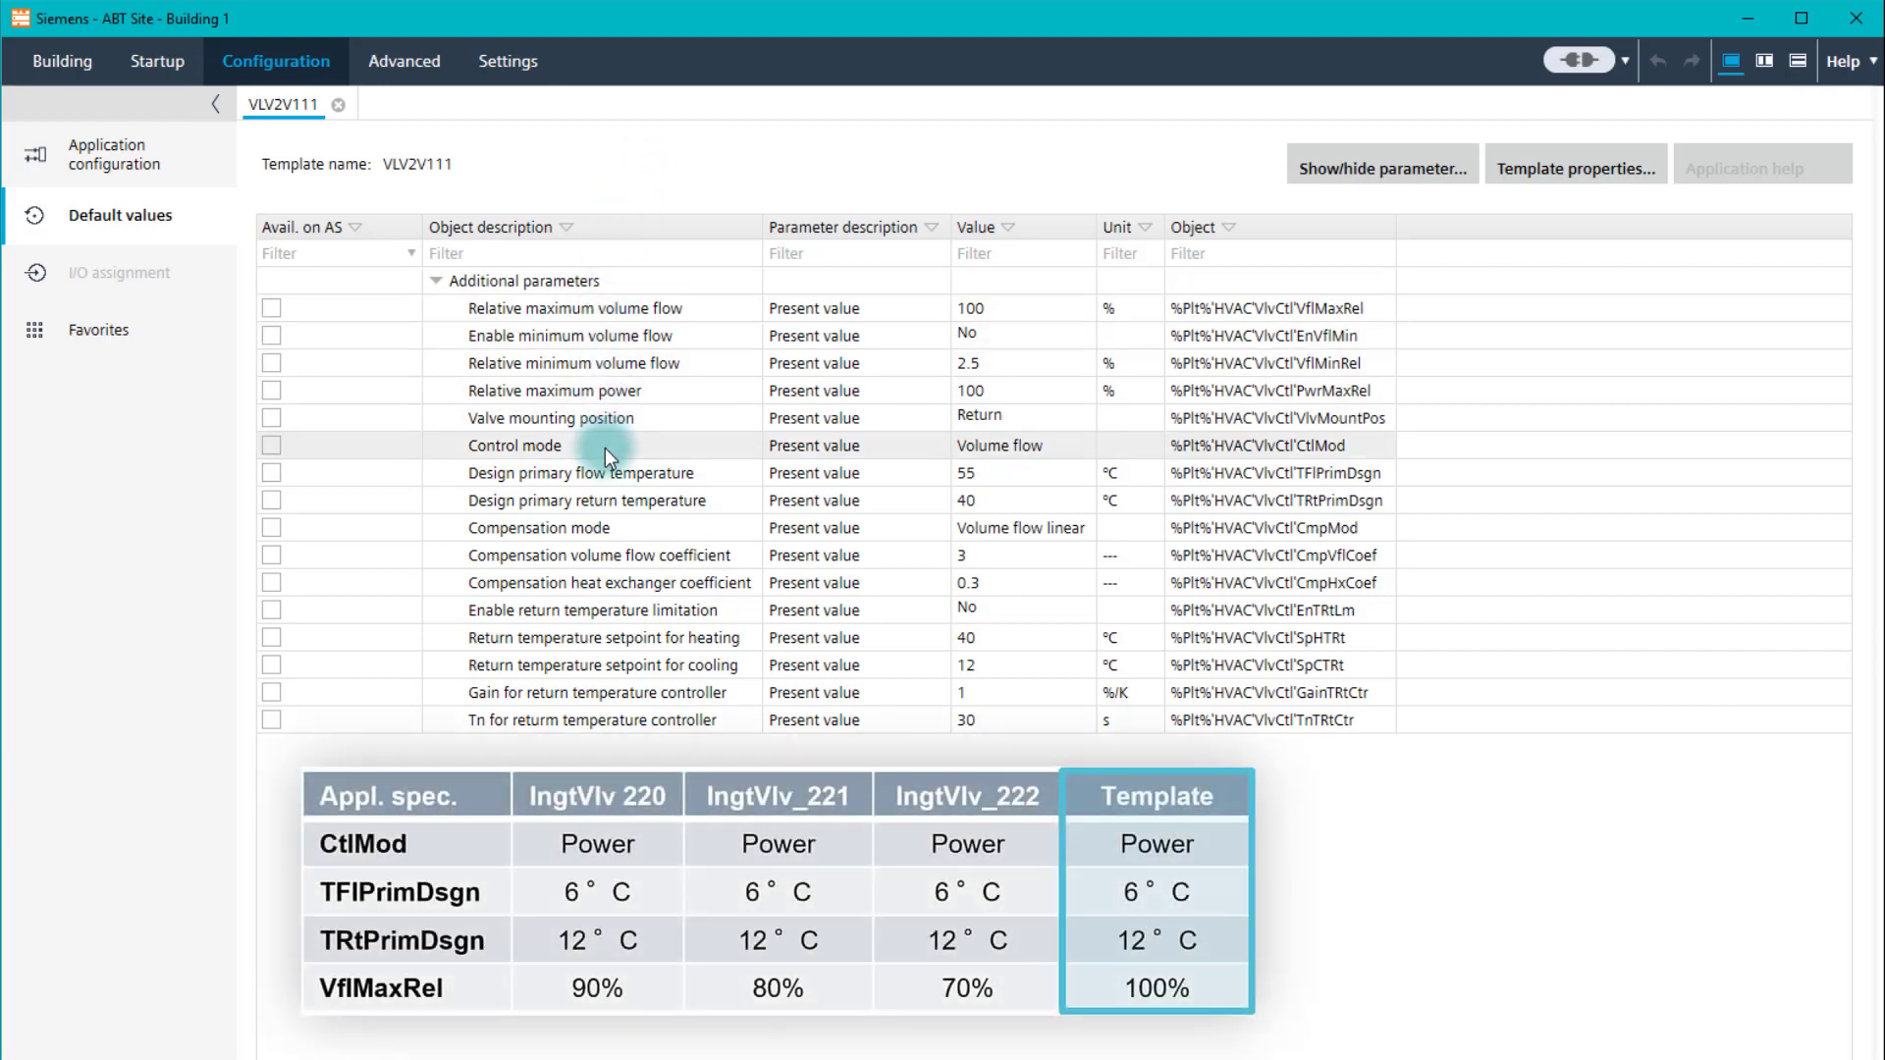
# Step: Set control mode Power, design flow 6 °C and return 12 °C, and expose relative max volume flow
pyautogui.rightClick(998, 446)
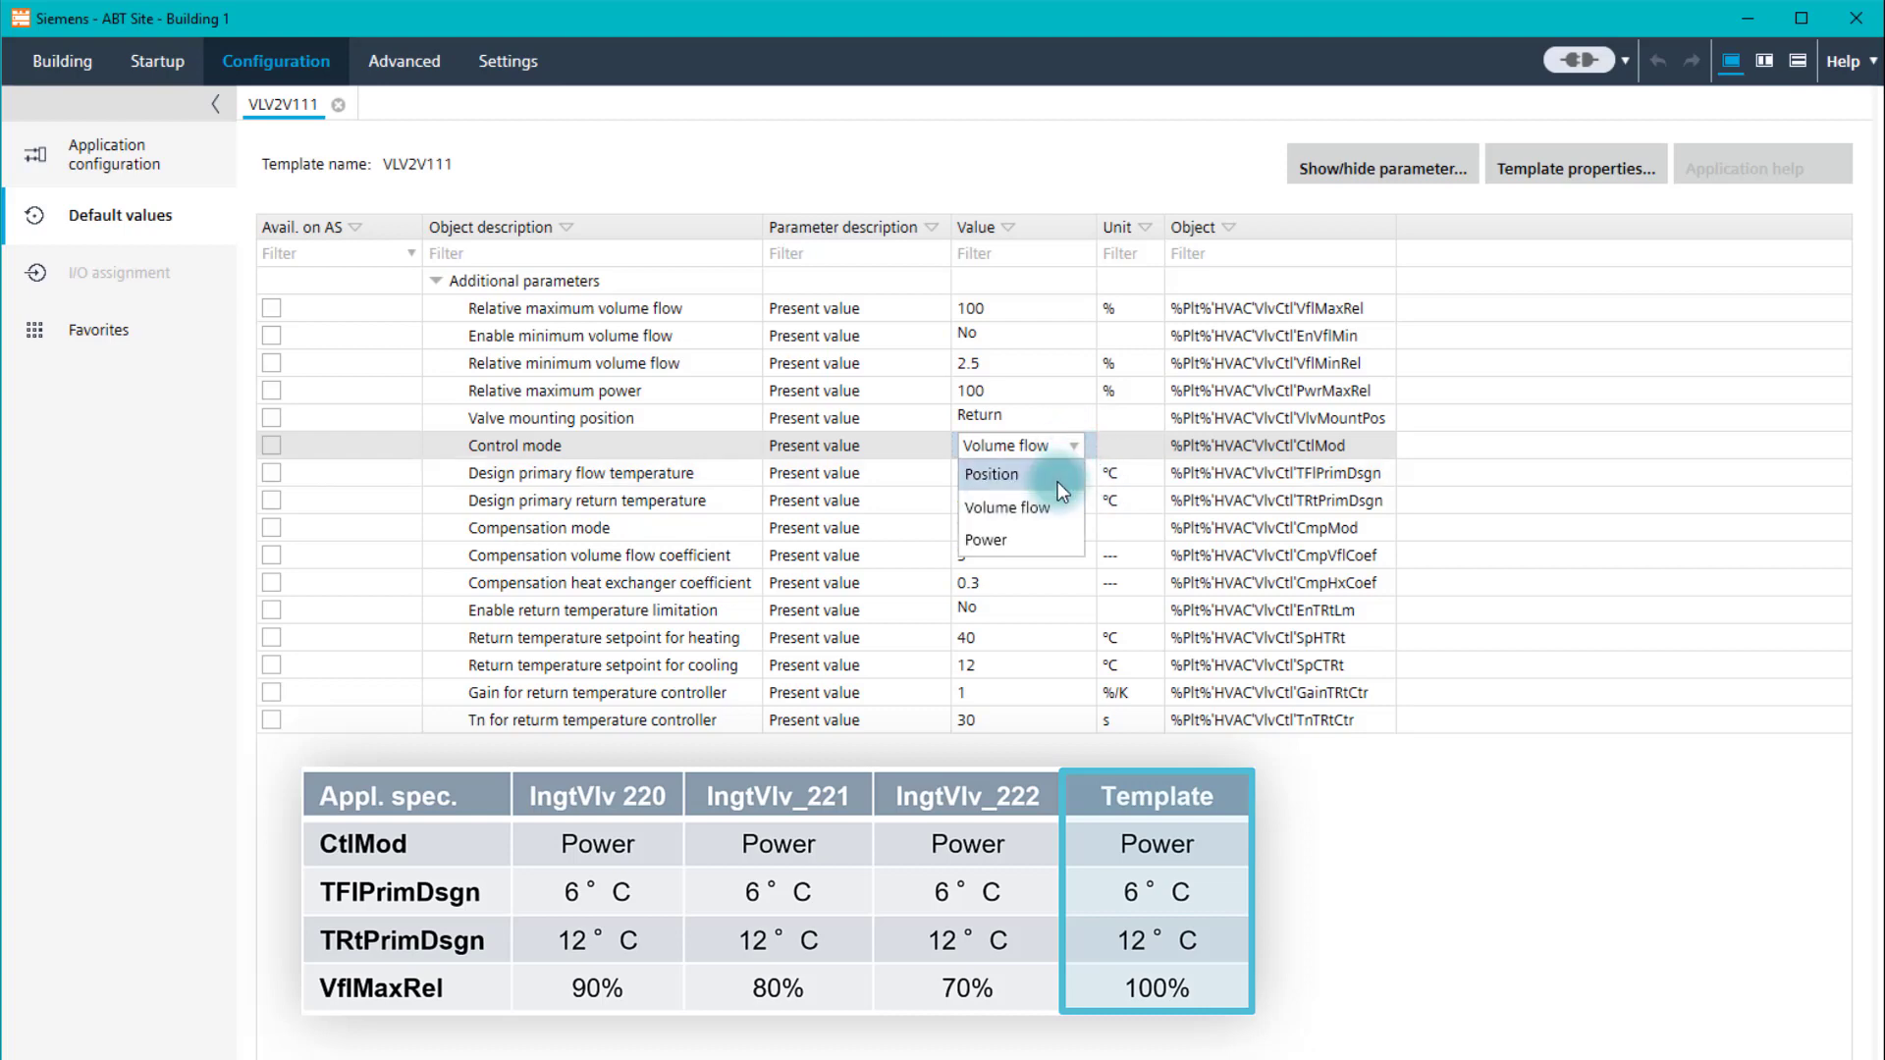
pyautogui.click(983, 540)
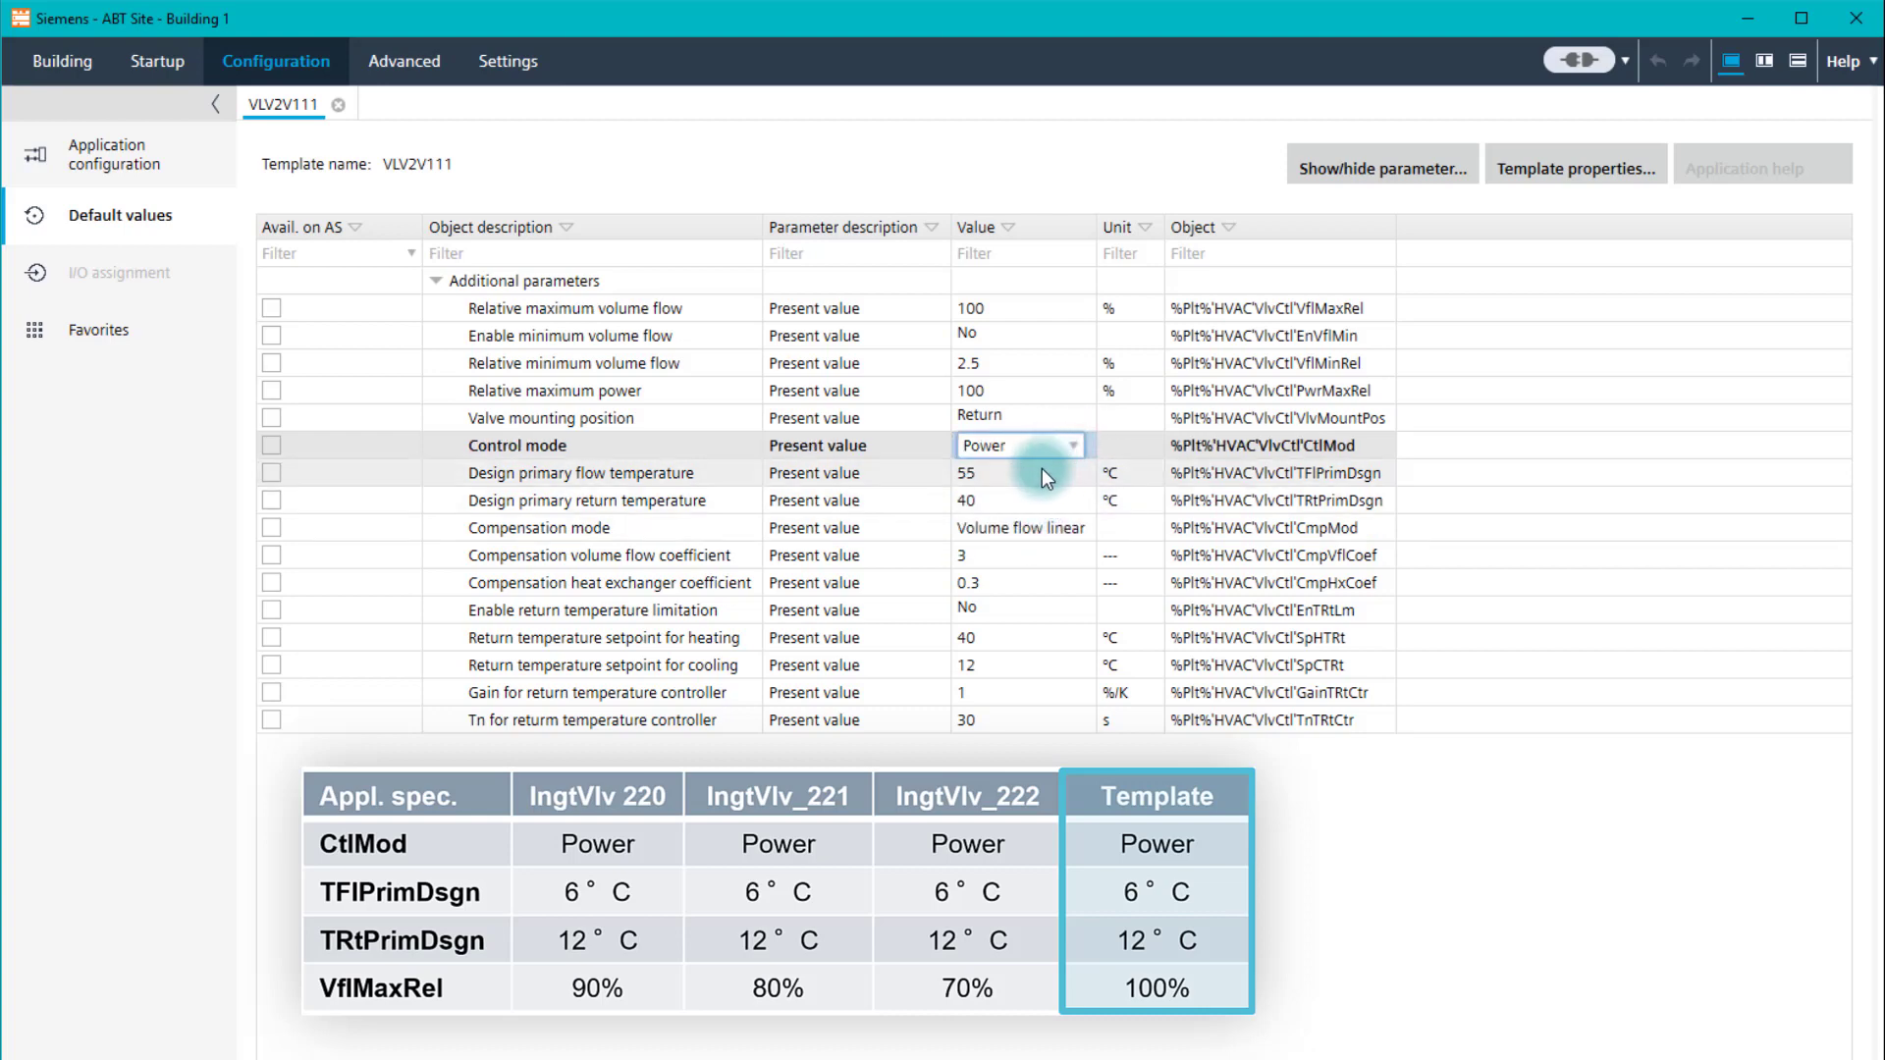
pyautogui.click(1013, 471)
pyautogui.write('6')
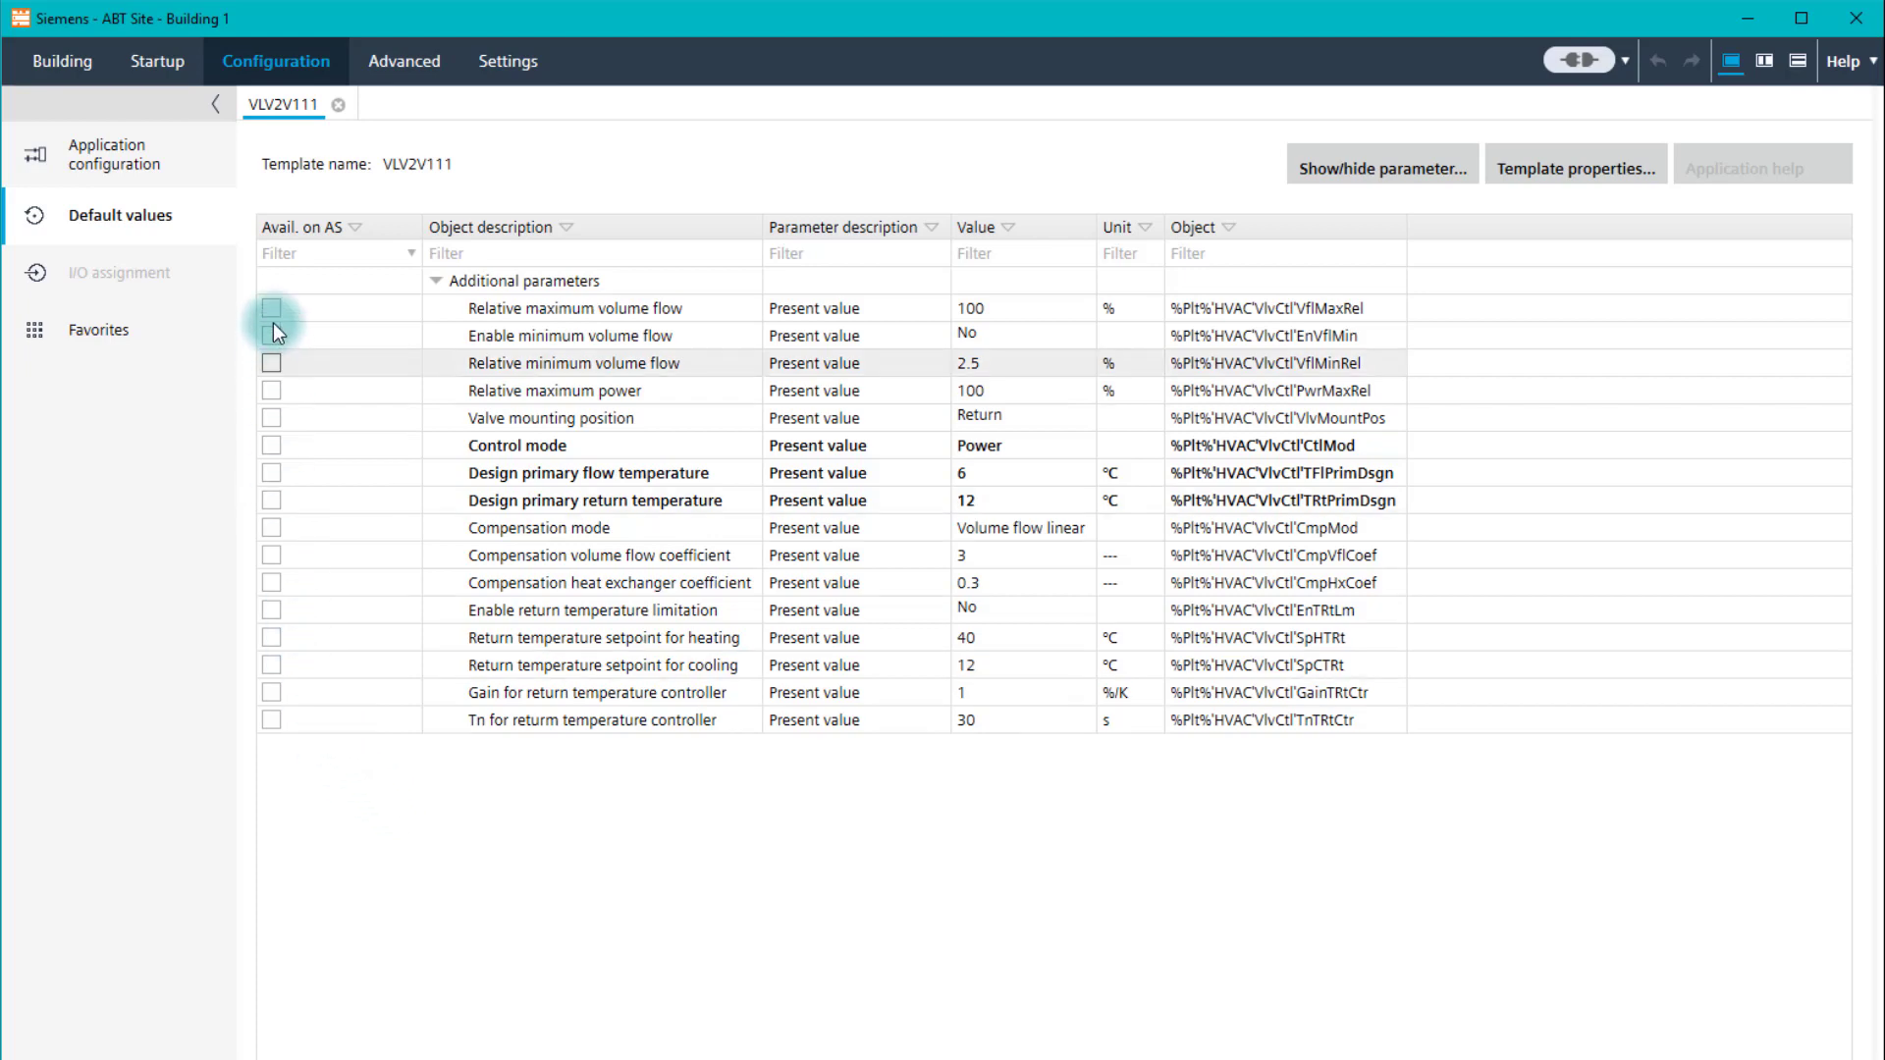
pyautogui.click(272, 307)
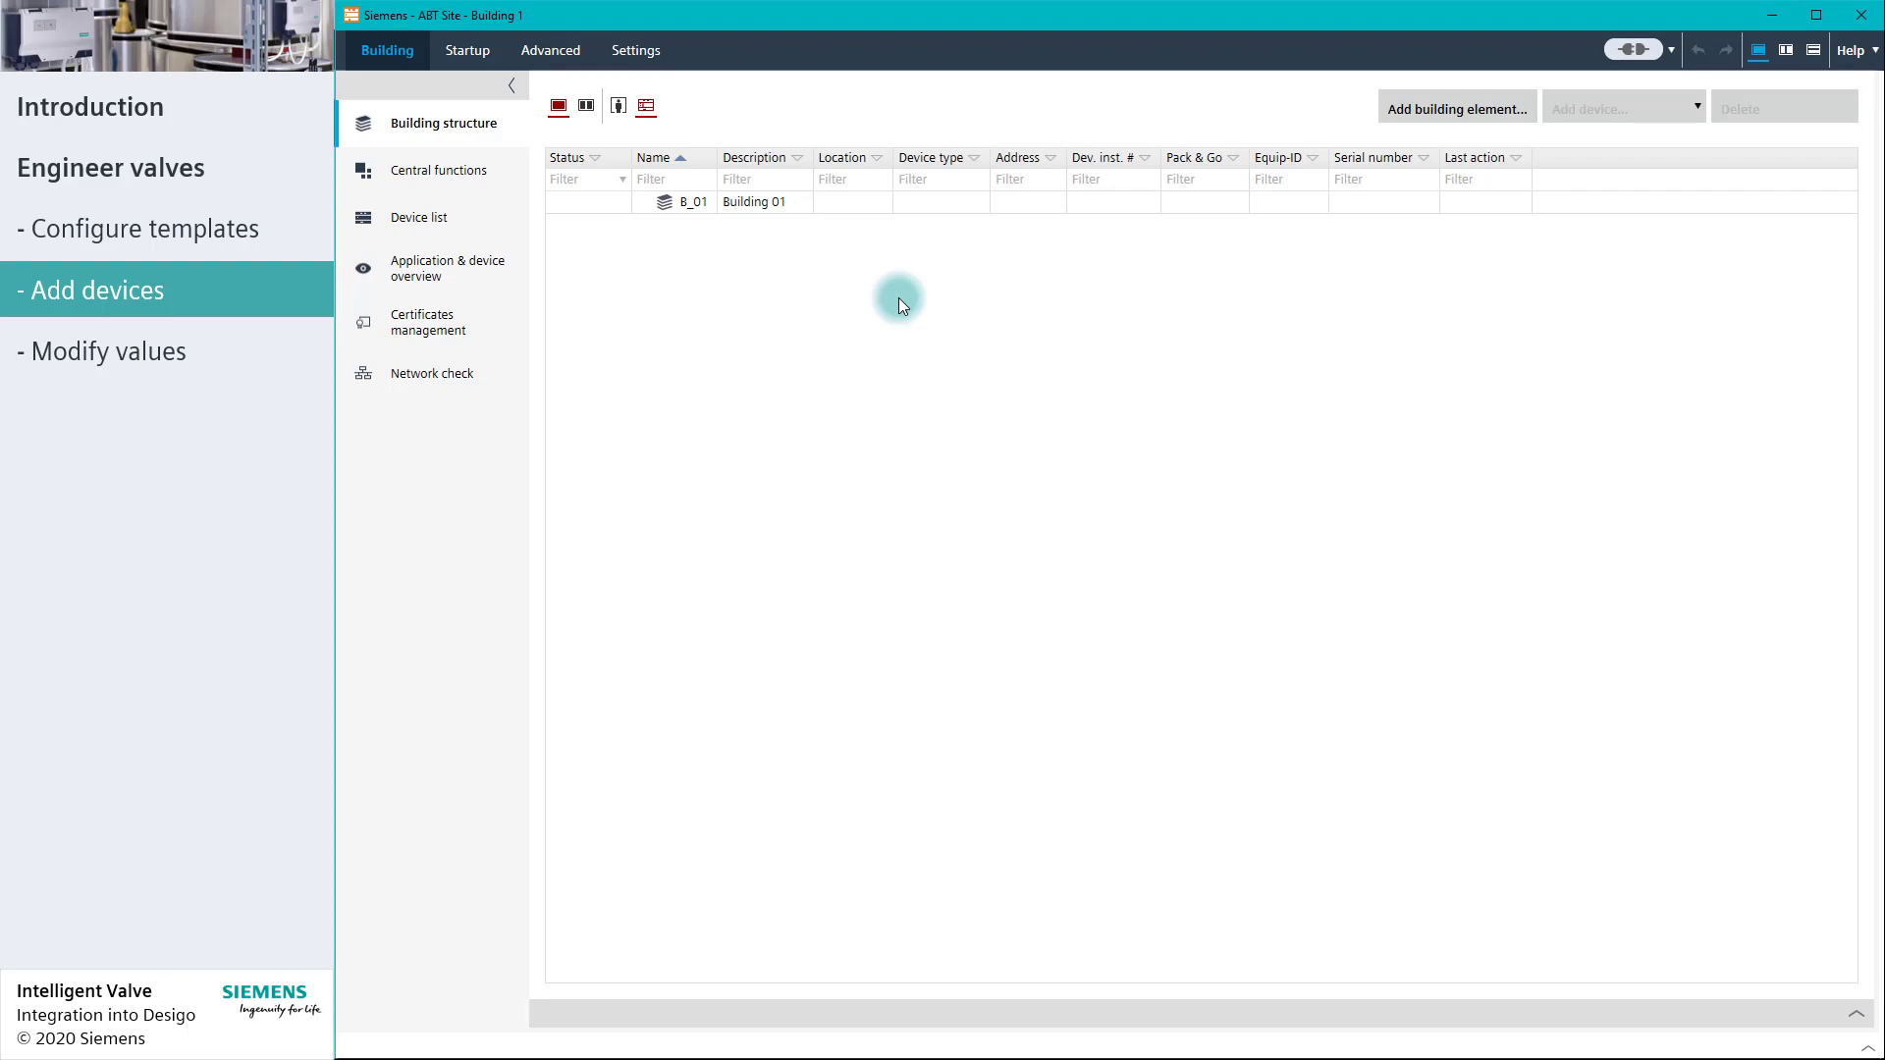
pyautogui.moveTo(708, 213)
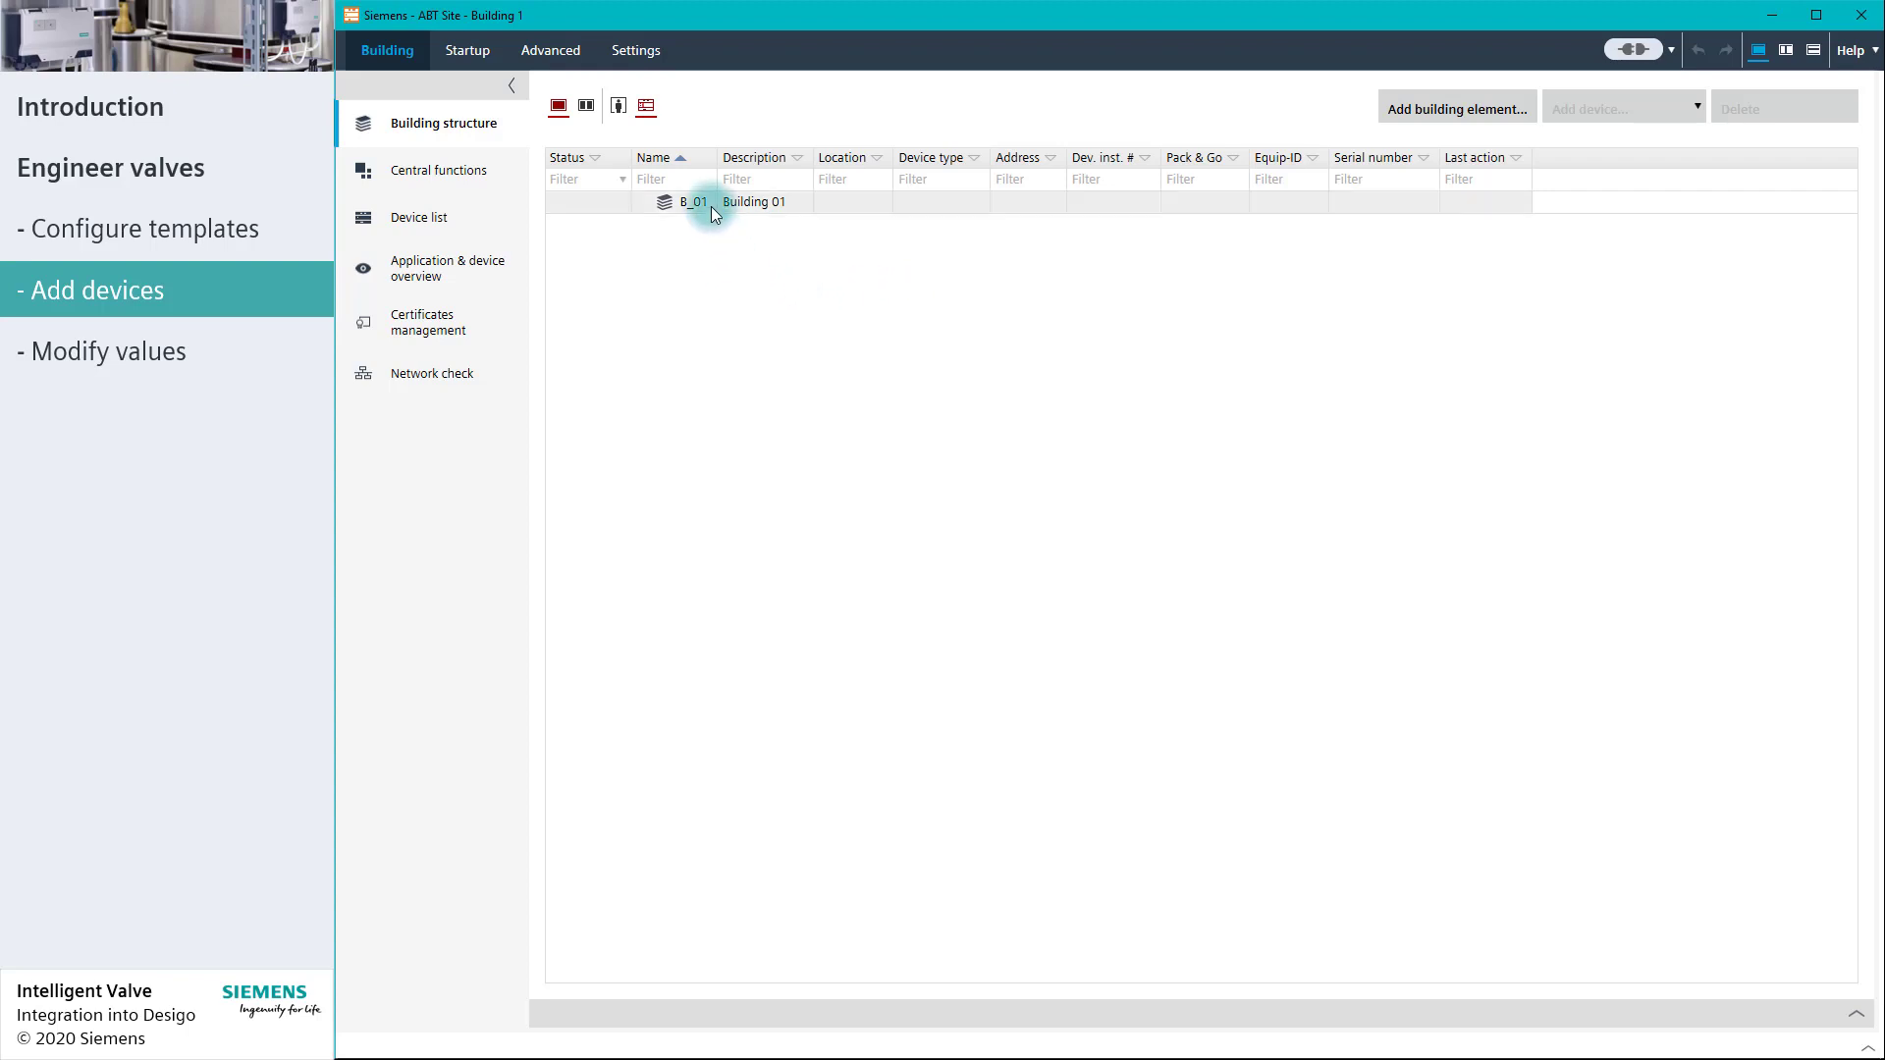
# Step: Select B_01, check its IP range 10.170.32.220–250, and hide the properties pane
pyautogui.click(694, 200)
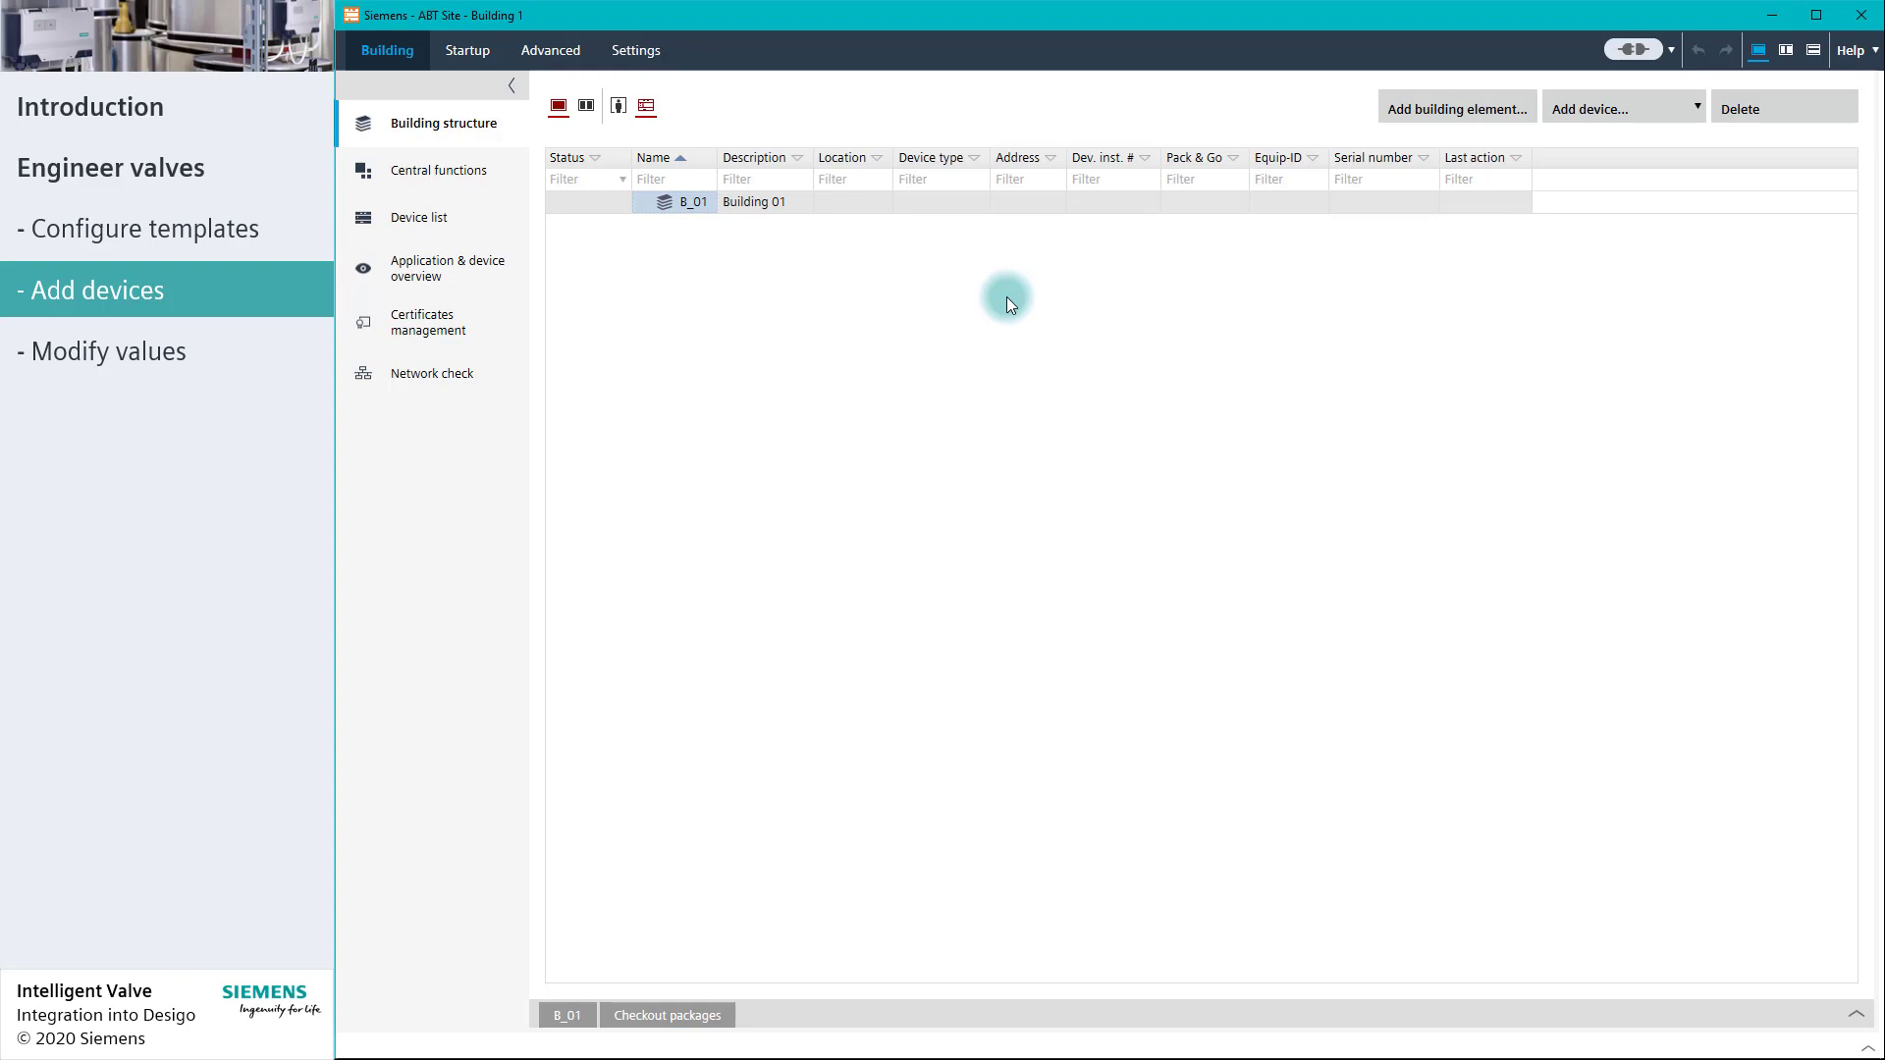
pyautogui.moveTo(1861, 1016)
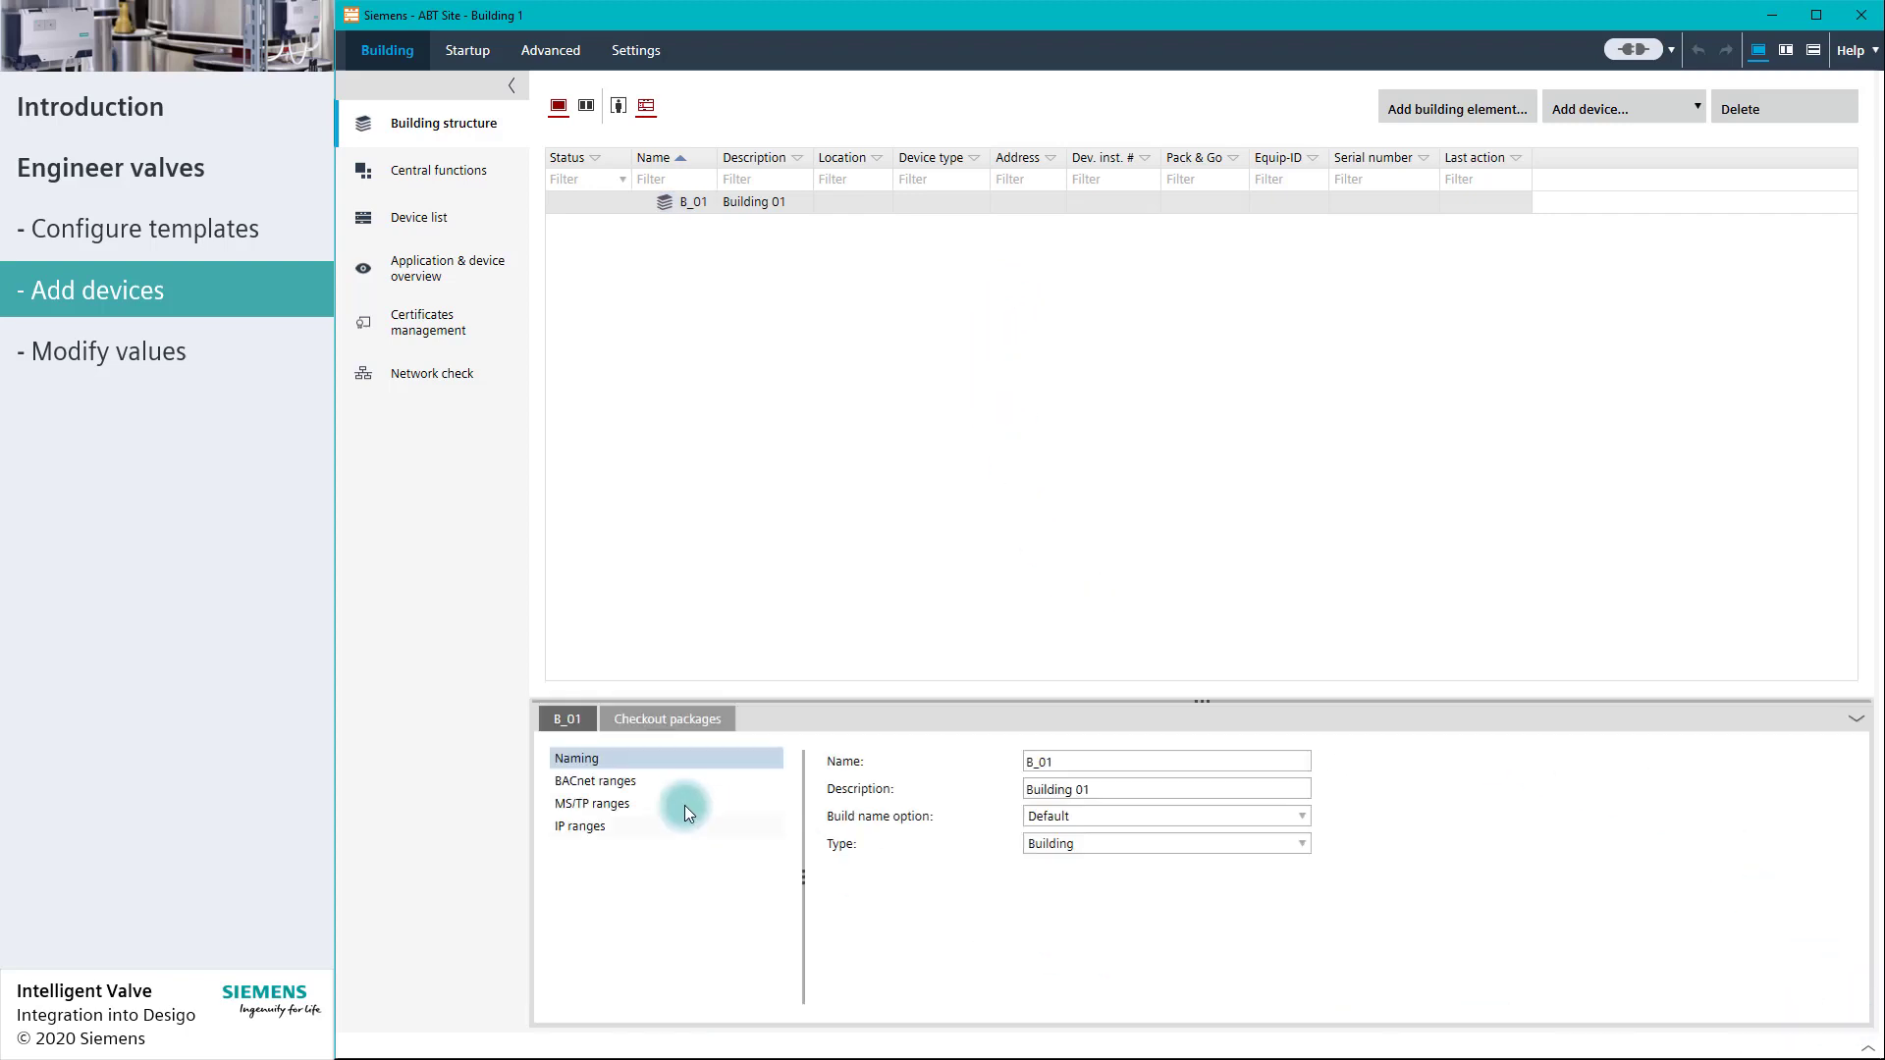
pyautogui.click(580, 826)
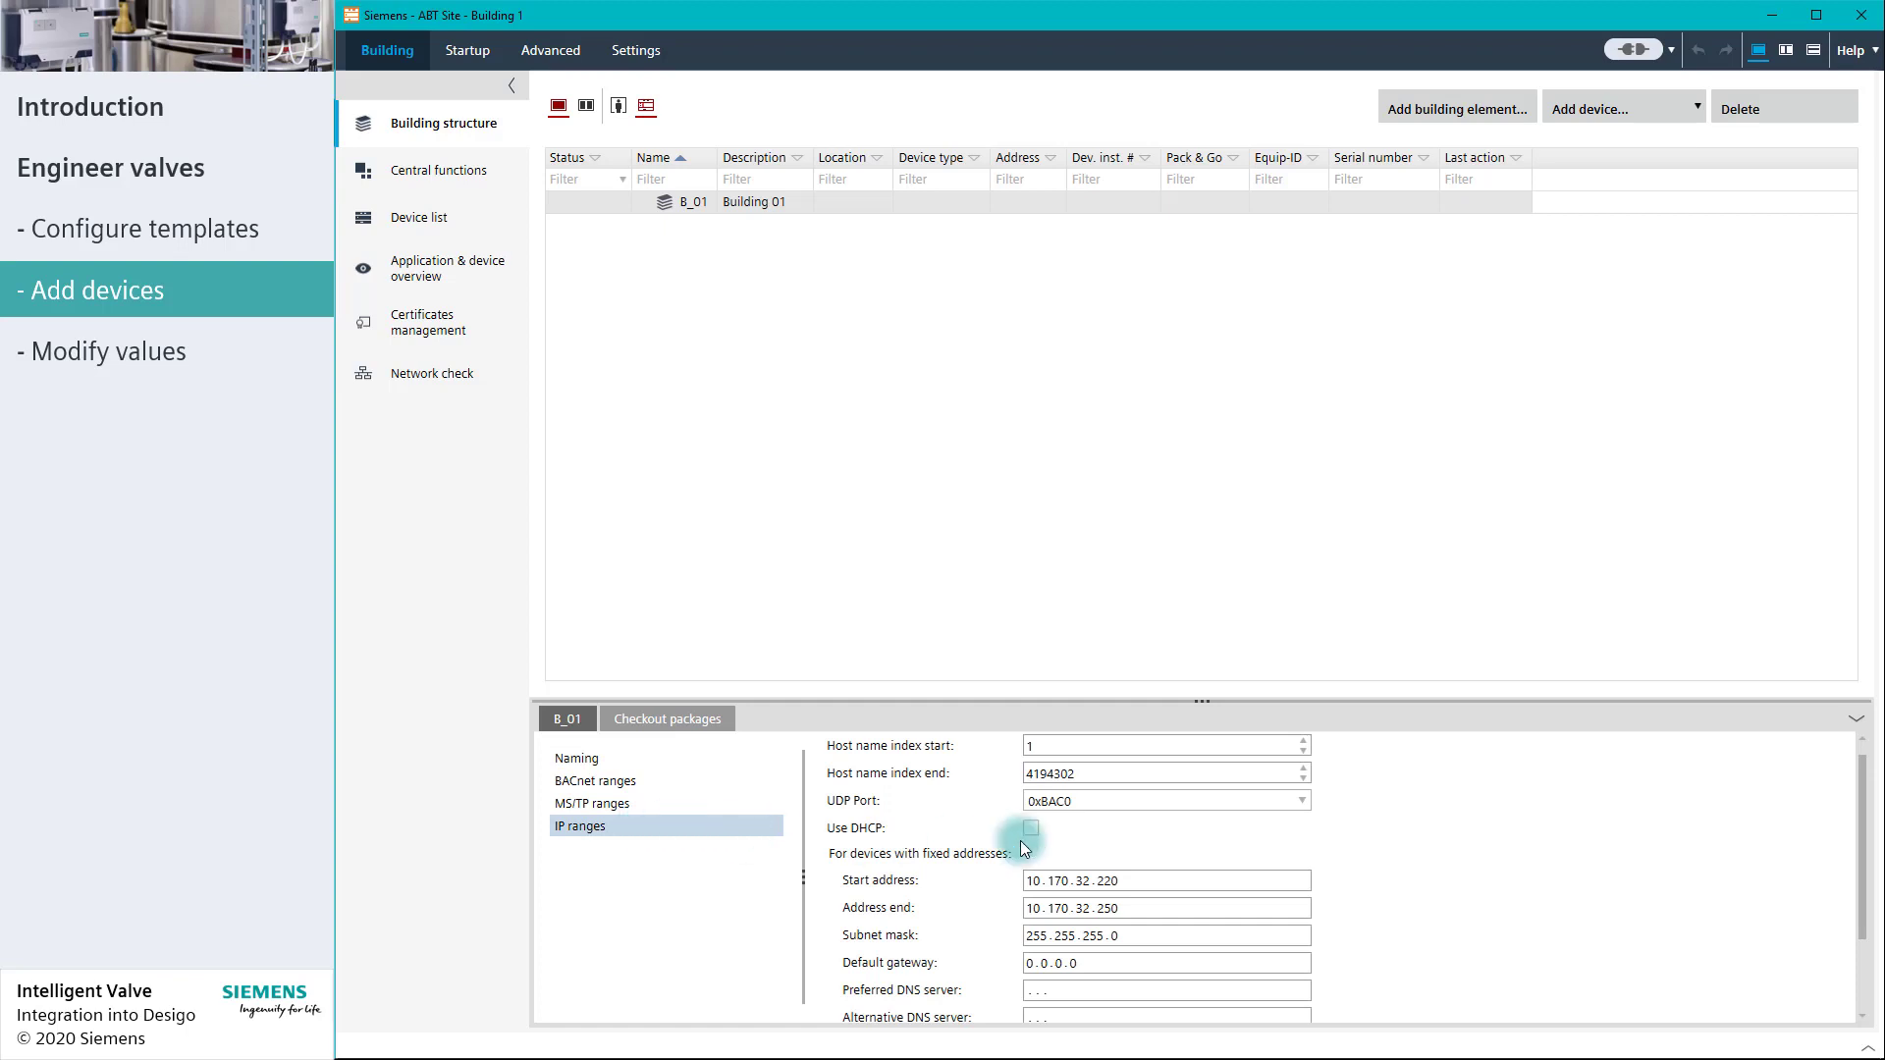
pyautogui.moveTo(1735, 780)
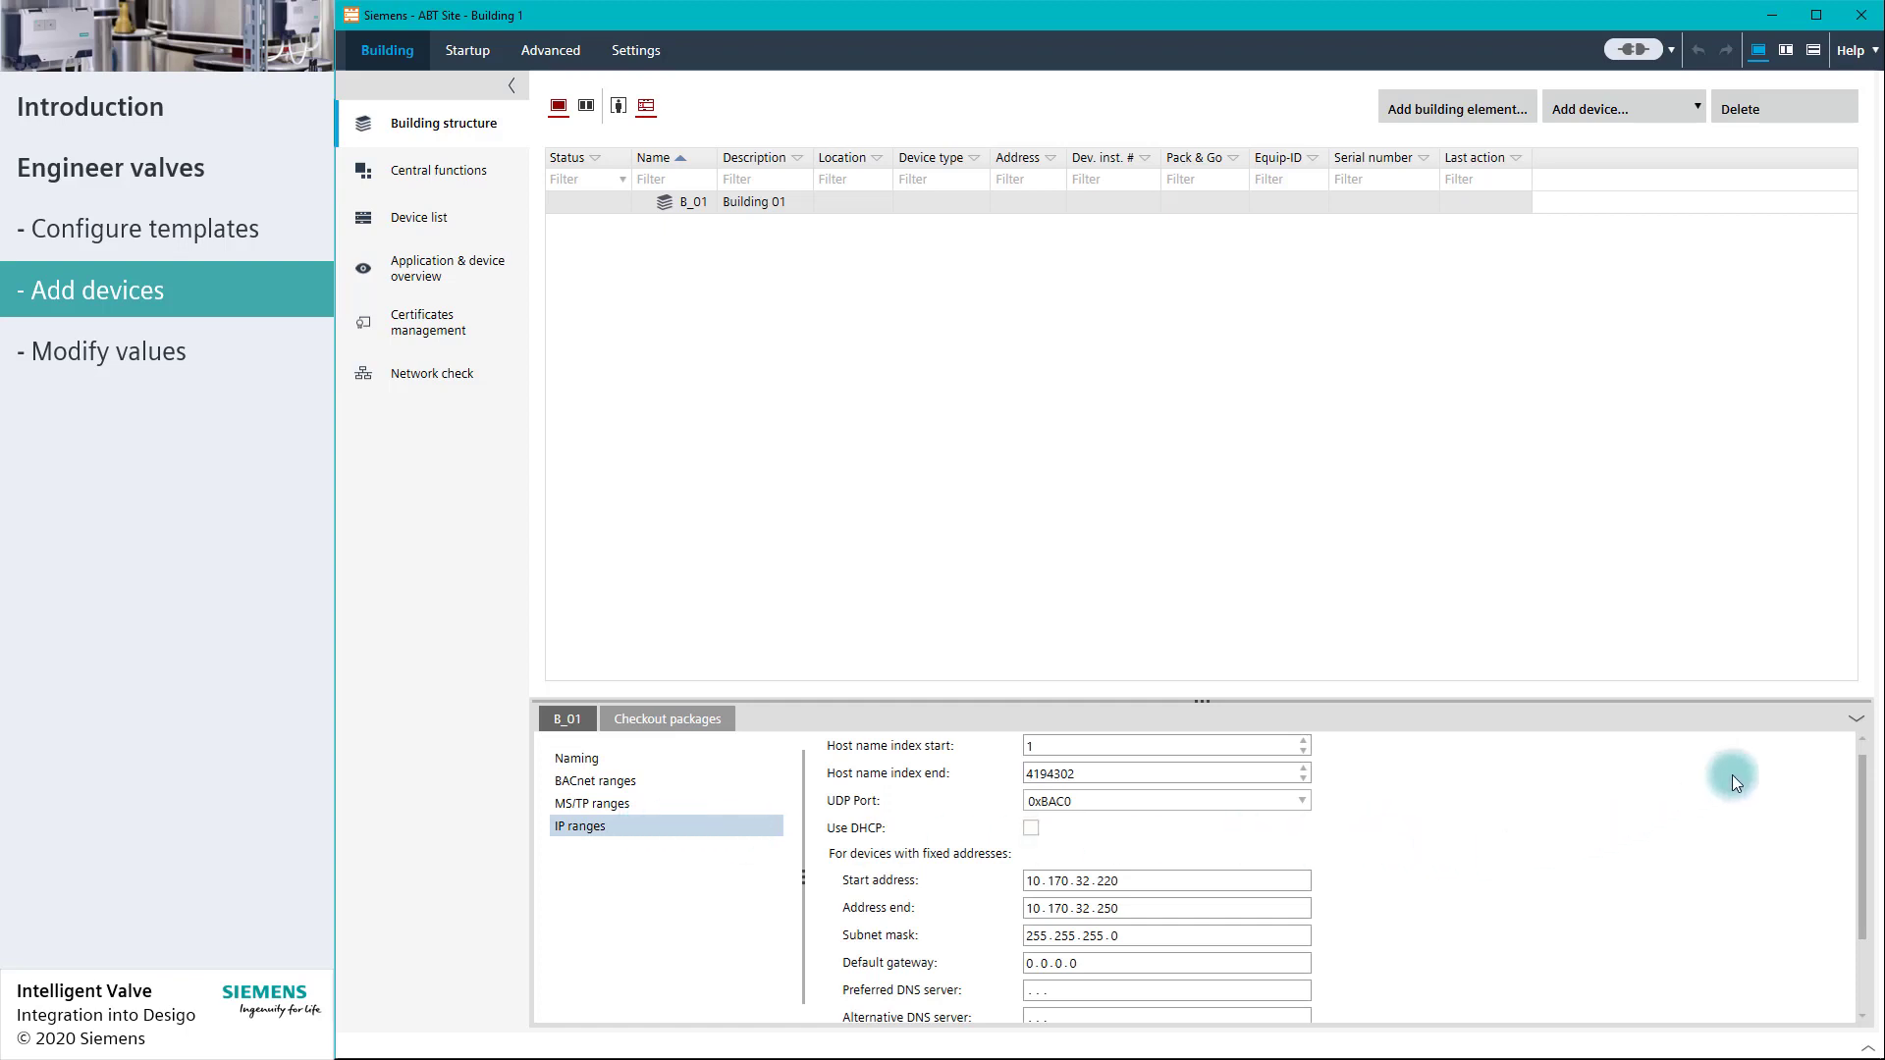
pyautogui.click(1854, 718)
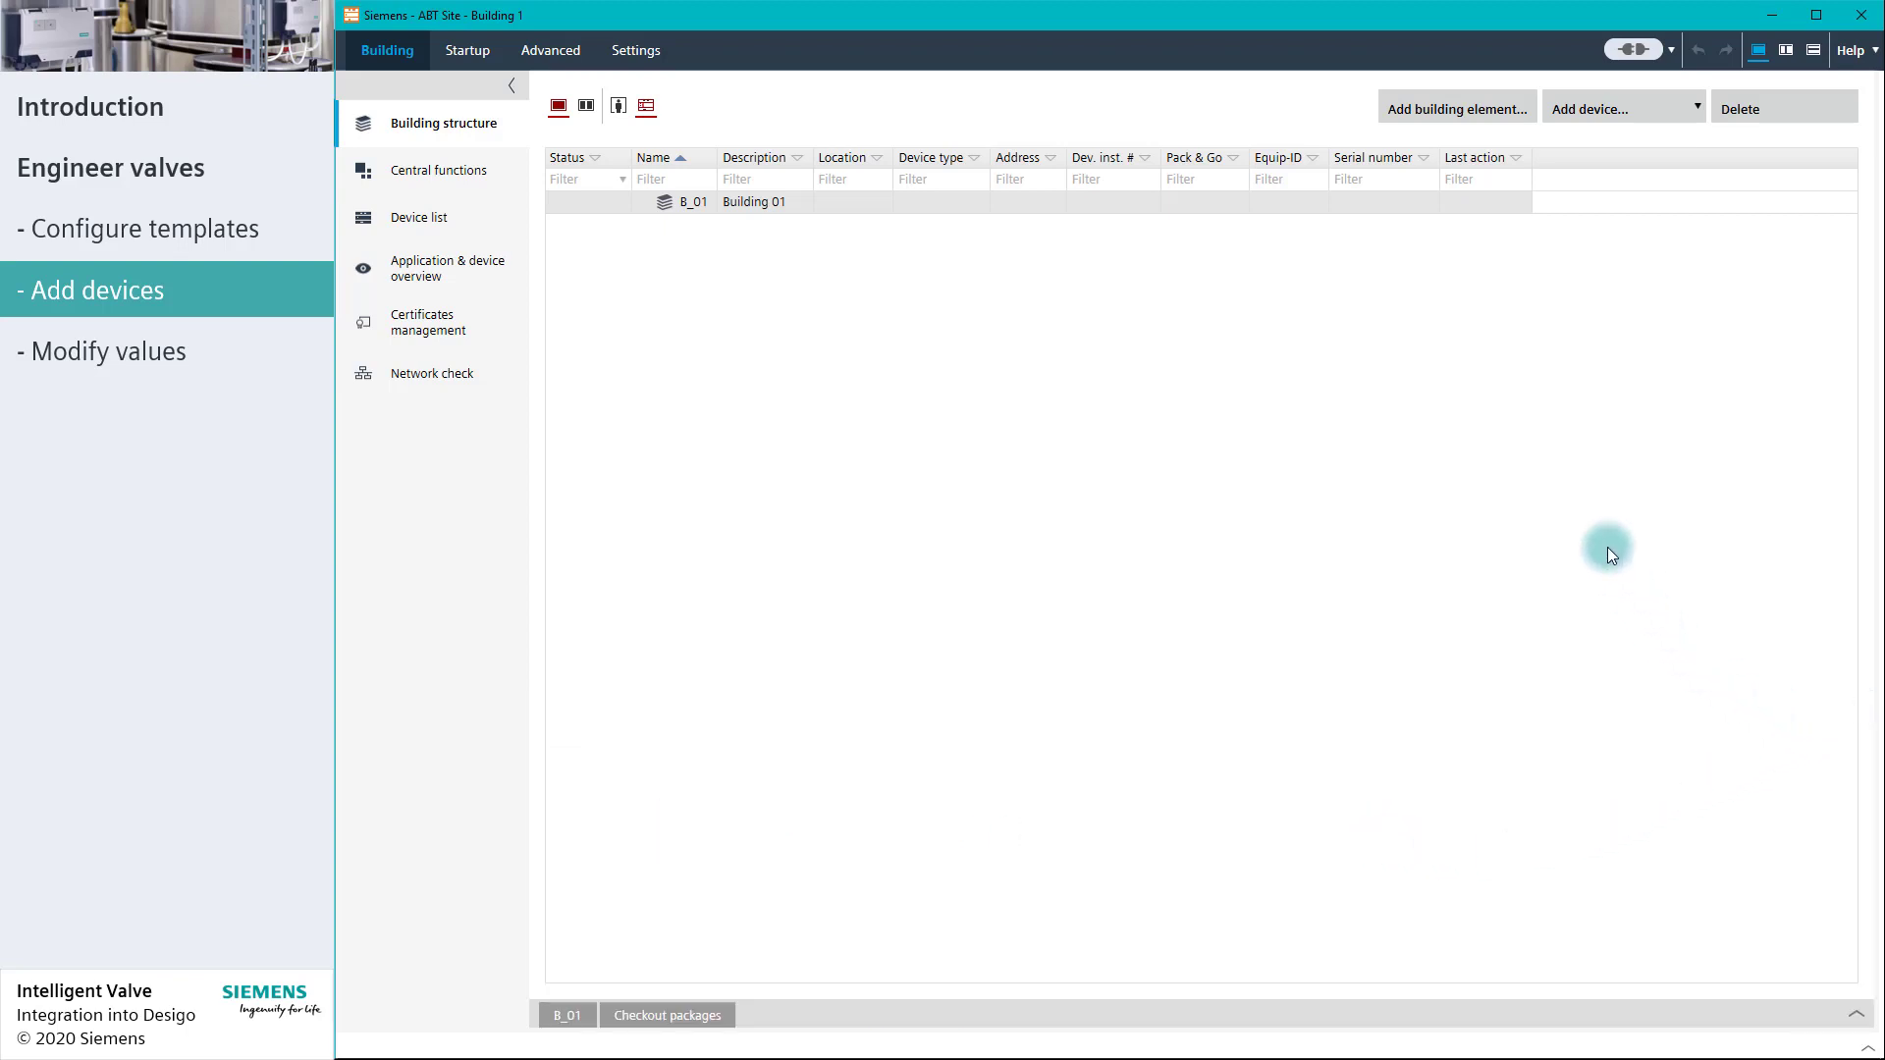
pyautogui.moveTo(1563, 374)
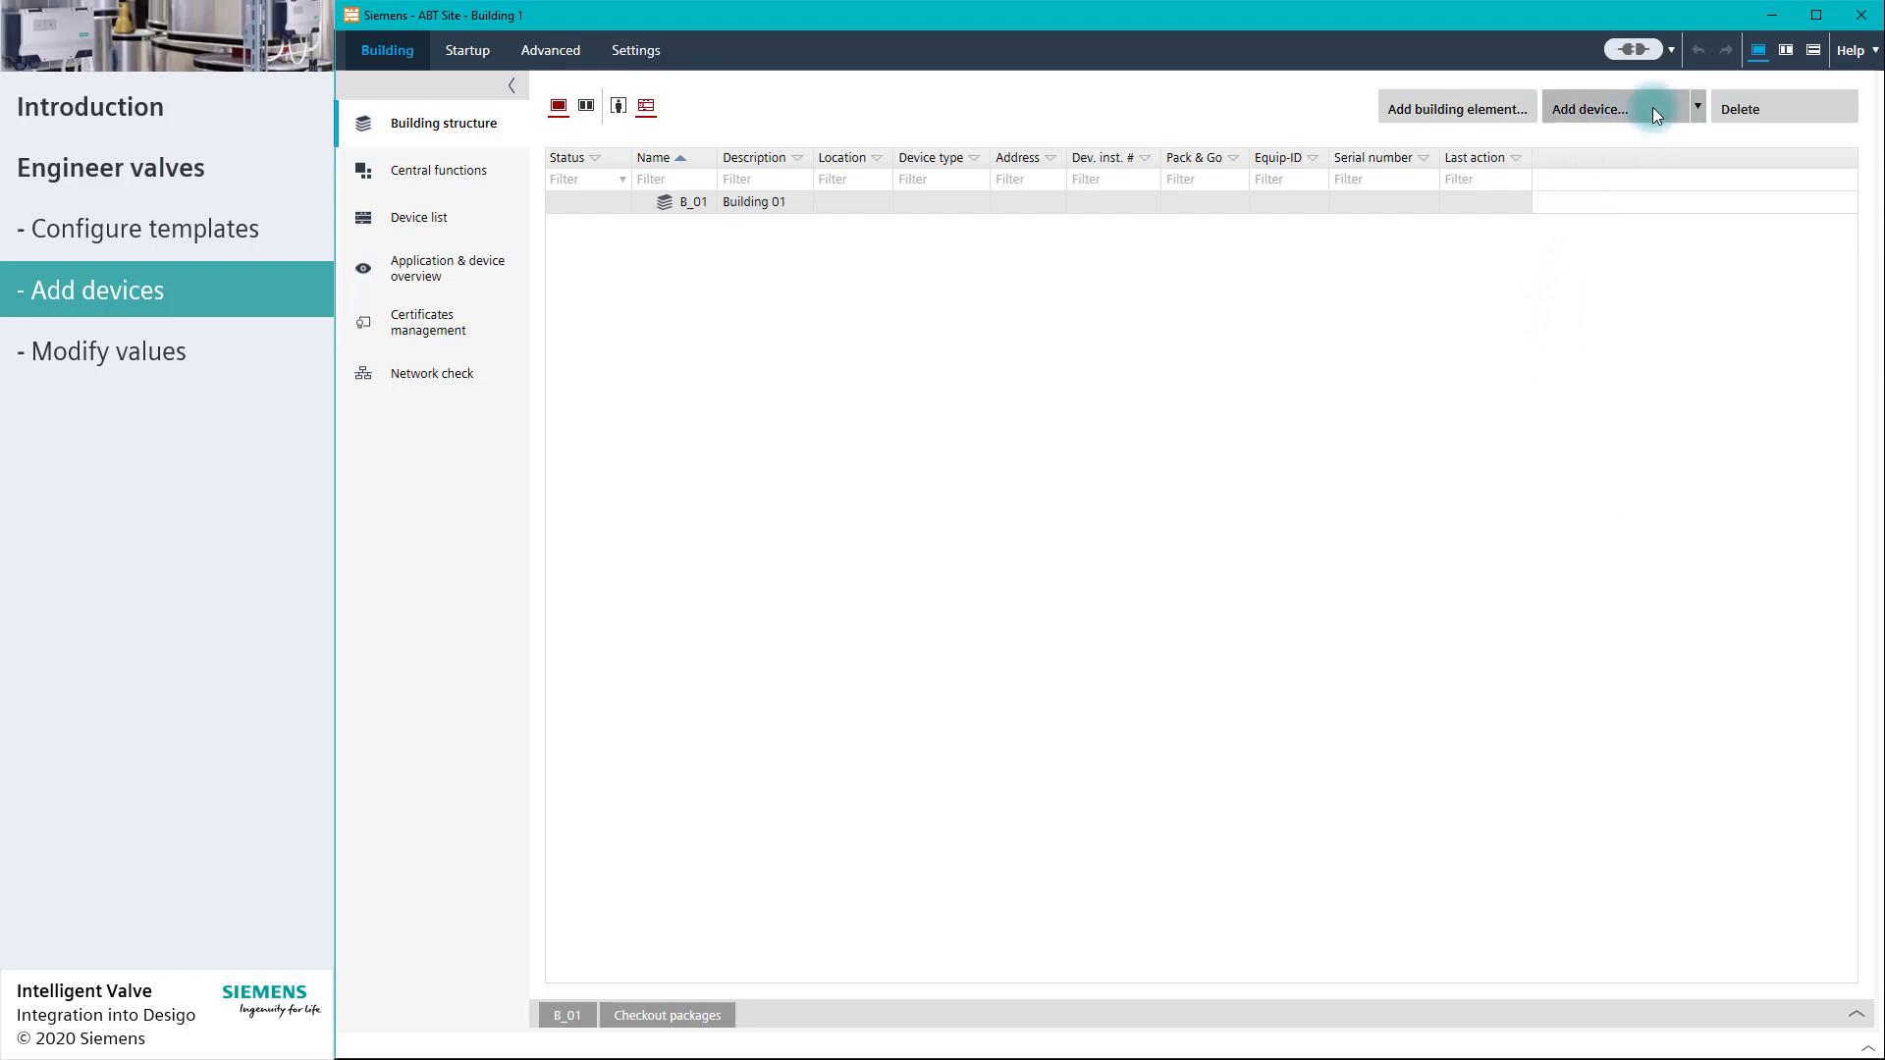
# Step: Open the Add devices dialog for B_01 listing project template VLV2V111
pyautogui.click(1589, 108)
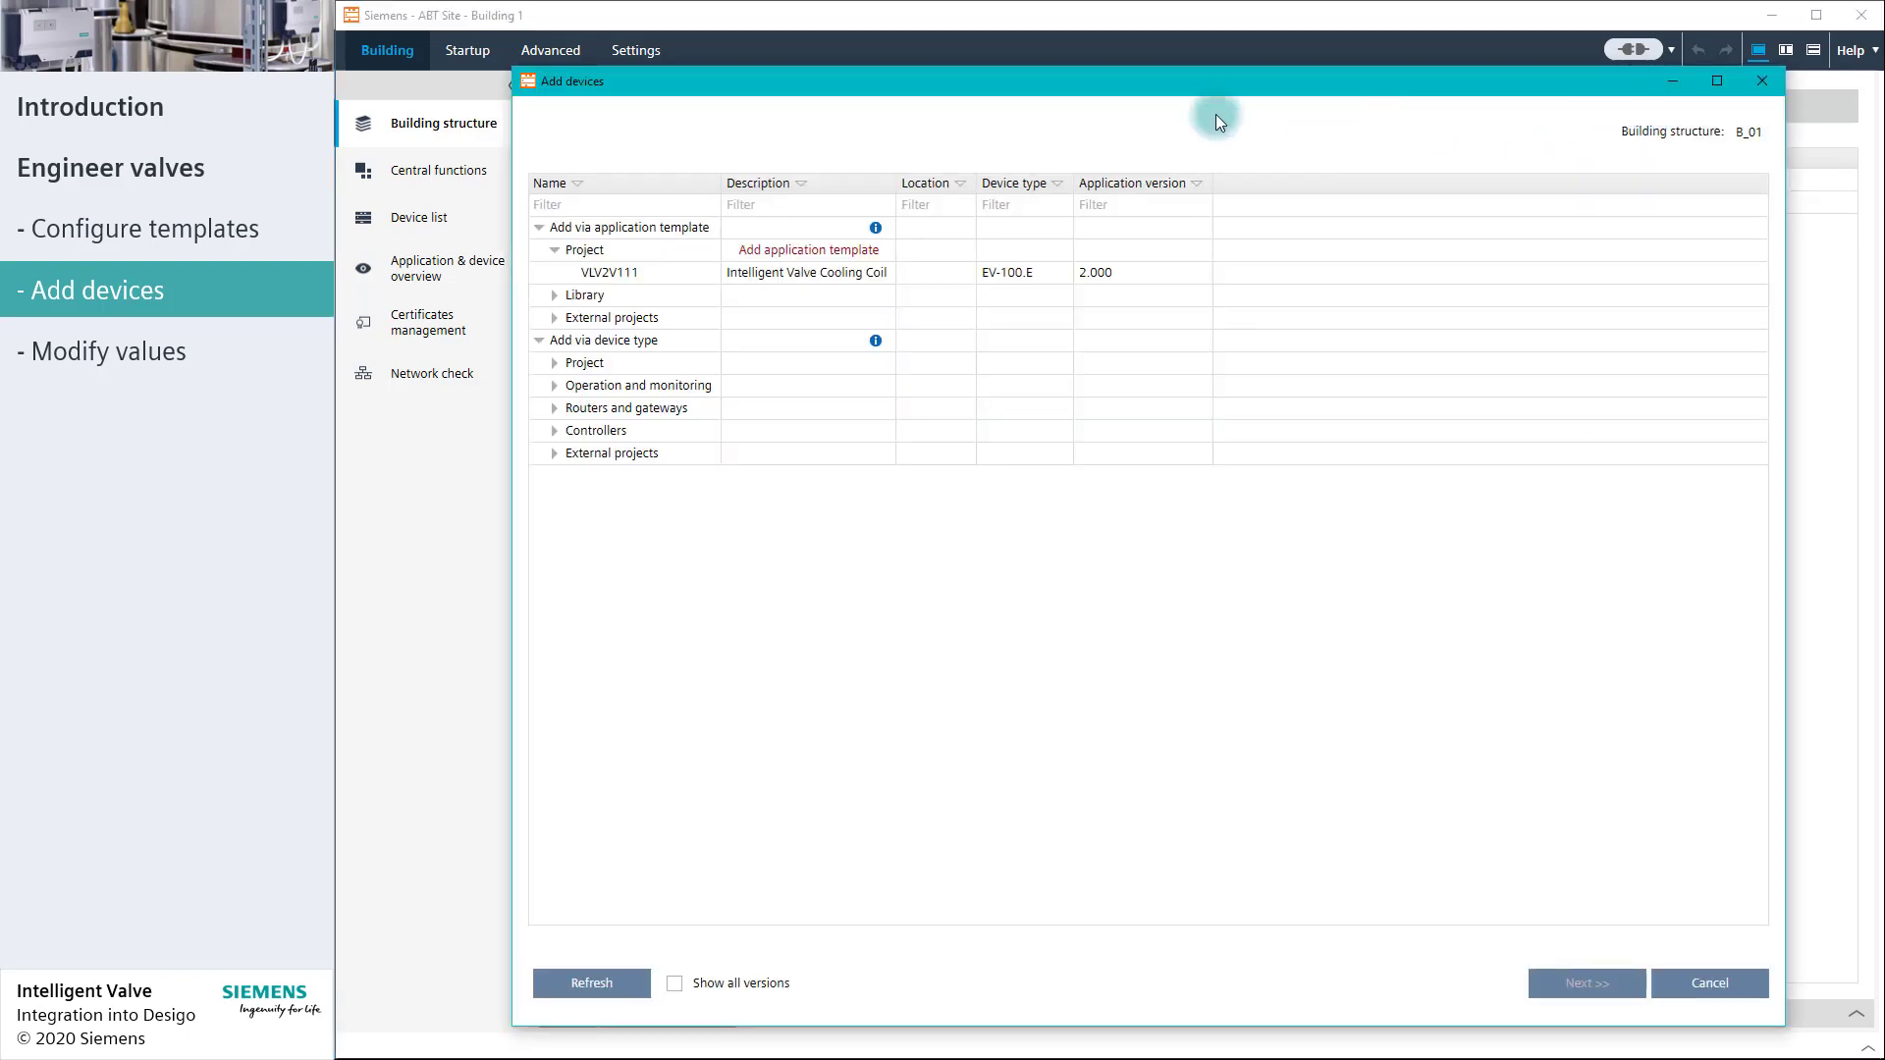
pyautogui.moveTo(775, 118)
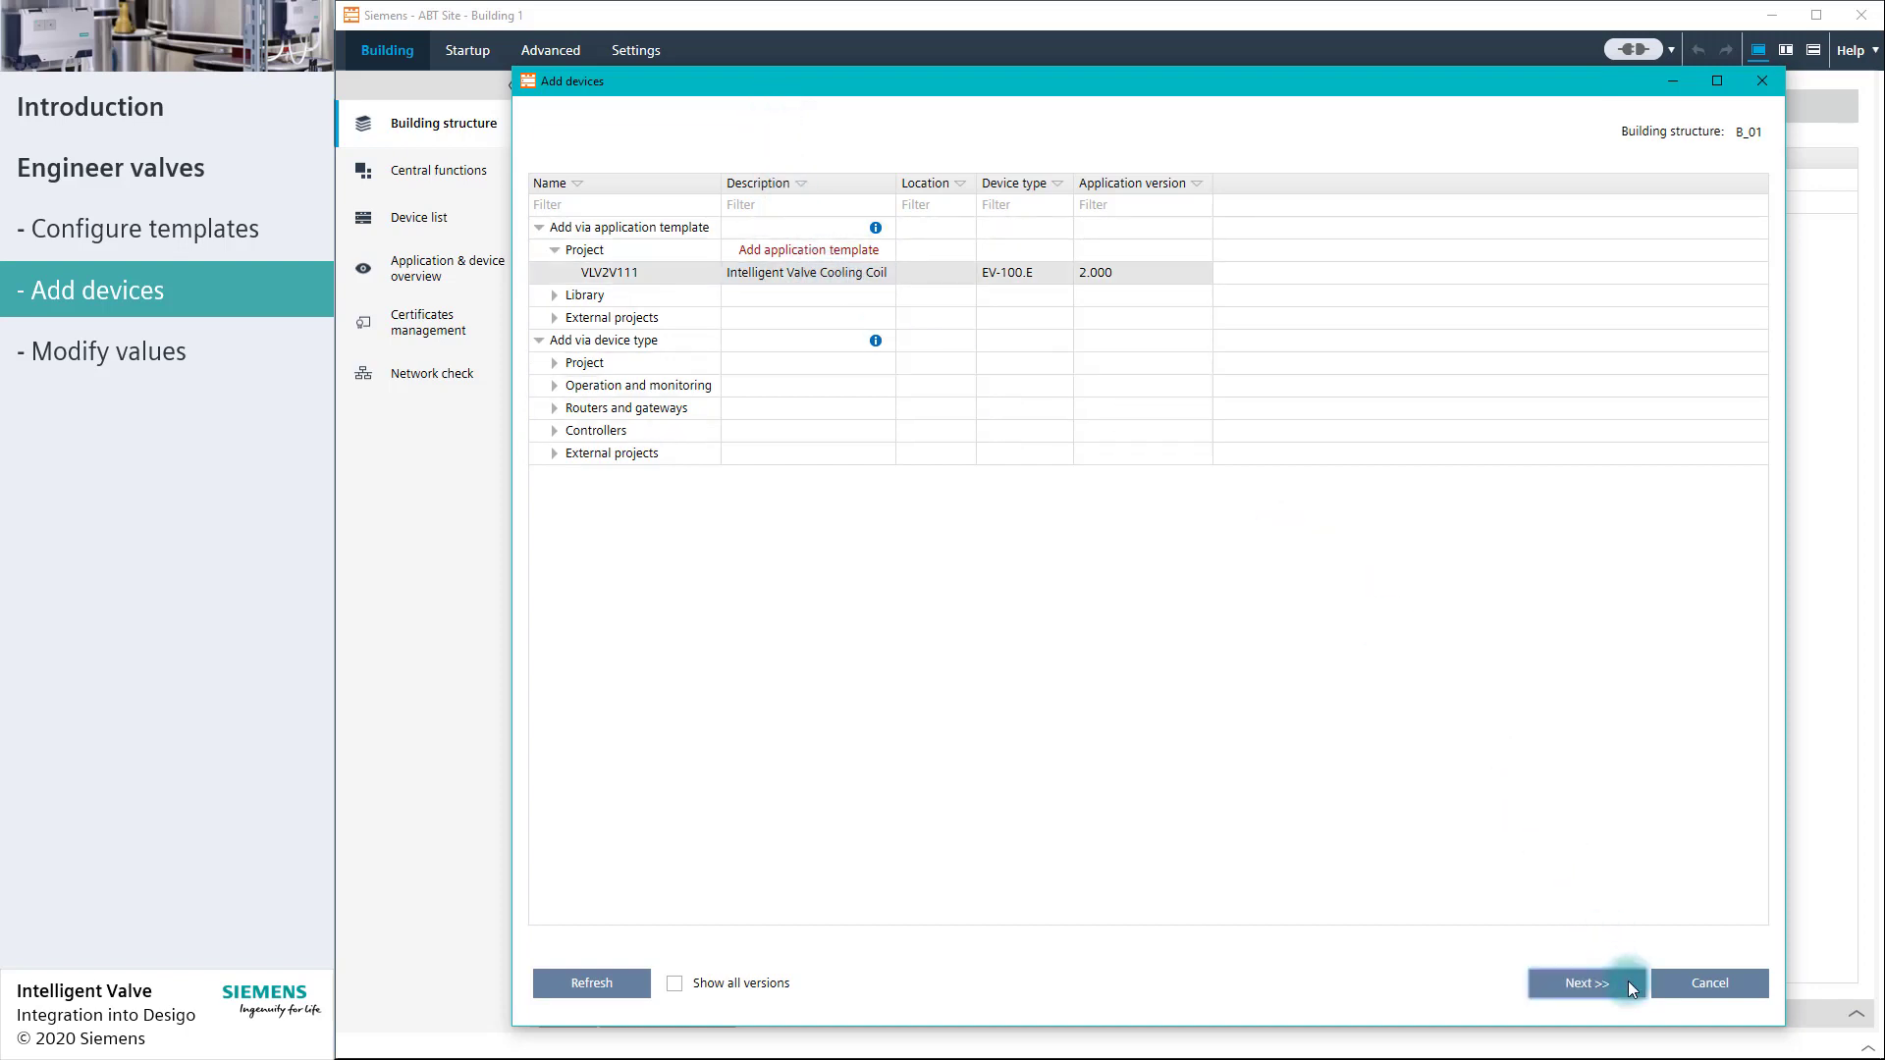
# Step: Configure 3 new devices named IngtVlv{2} and described Intelligent Valve {2}
pyautogui.click(1586, 982)
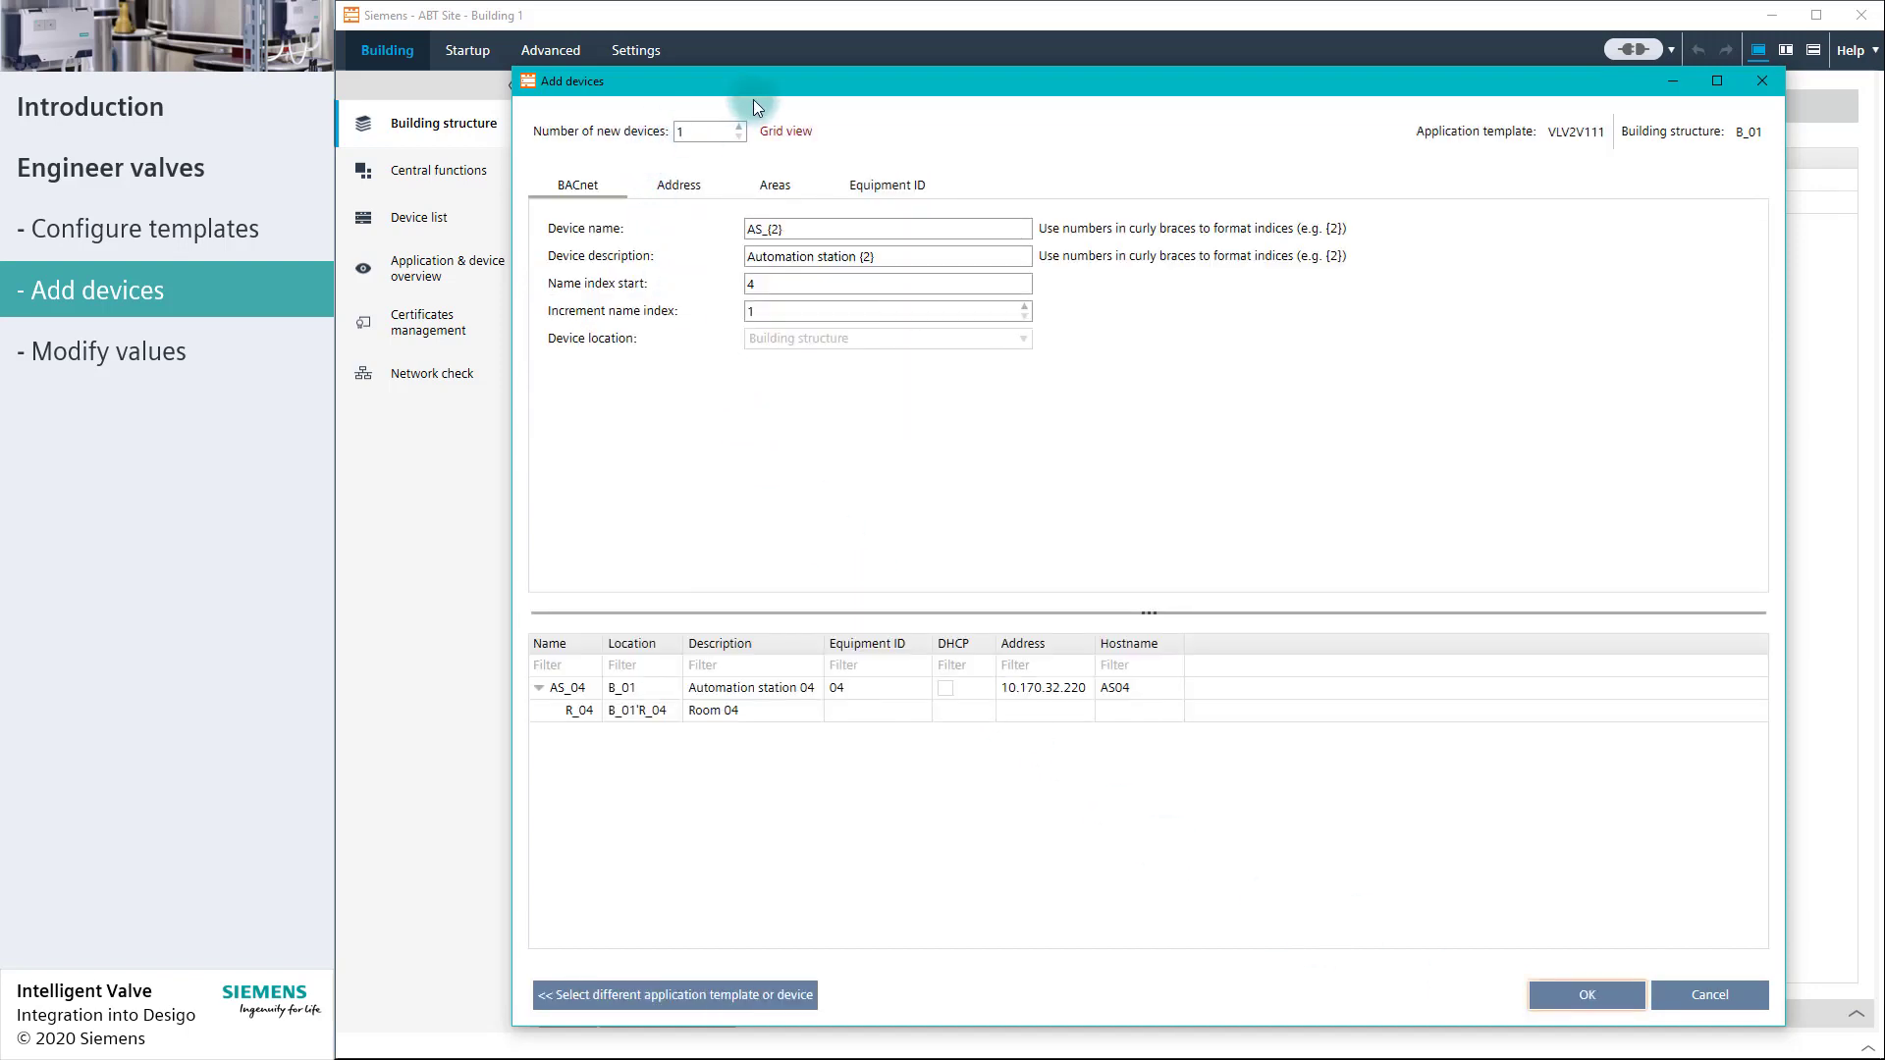
pyautogui.click(739, 127)
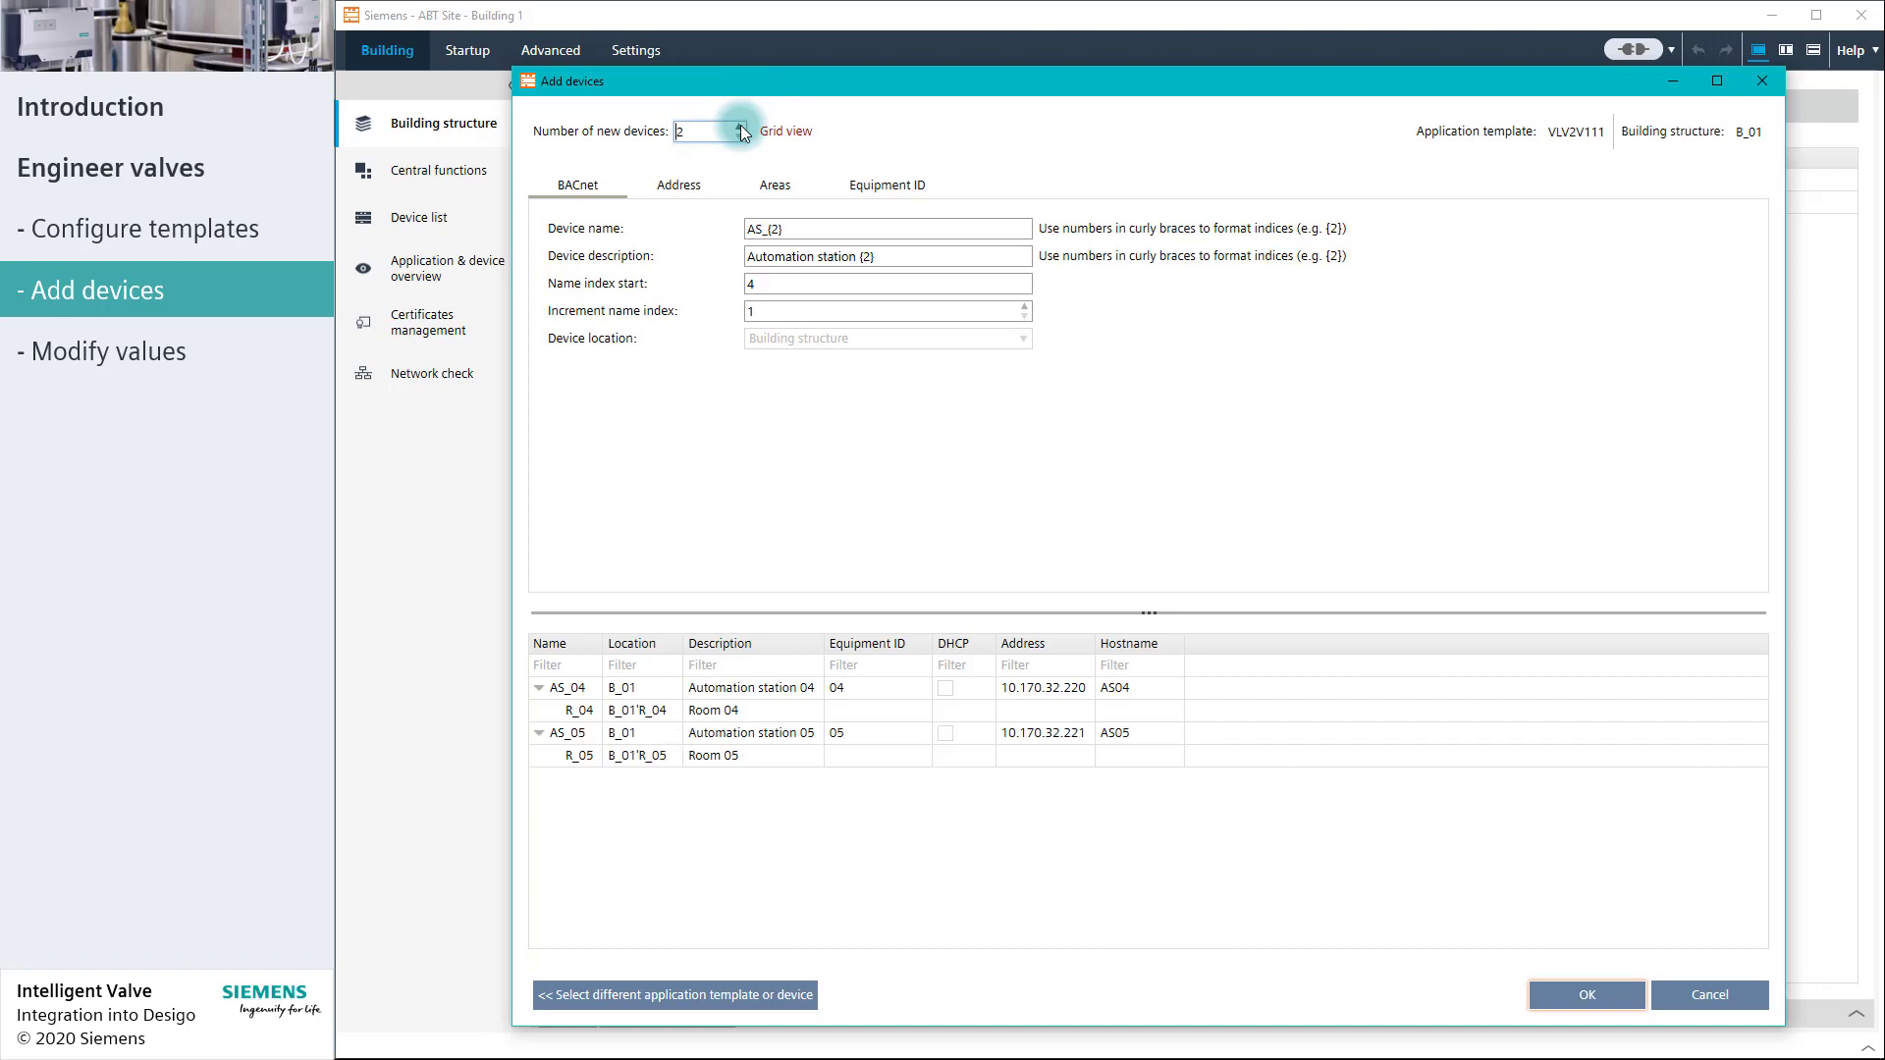
pyautogui.click(739, 126)
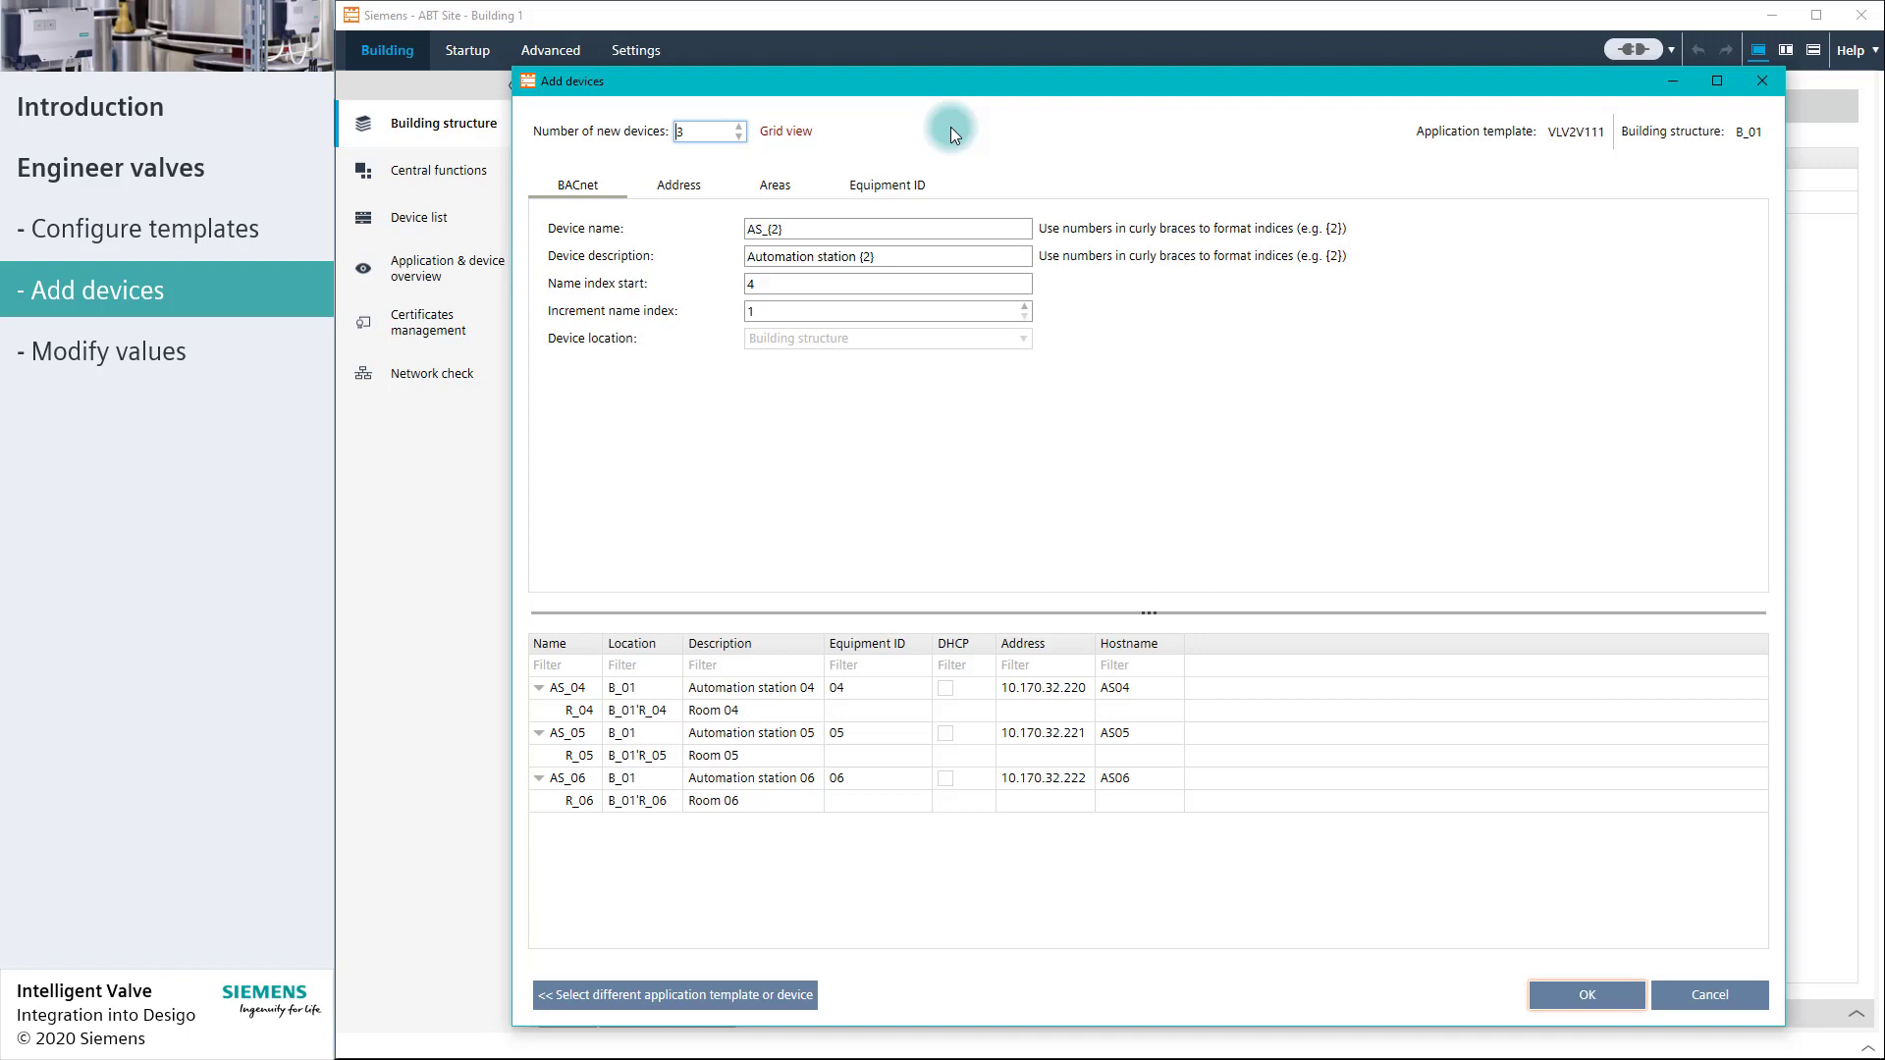
pyautogui.click(783, 131)
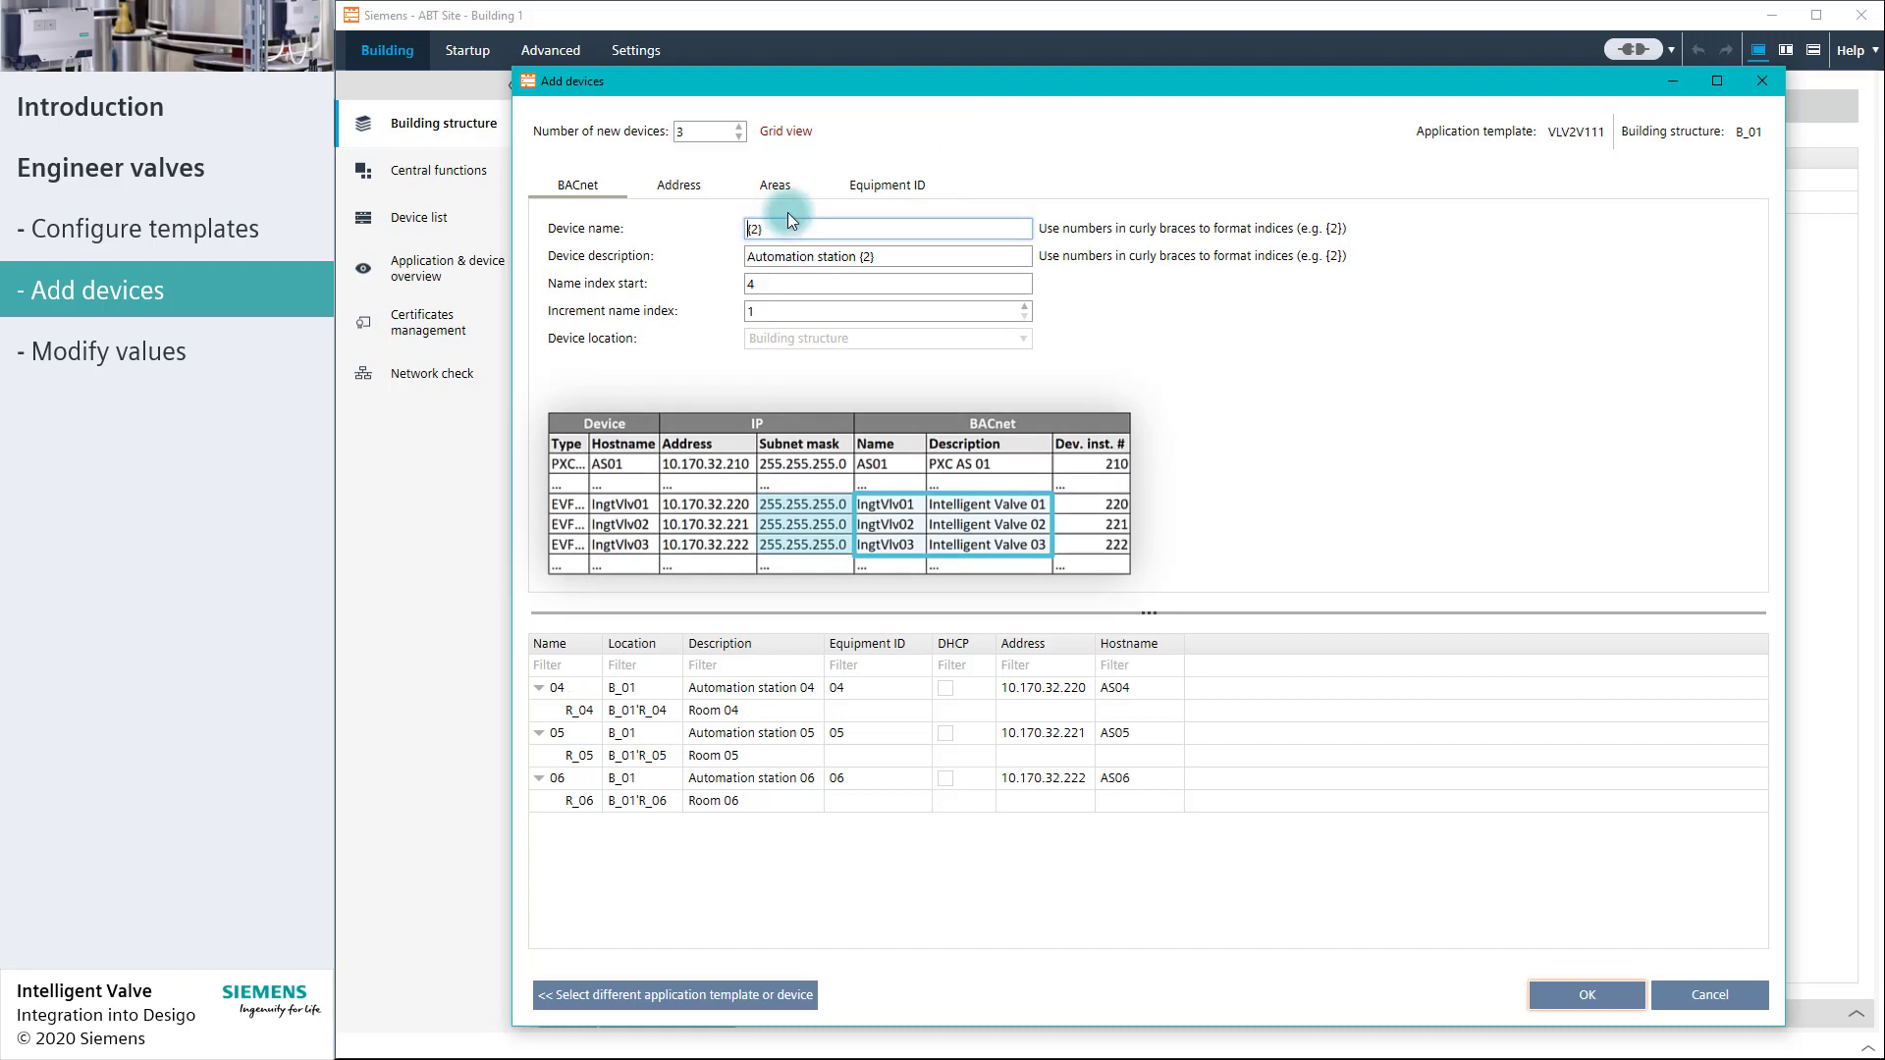
pyautogui.write('IngtVlv')
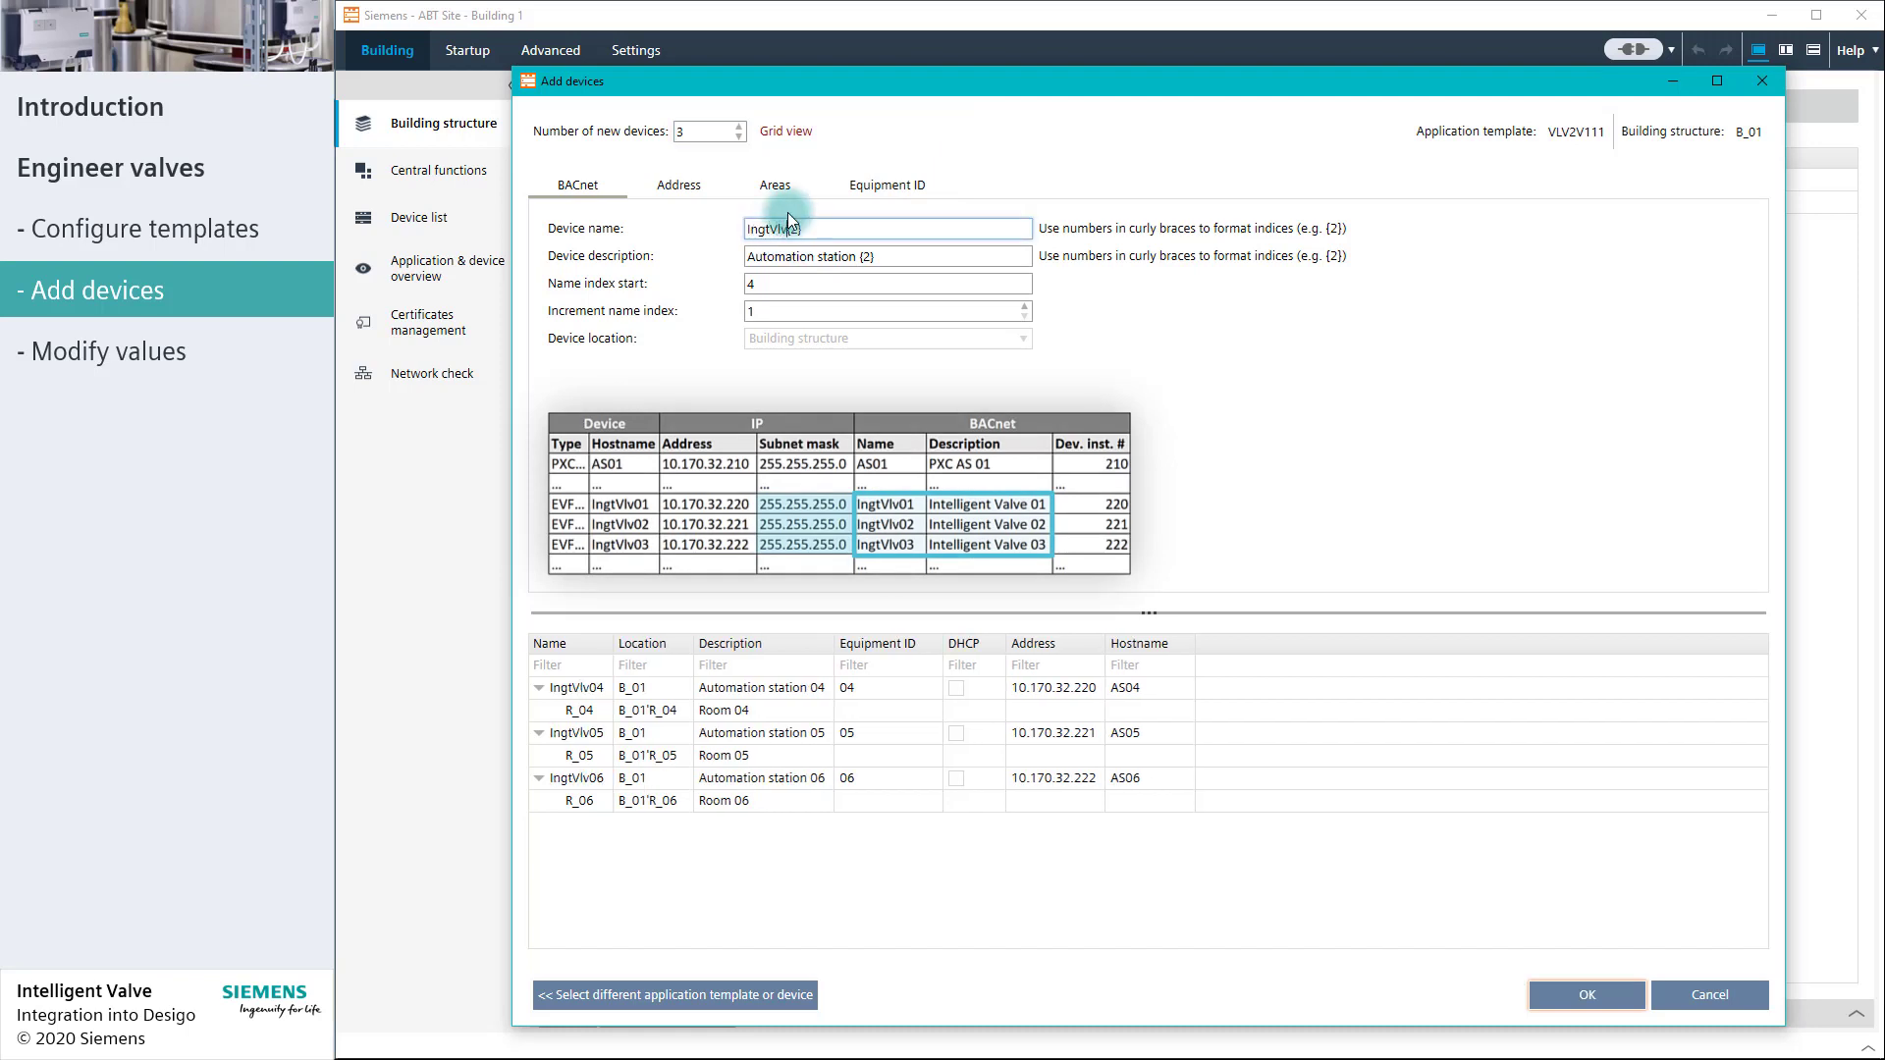
pyautogui.doubleClick(799, 256)
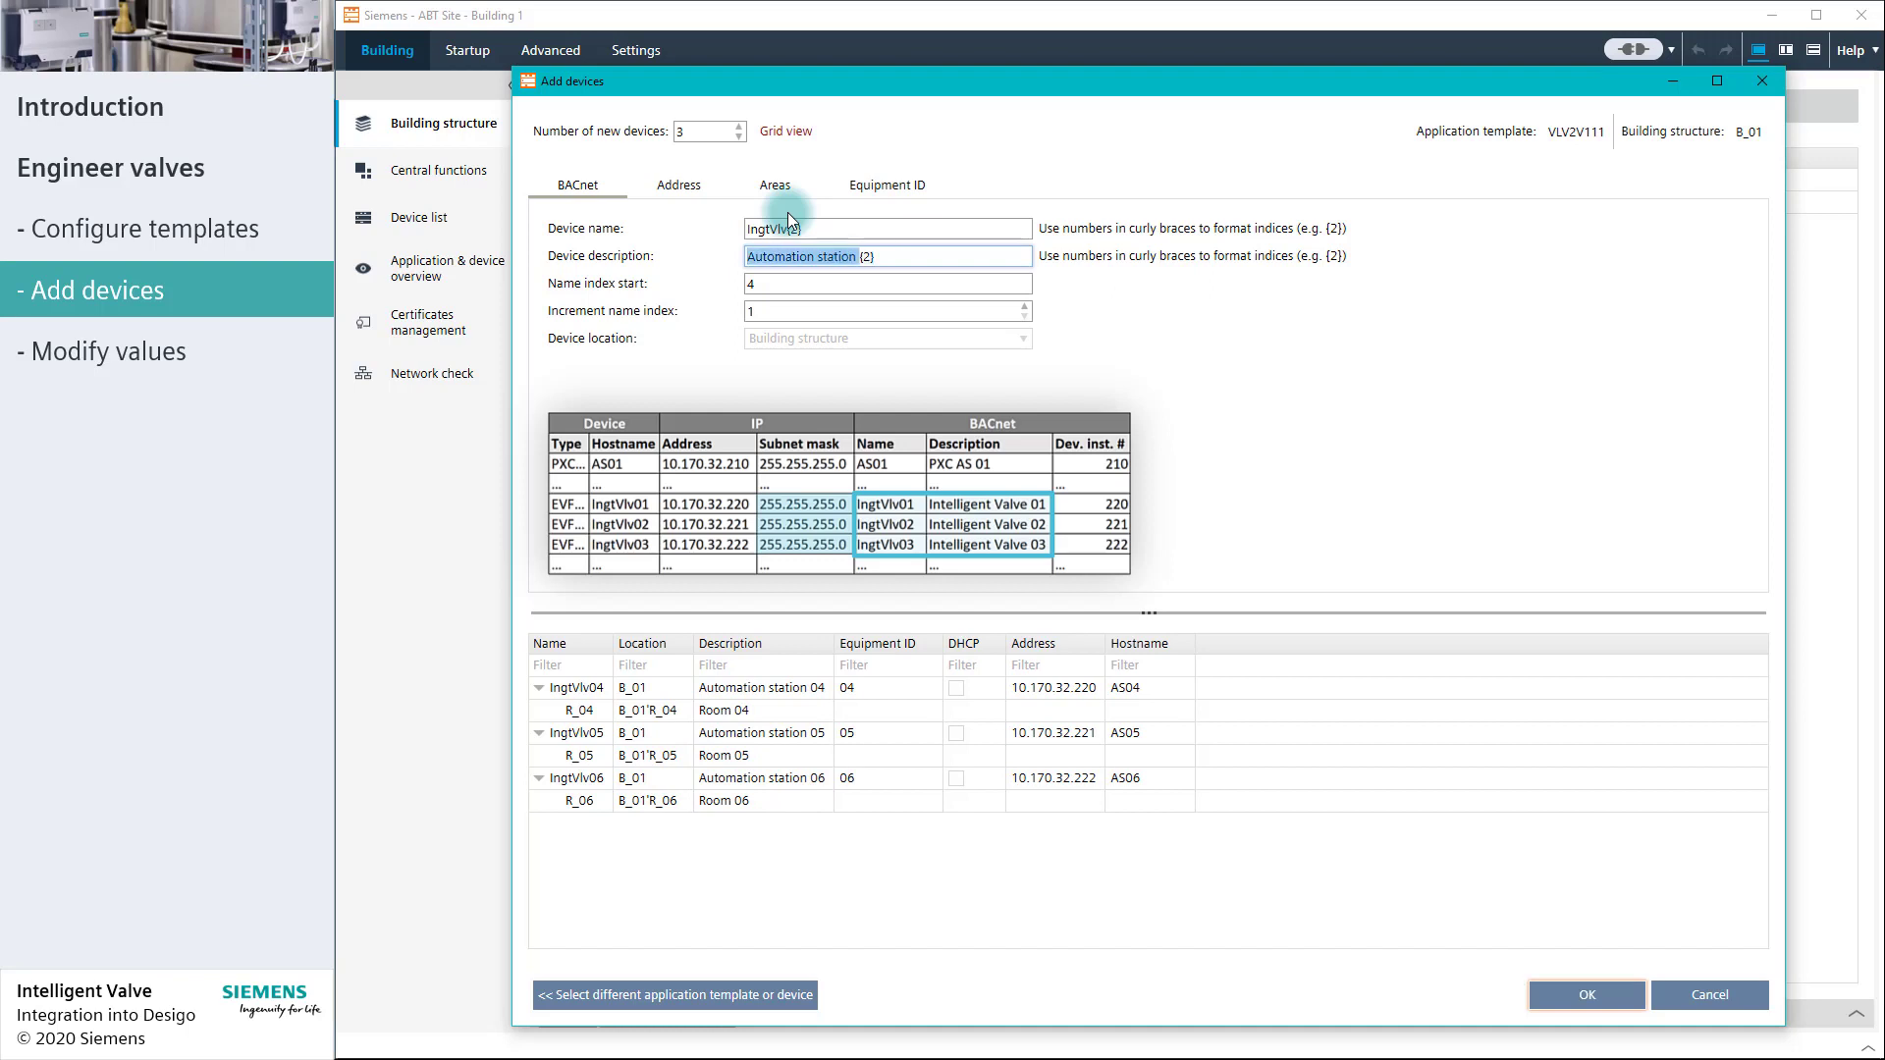
pyautogui.write('Intelligent Valve {2')
pyautogui.click(888, 283)
pyautogui.write('1')
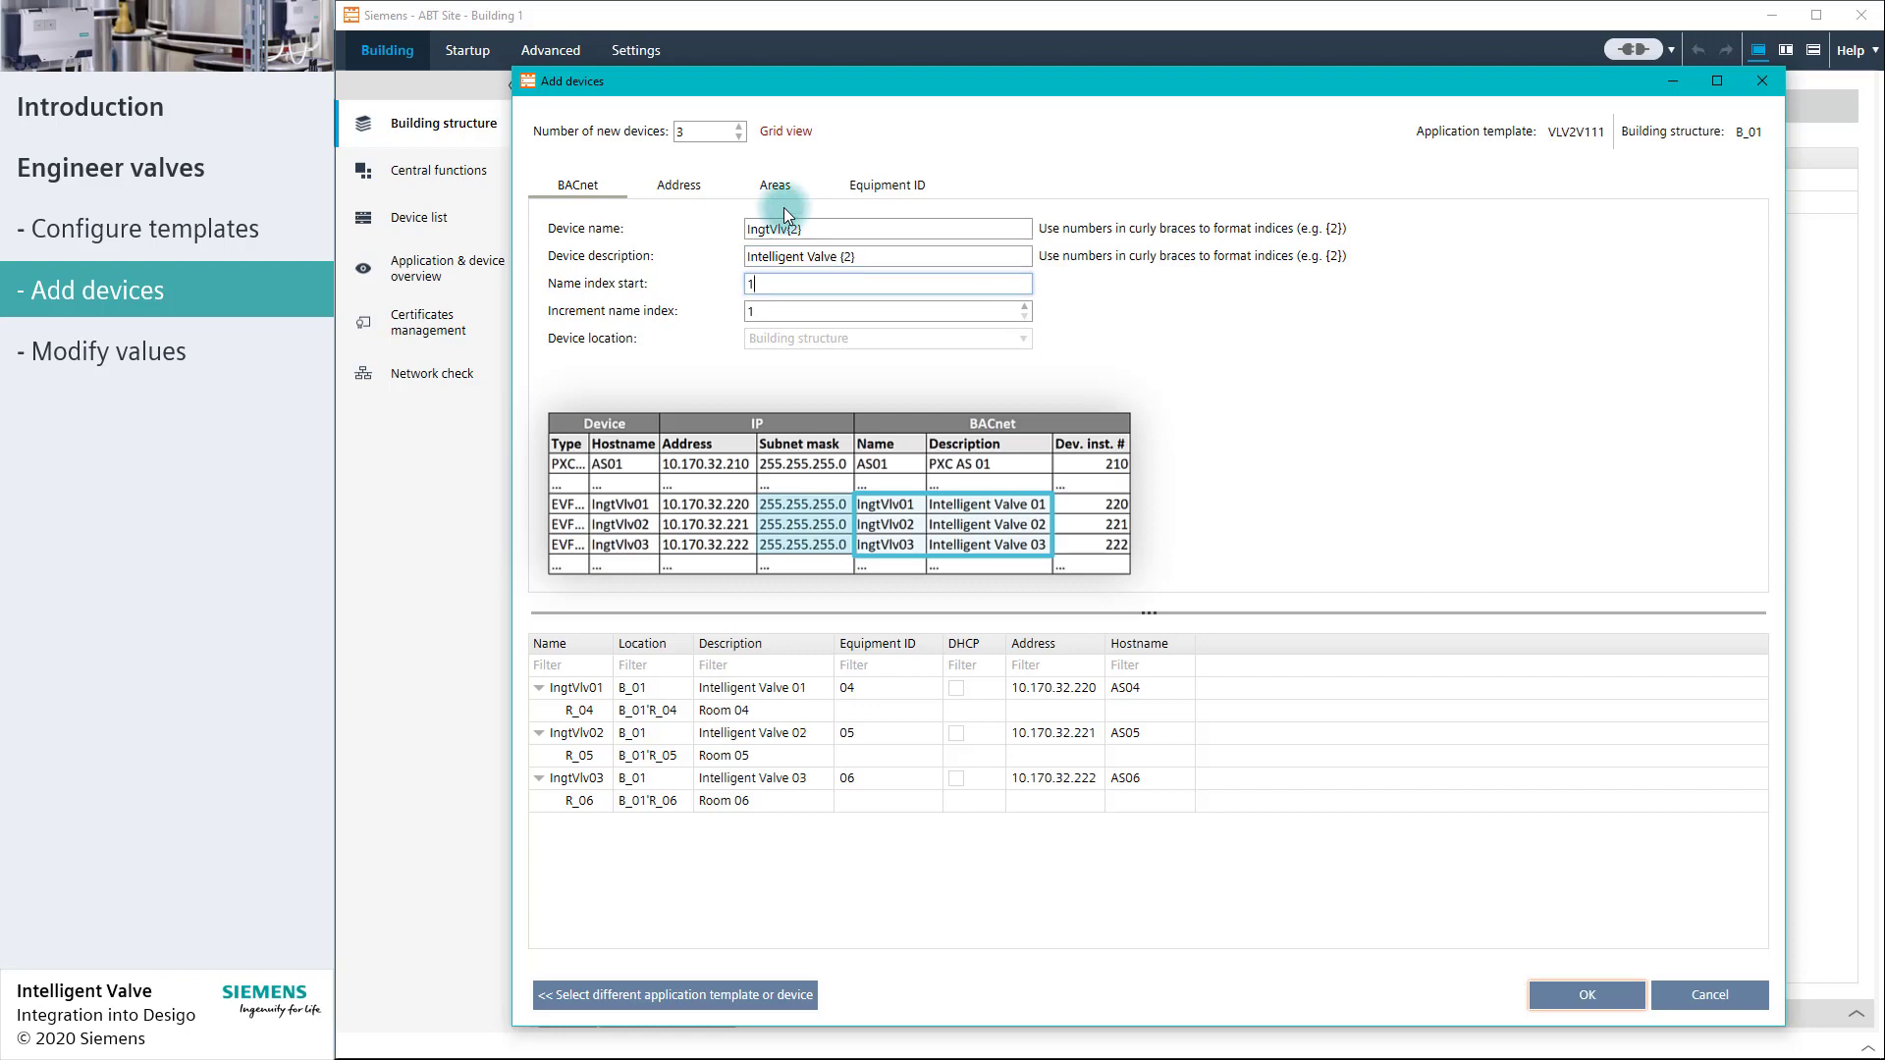
pyautogui.click(678, 186)
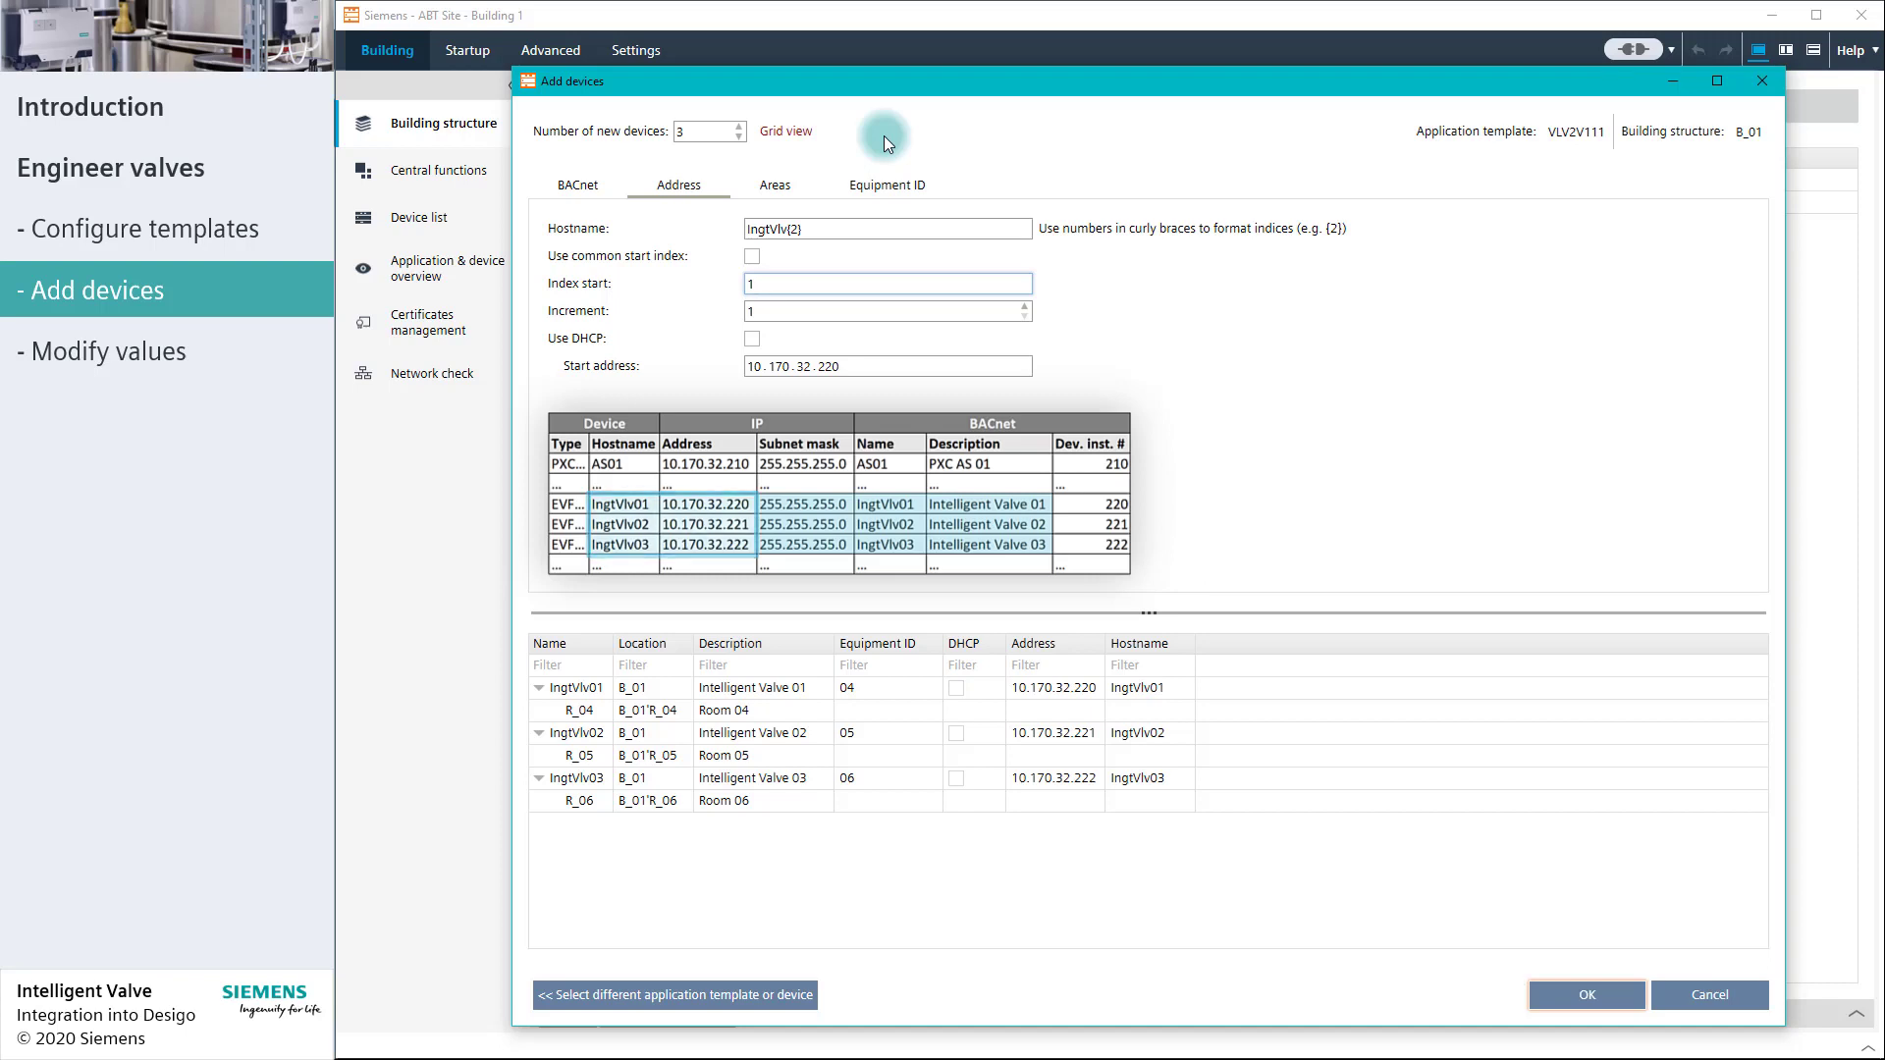
# Step: Name areas CCl_{2} with description Cooling Coil {2}, numbering from index 1
pyautogui.click(888, 283)
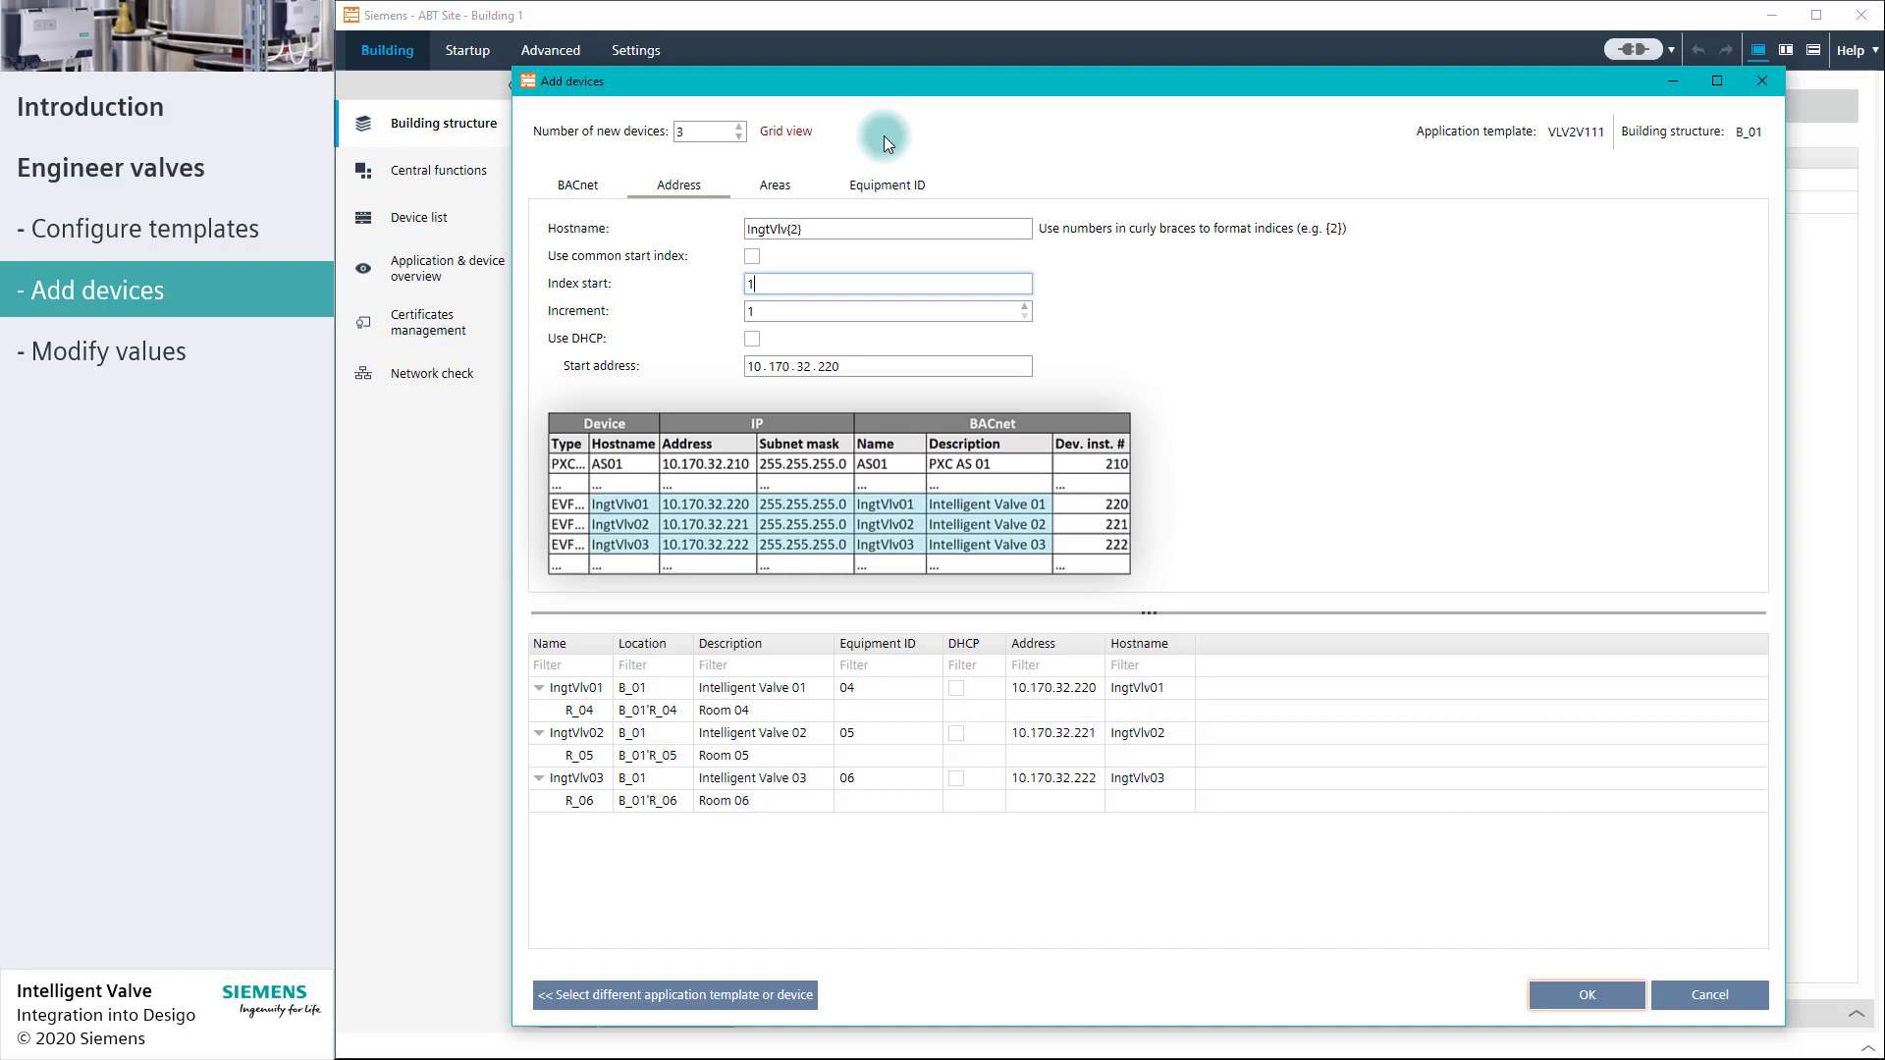
pyautogui.click(775, 185)
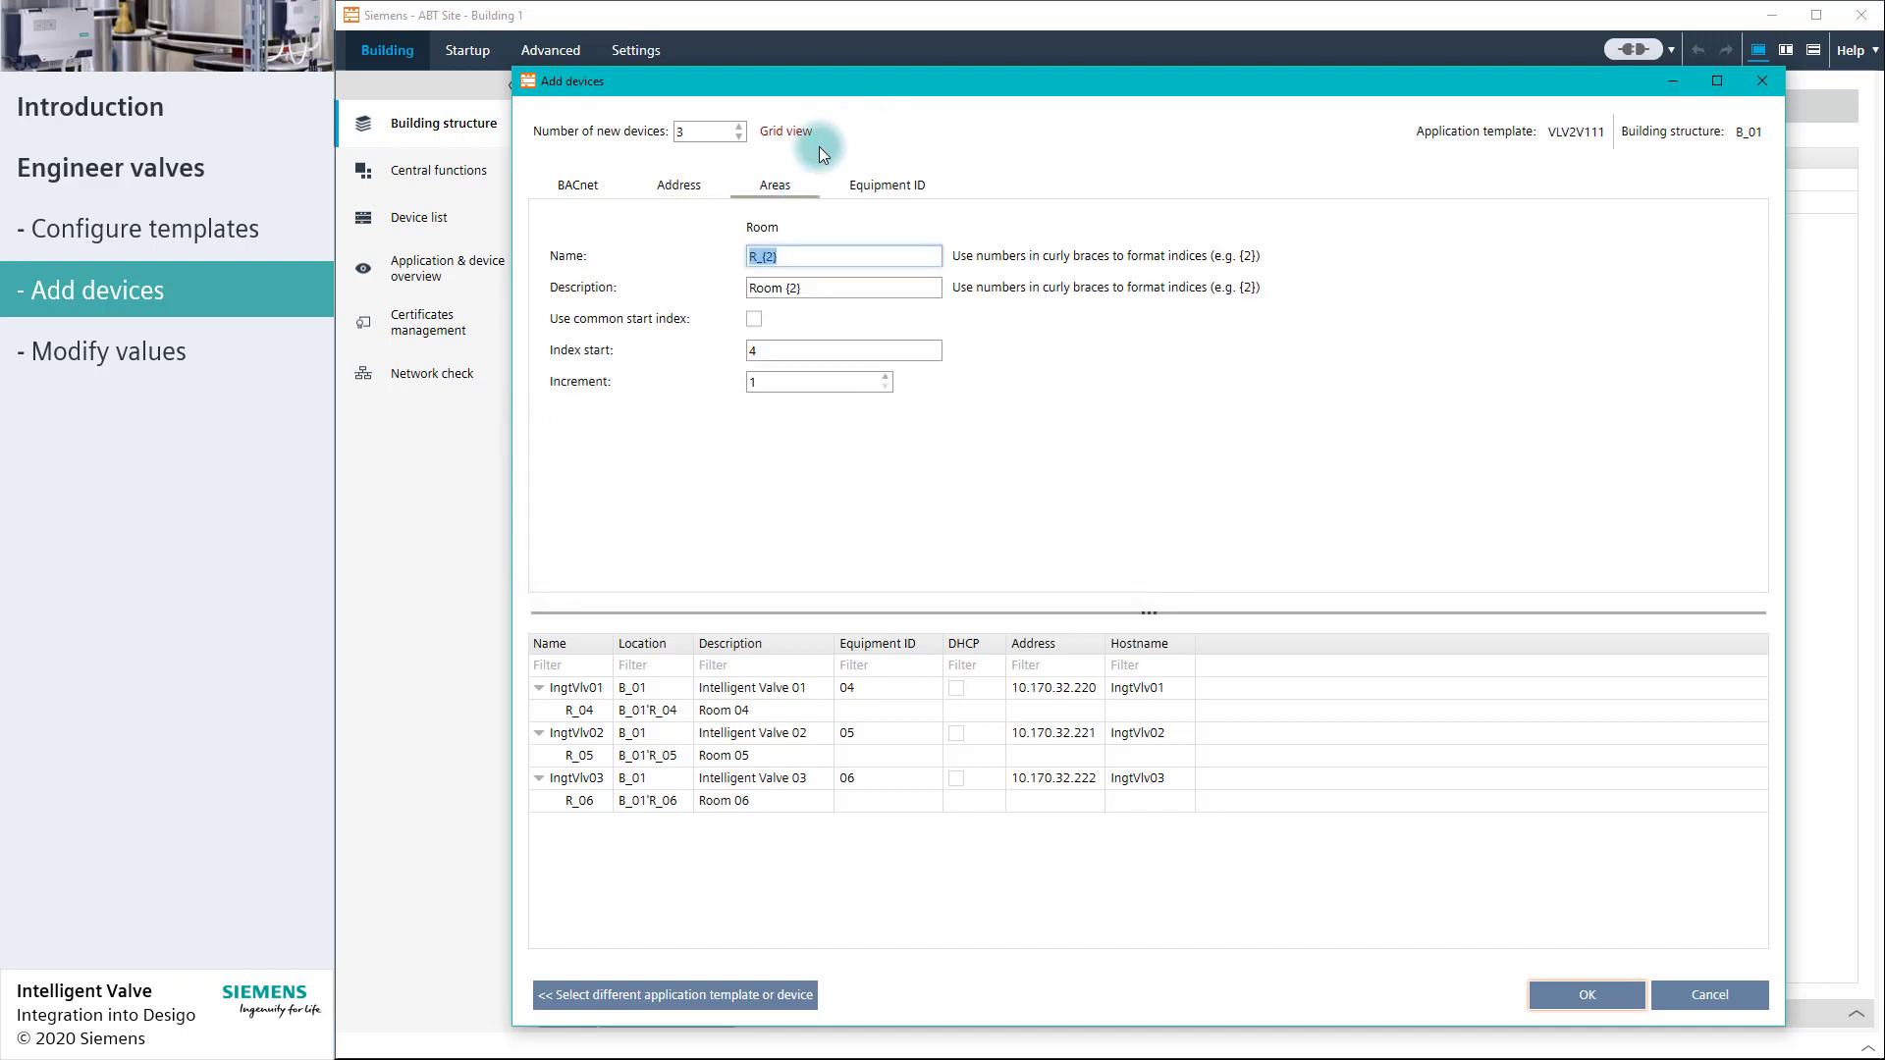
pyautogui.moveTo(863, 142)
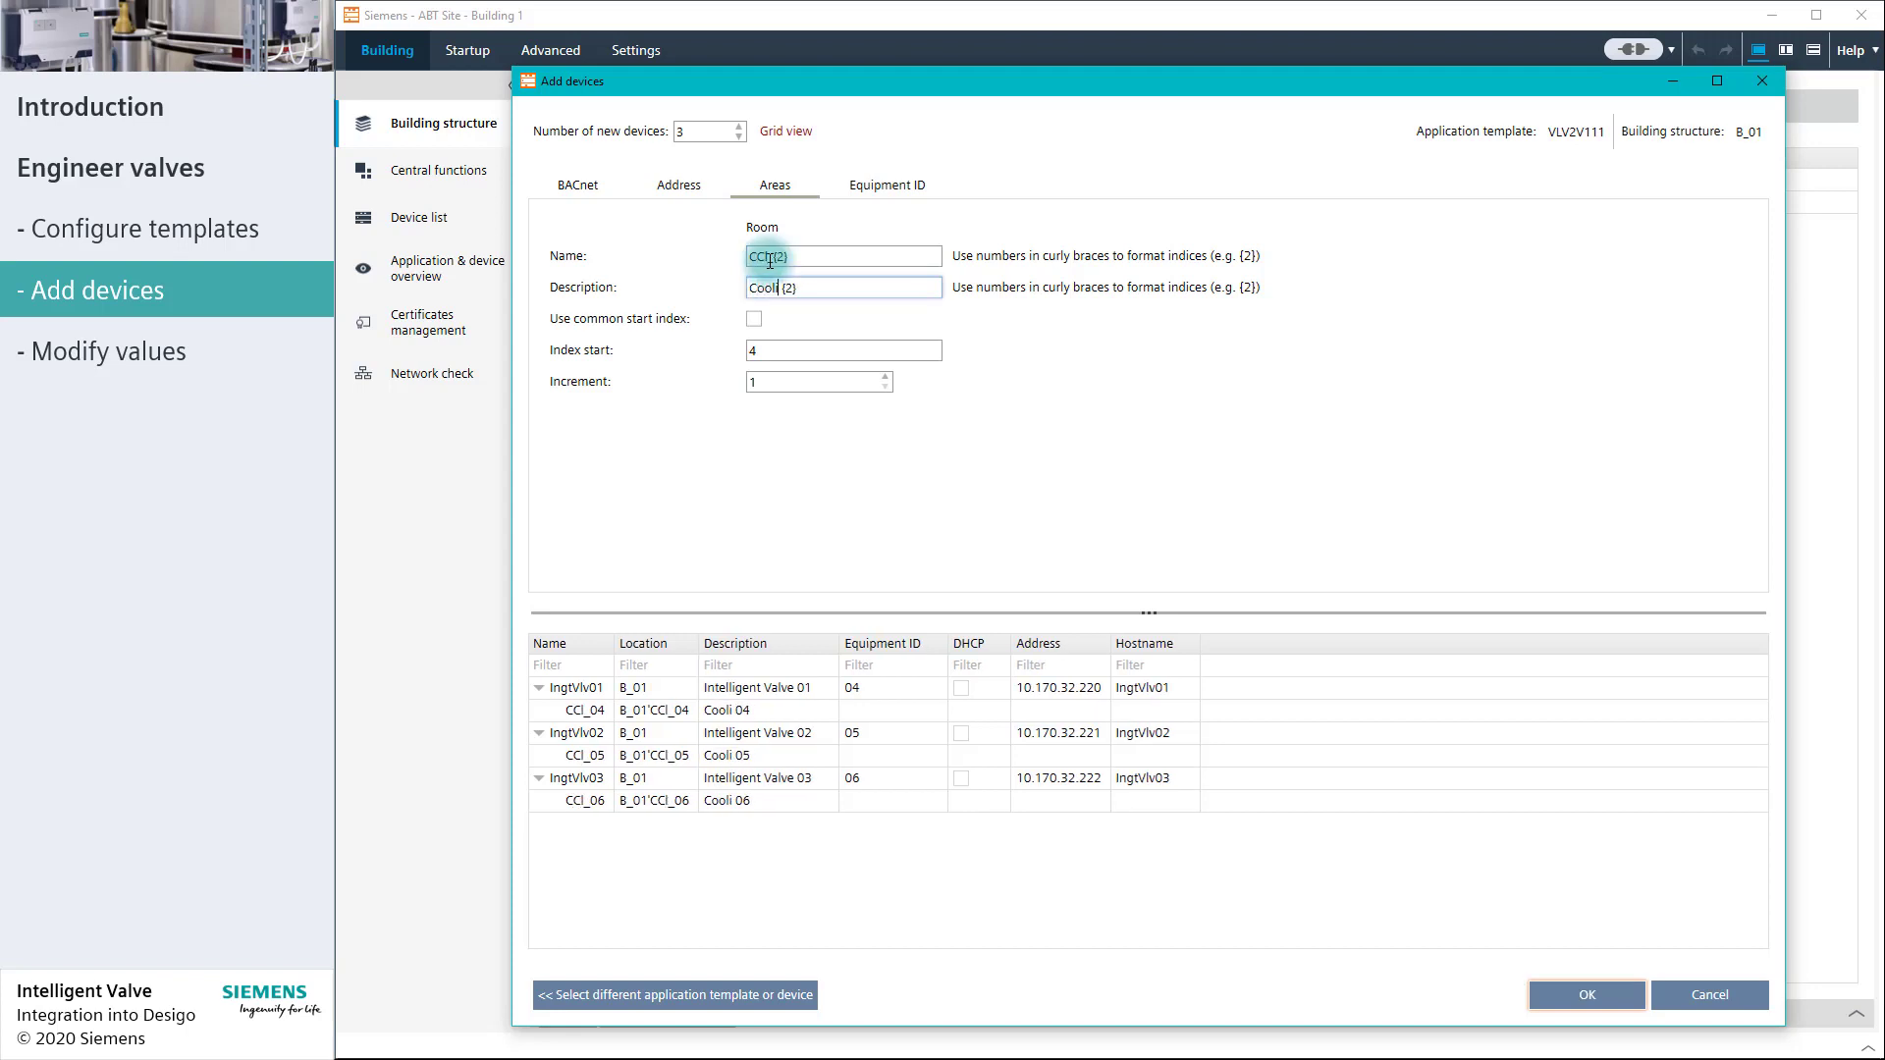
pyautogui.write('Cooling Coil {2}')
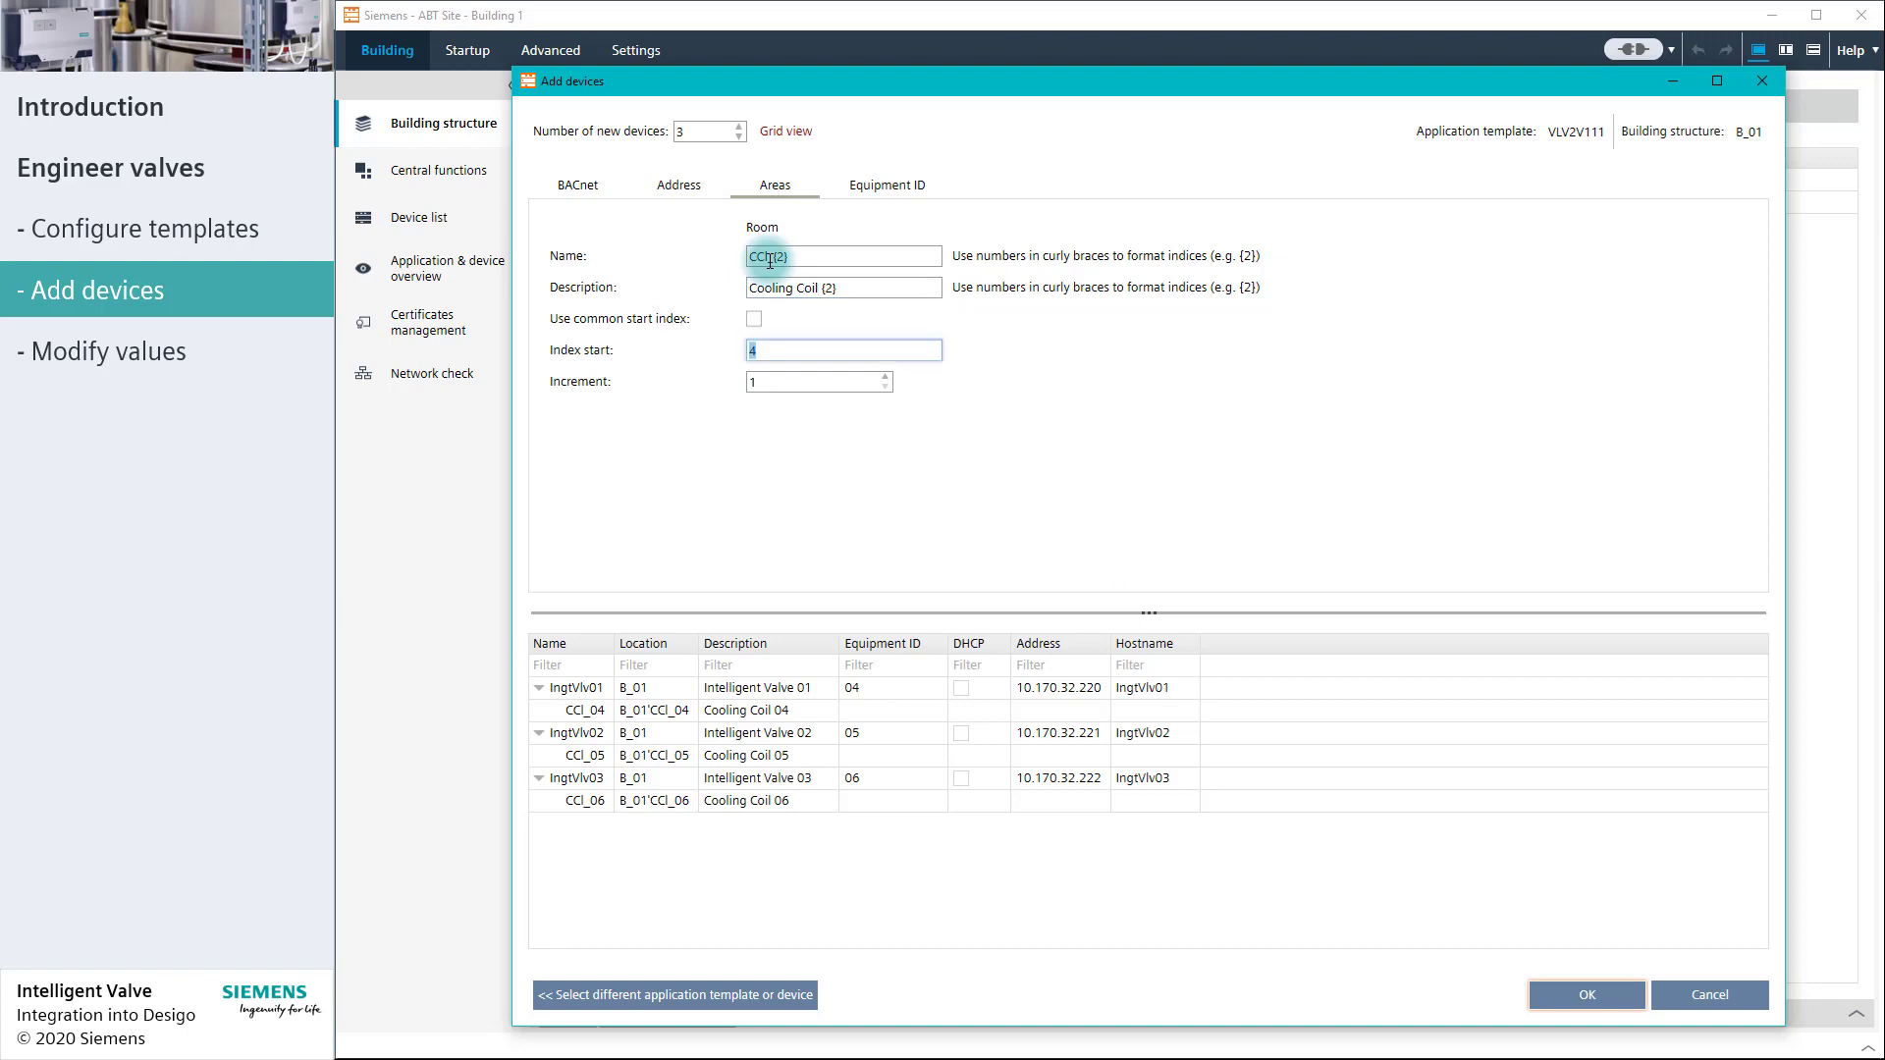
pyautogui.click(887, 186)
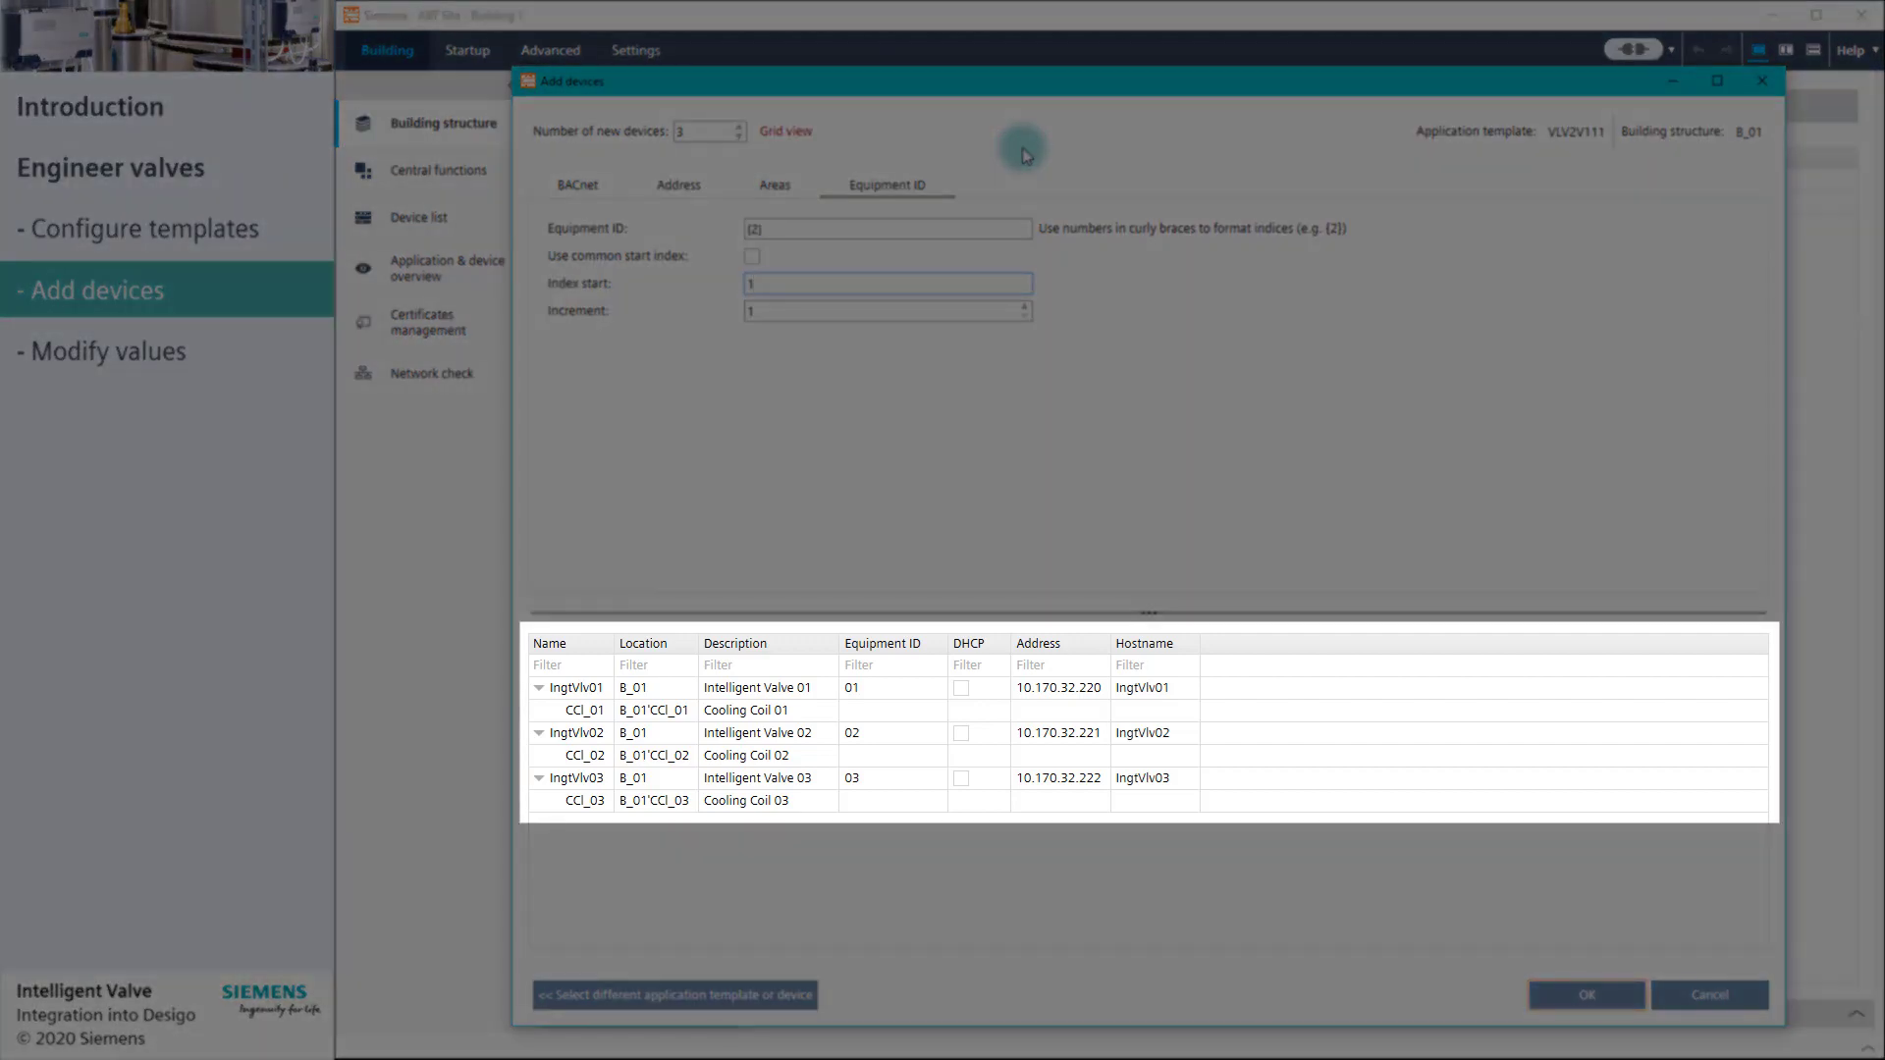
# Step: Confirm the Add devices dialog to create IngtVlv01–03 with addresses 10.170.32.220–222
pyautogui.click(887, 283)
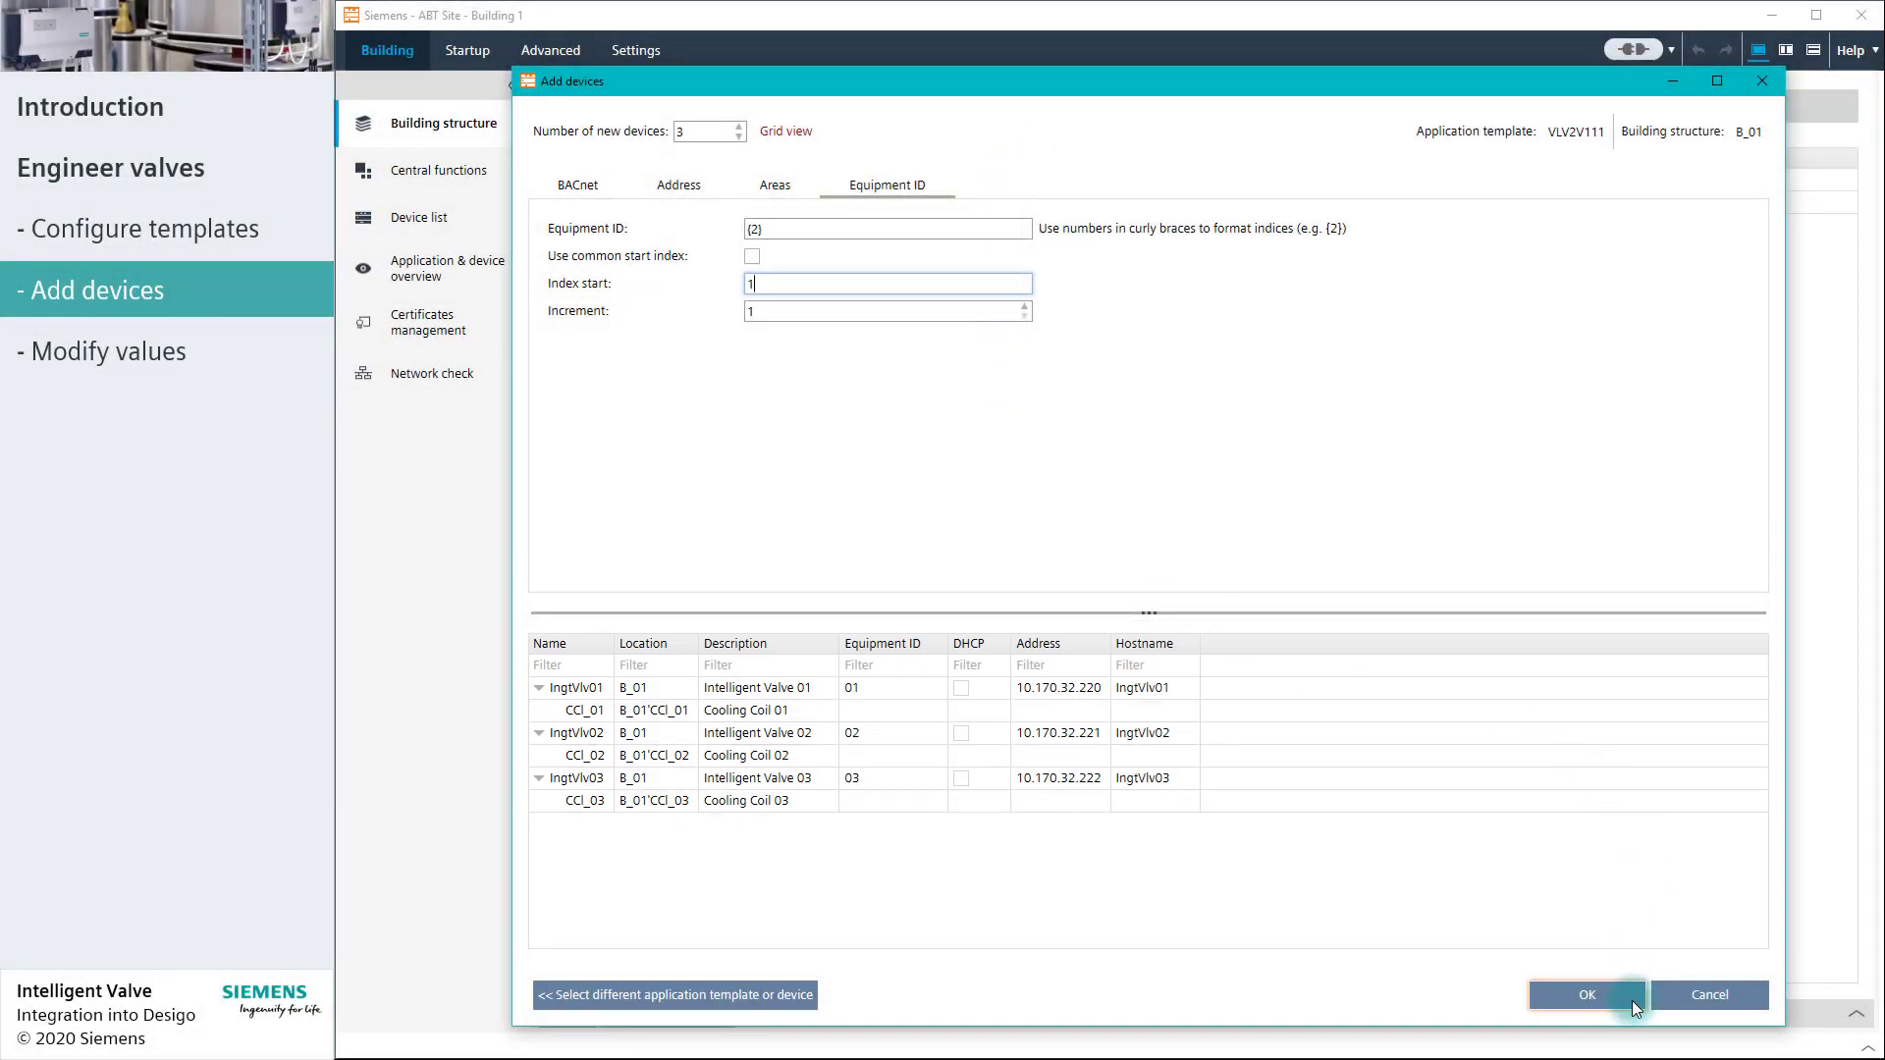
pyautogui.click(1585, 994)
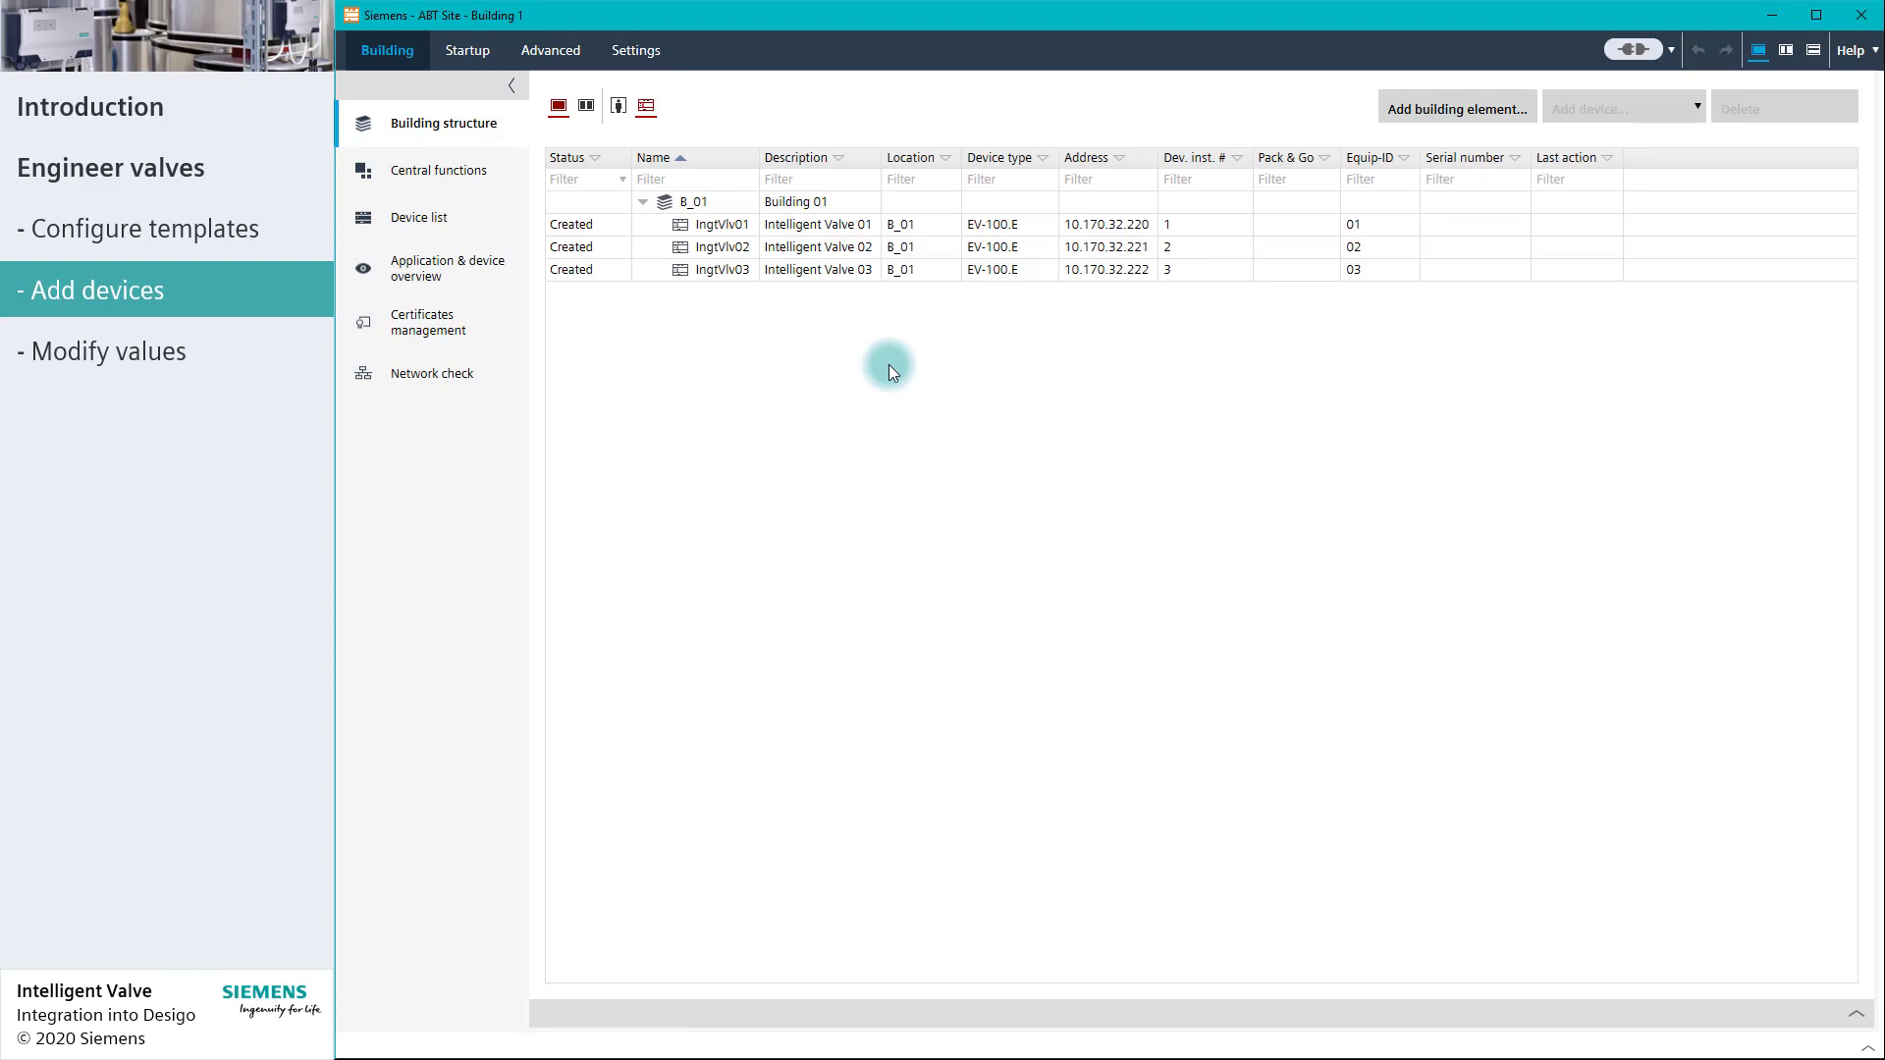
pyautogui.moveTo(1161, 396)
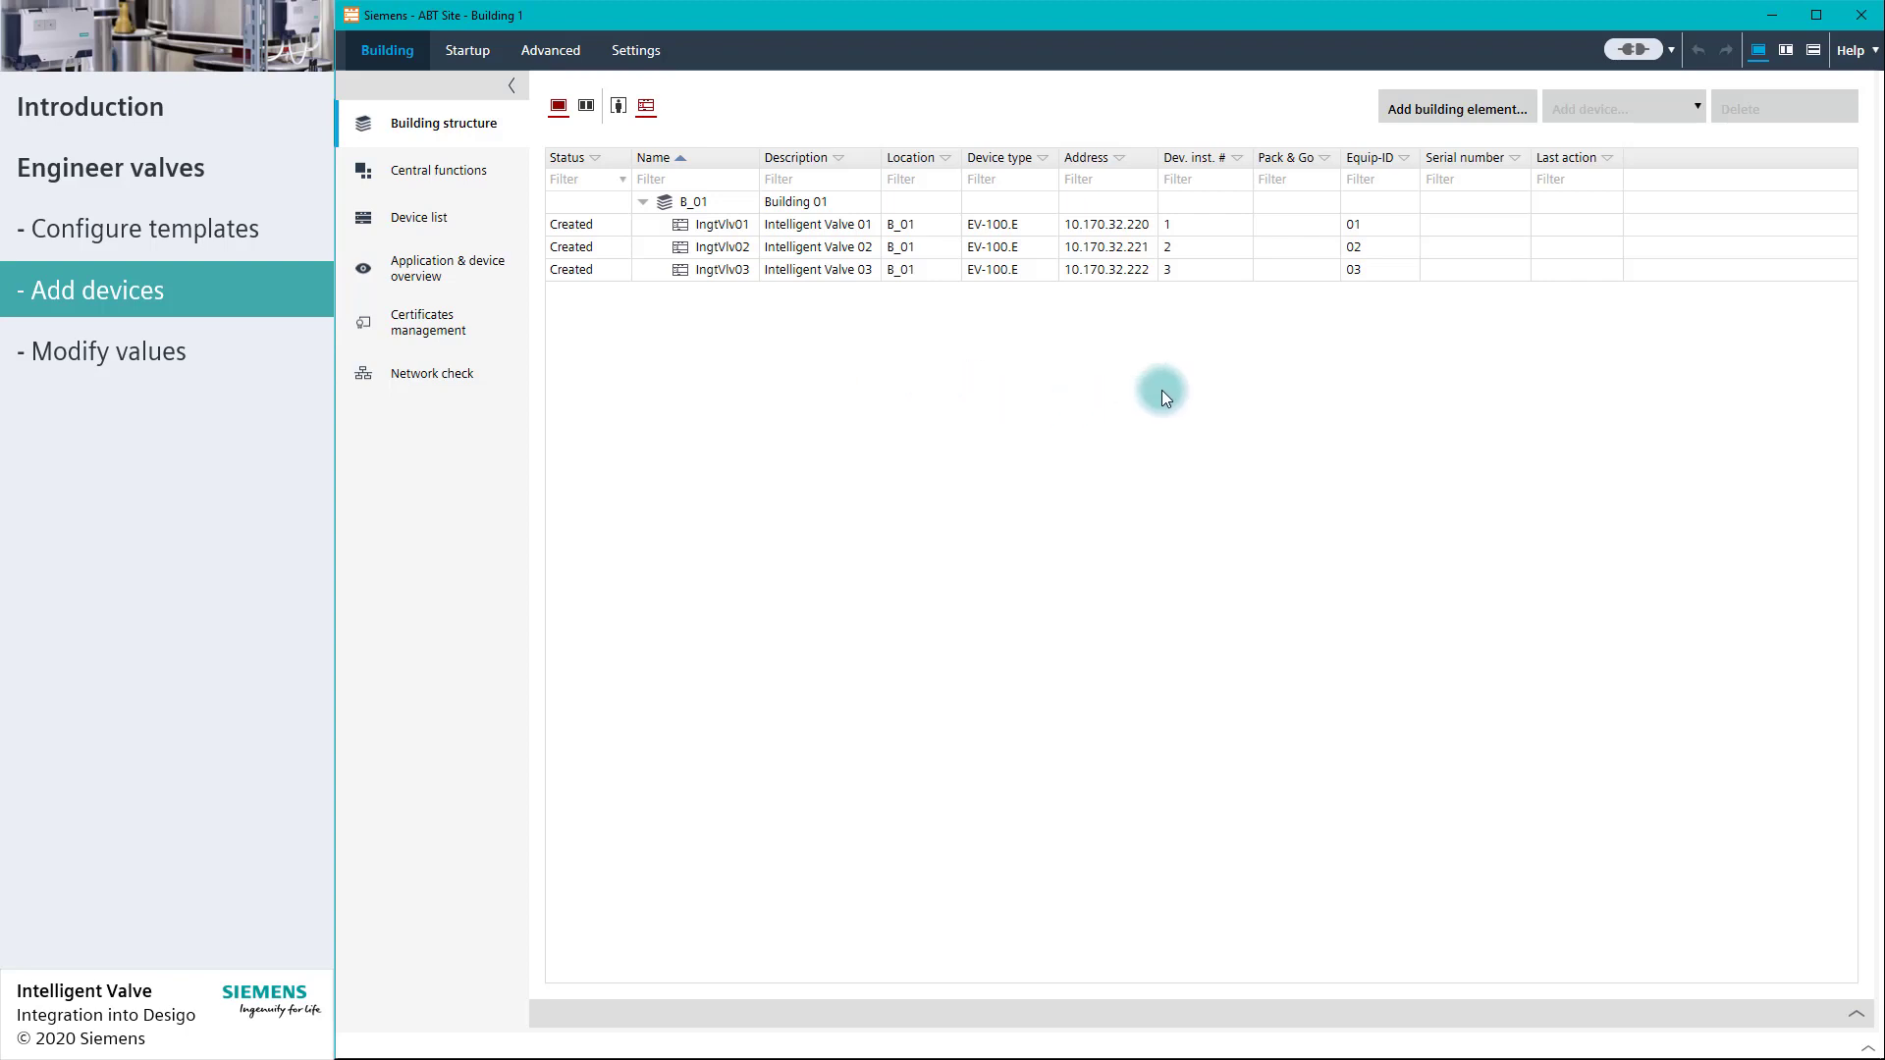
# Step: Enter BACnet device instance numbers 220, 221 and 222 for IngtVlv01–03
pyautogui.click(722, 224)
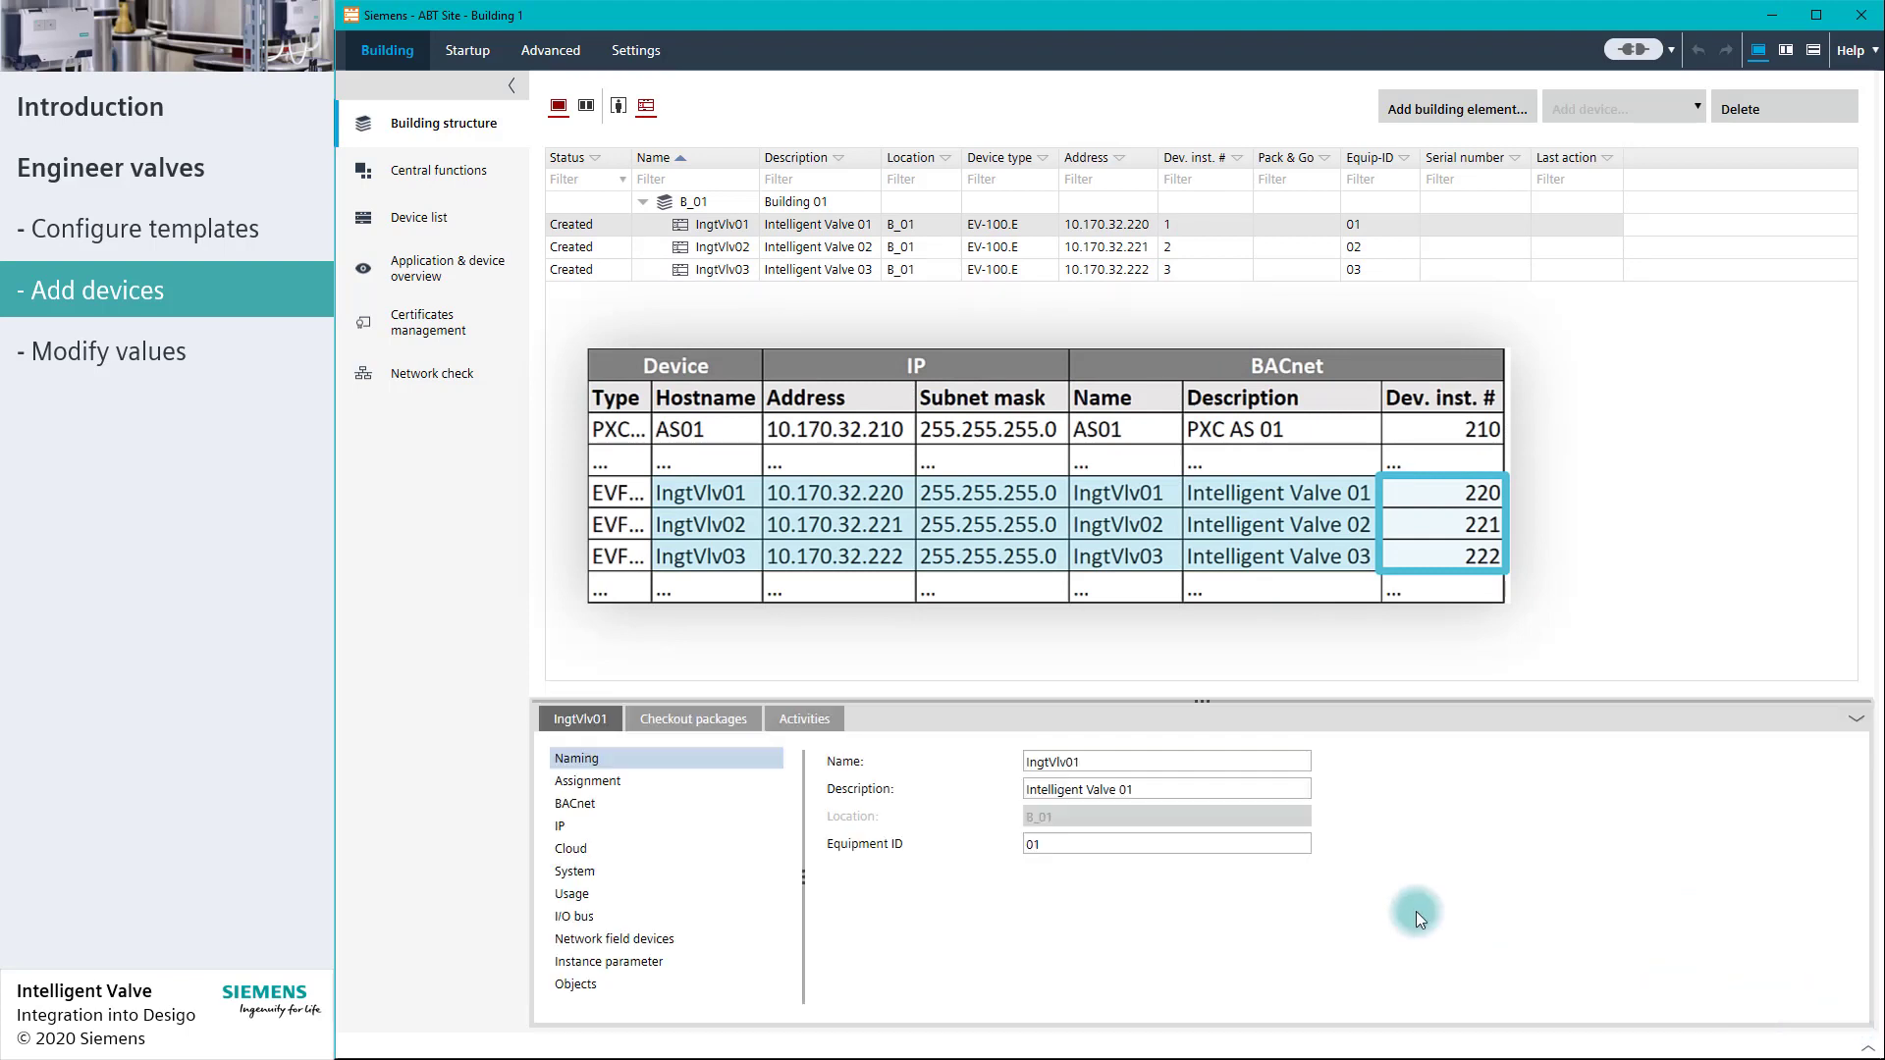
pyautogui.click(574, 803)
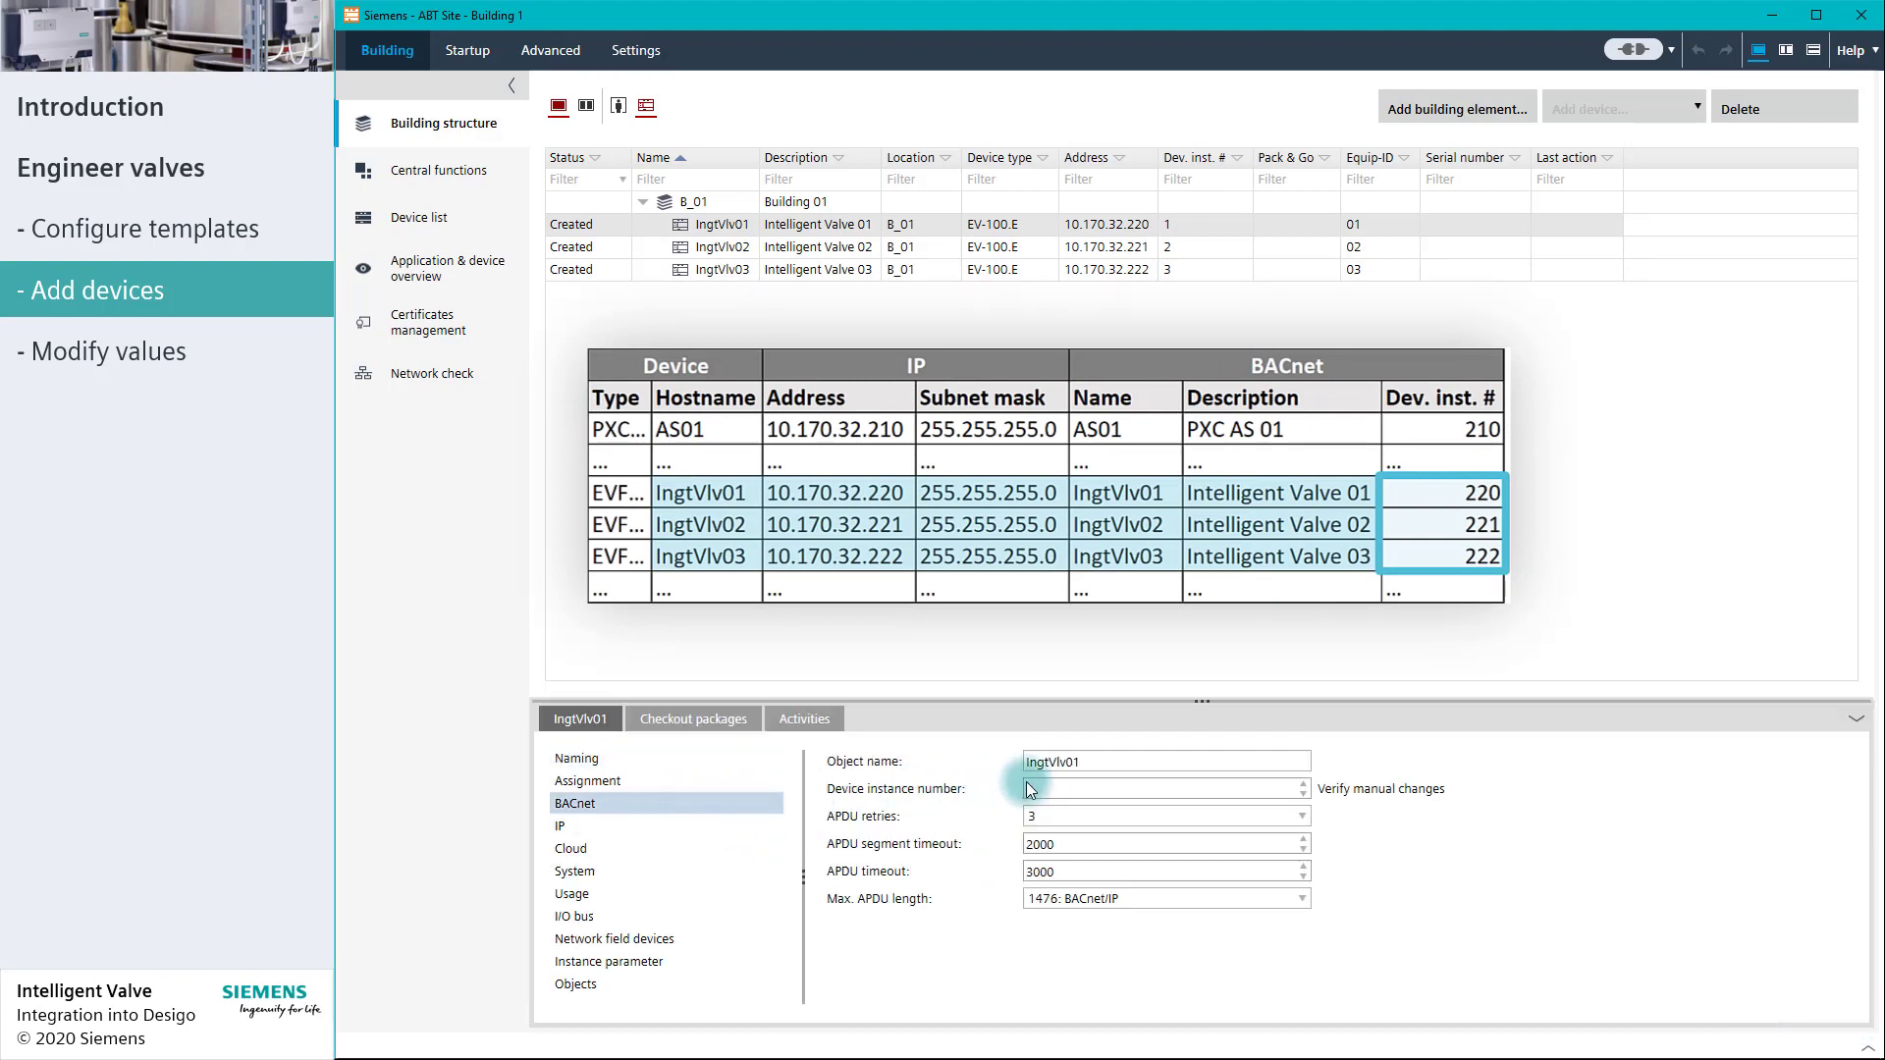
pyautogui.write('220')
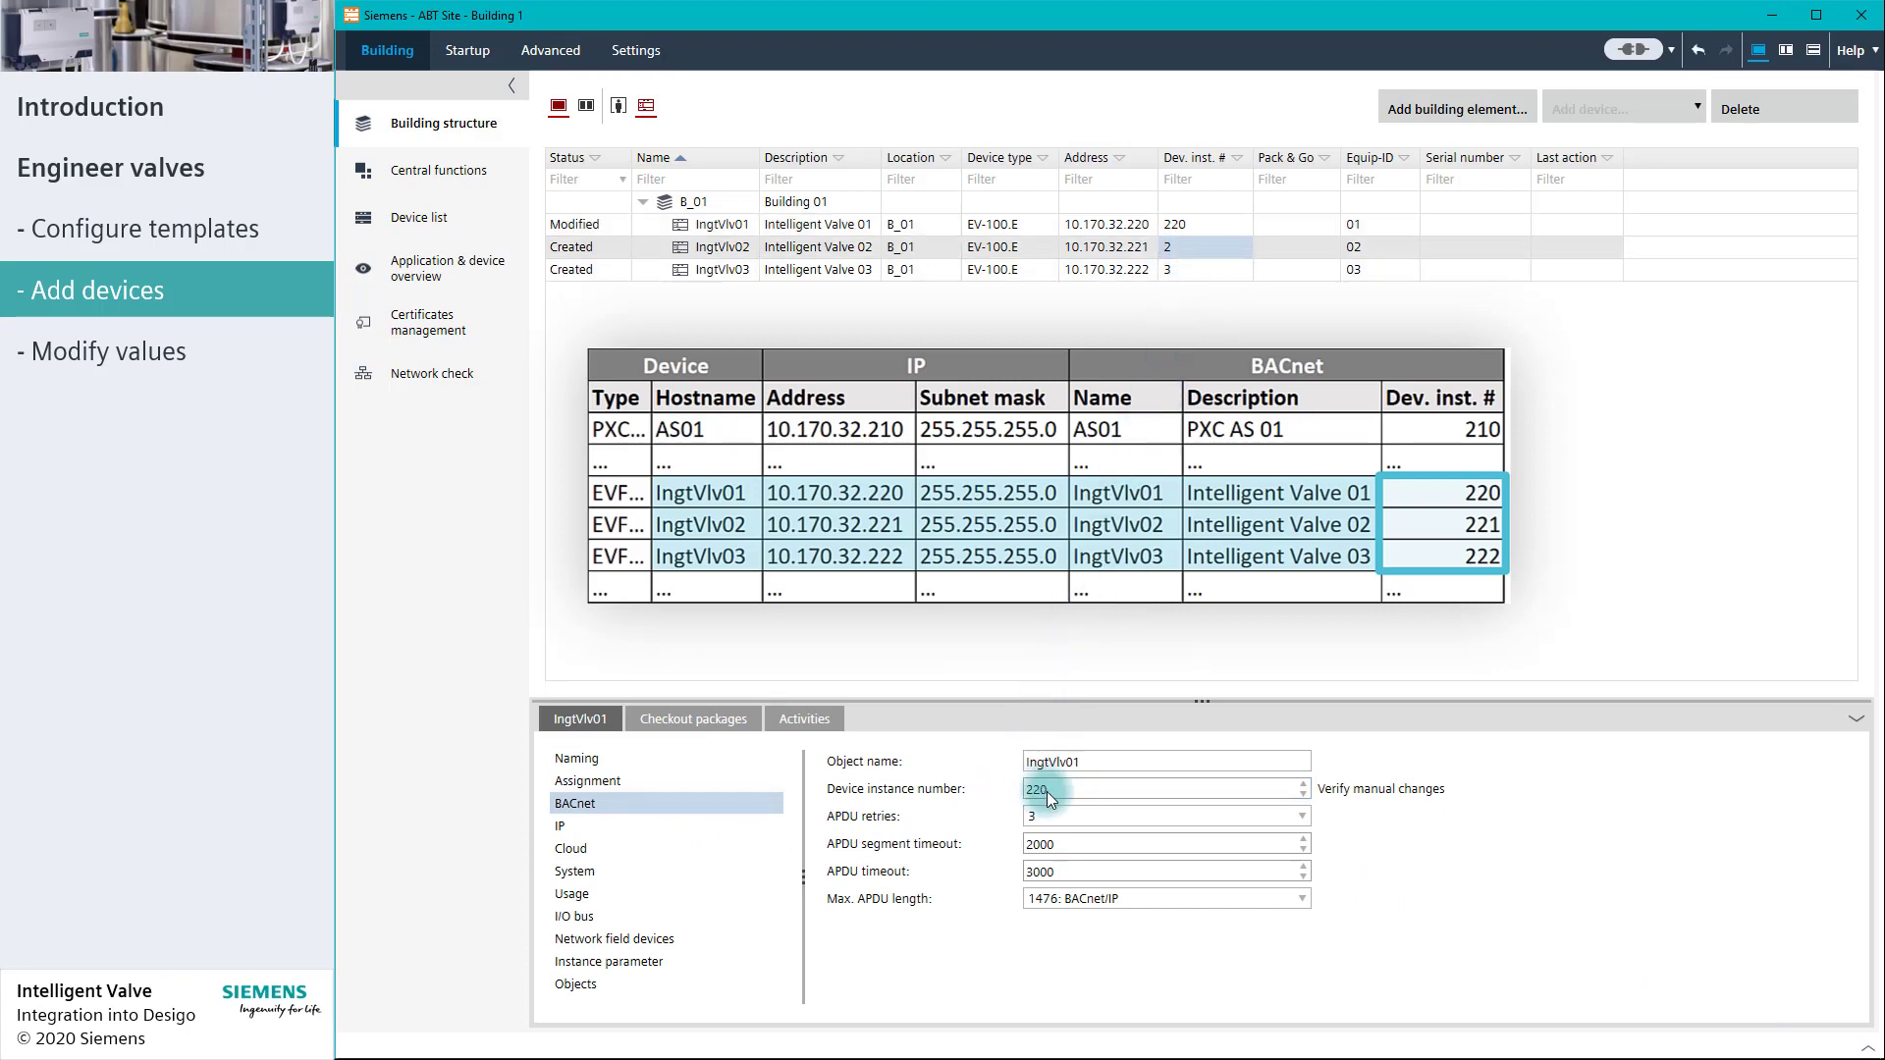
pyautogui.click(722, 247)
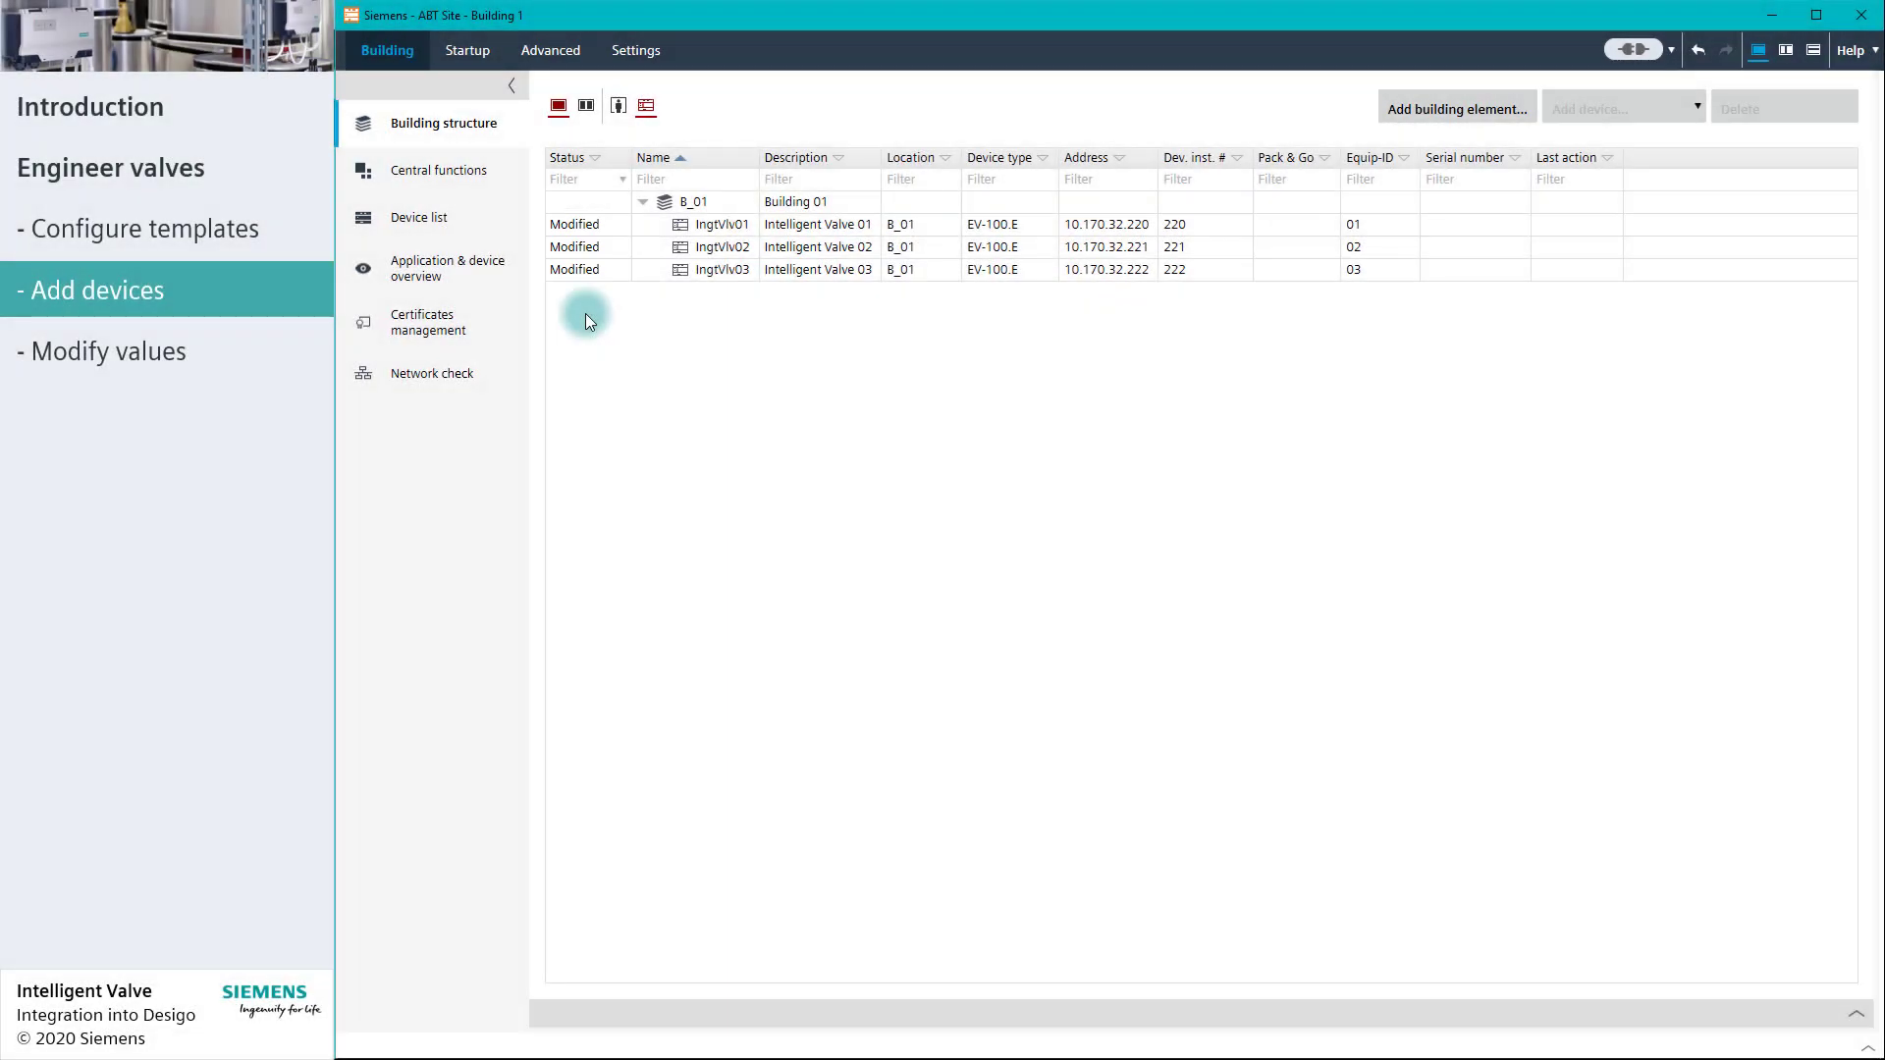
pyautogui.click(109, 350)
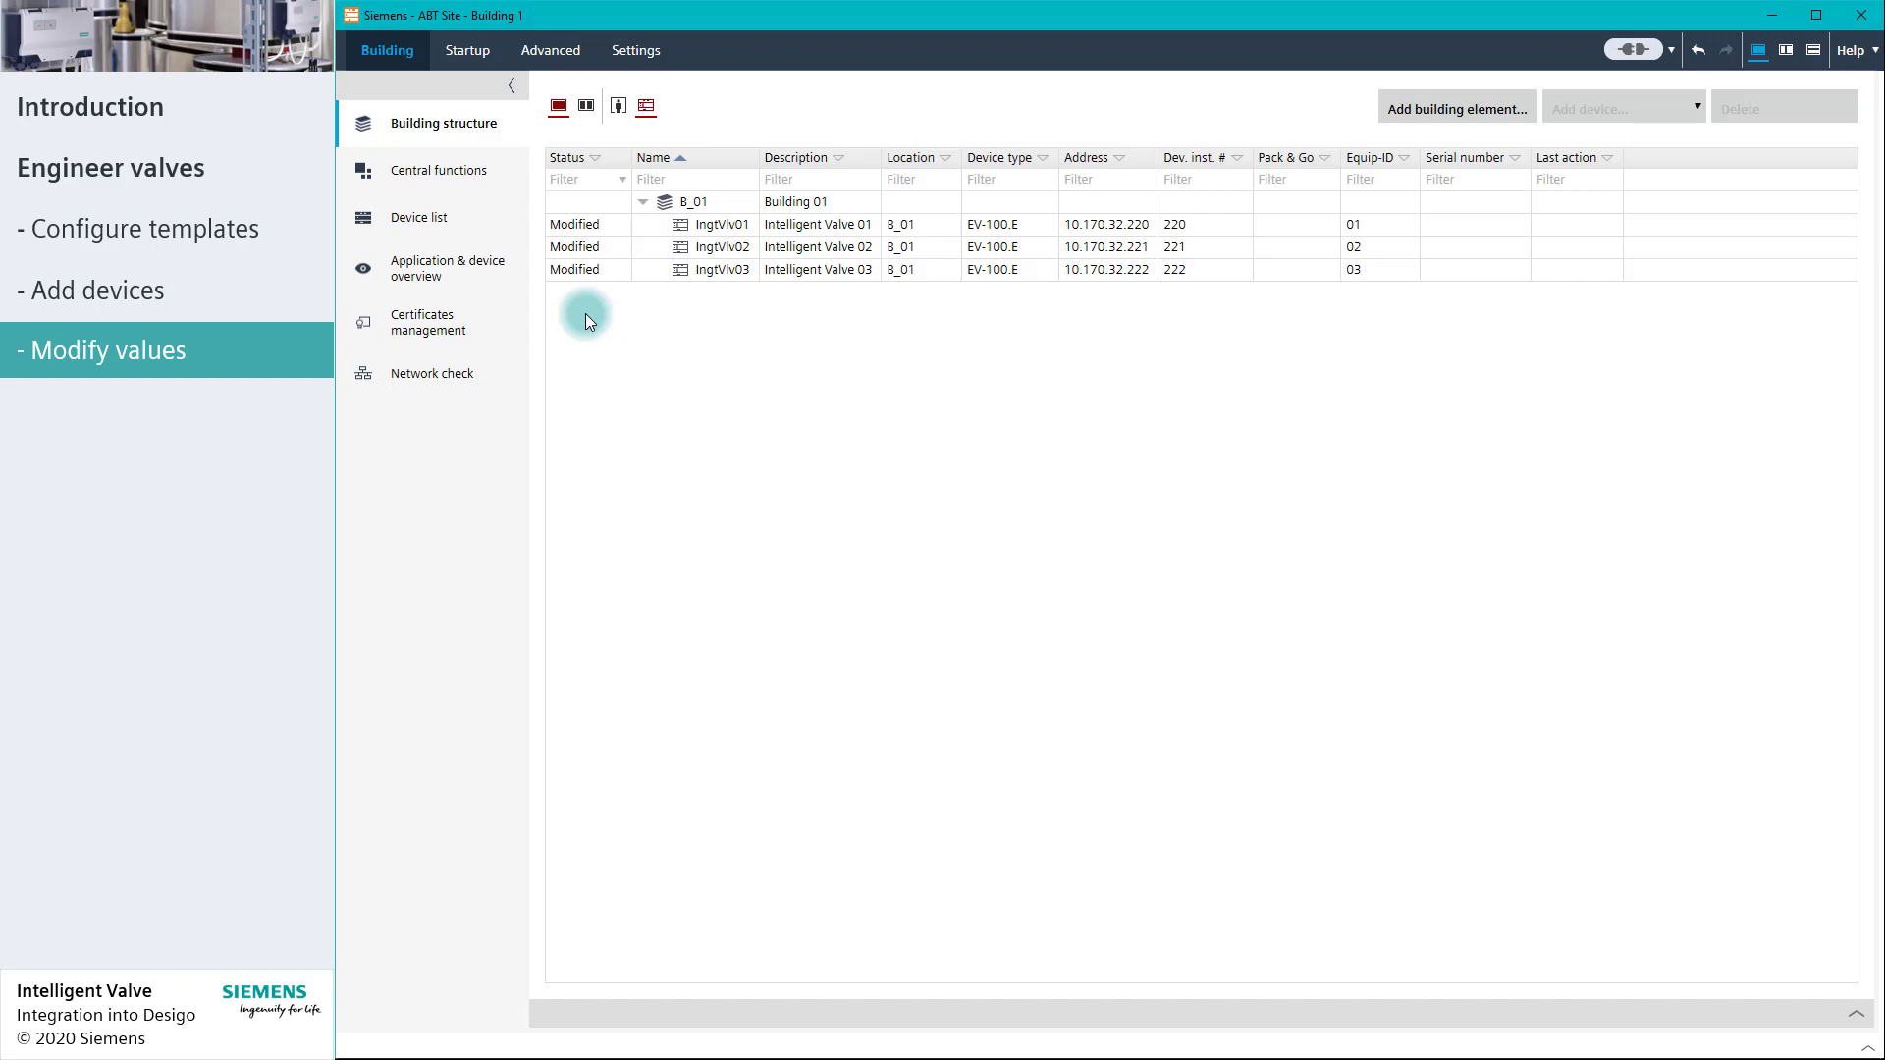
pyautogui.moveTo(503, 283)
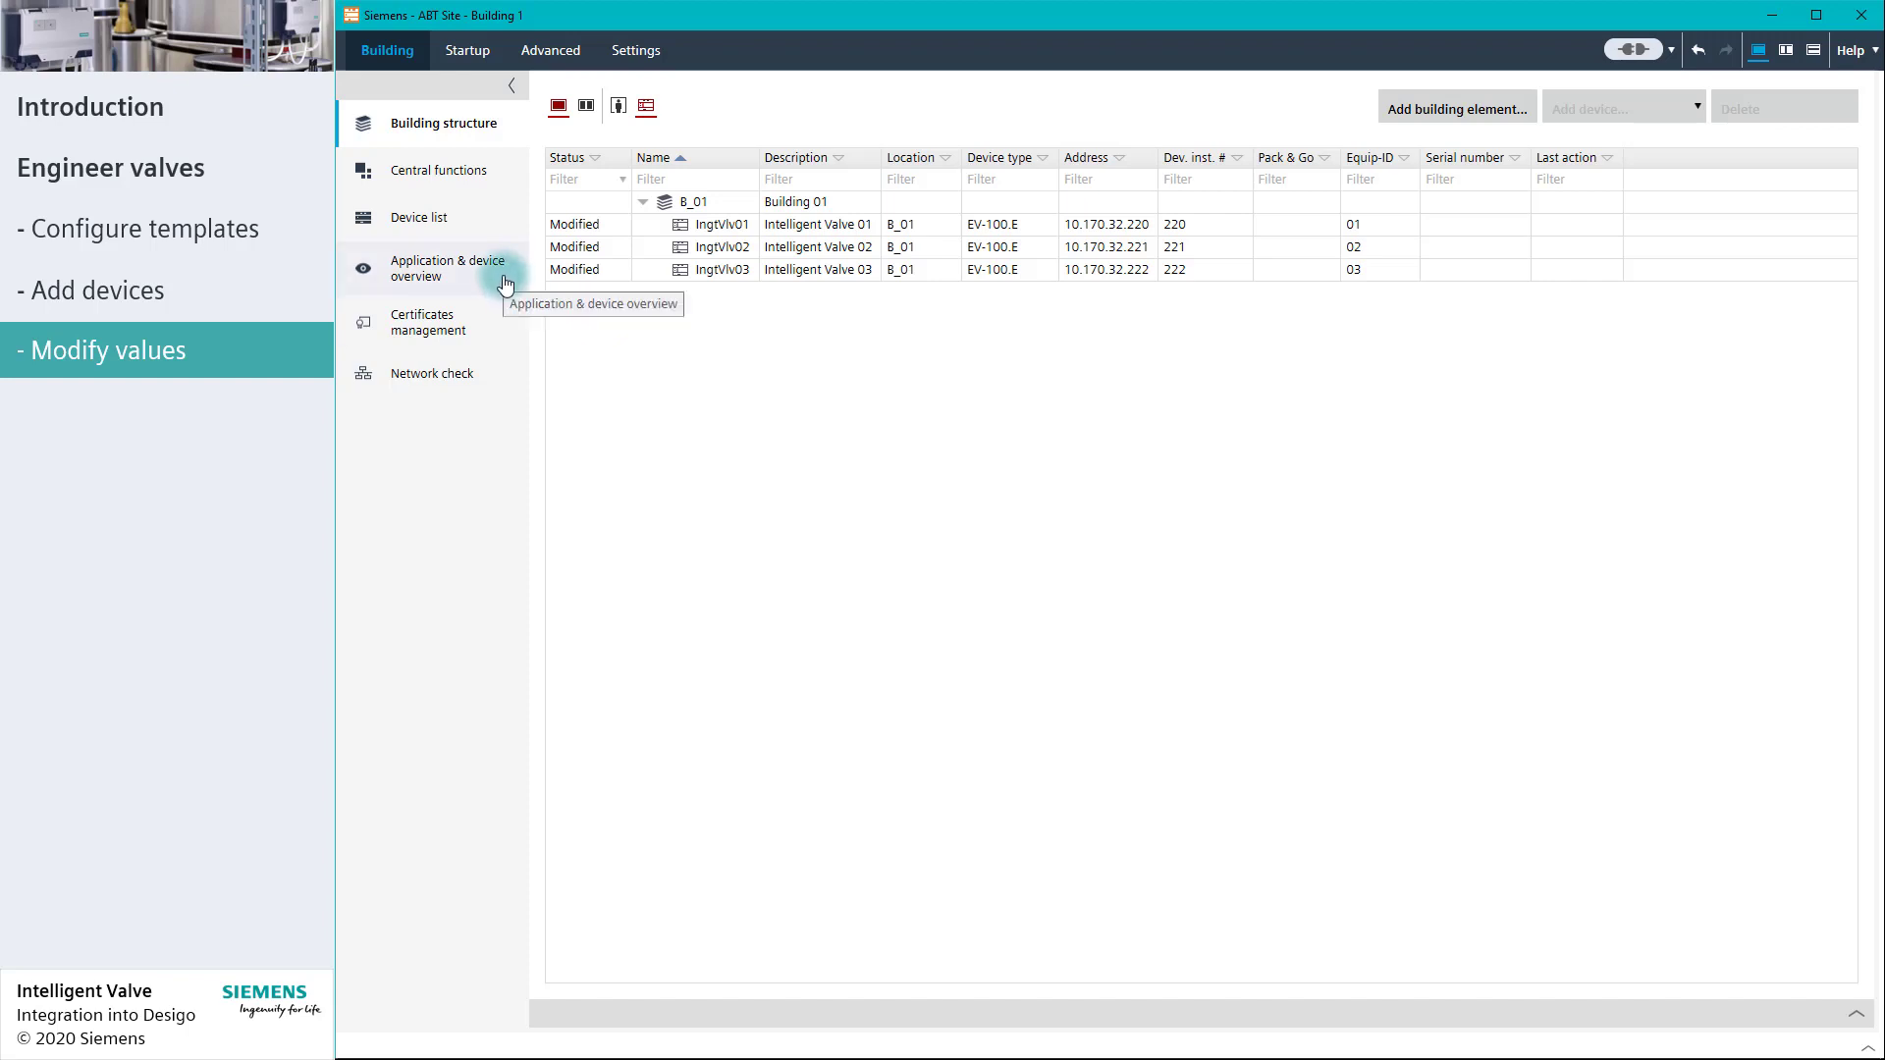
# Step: Show the VLV2V111 template's instance parameters in Application & device overview
pyautogui.click(450, 267)
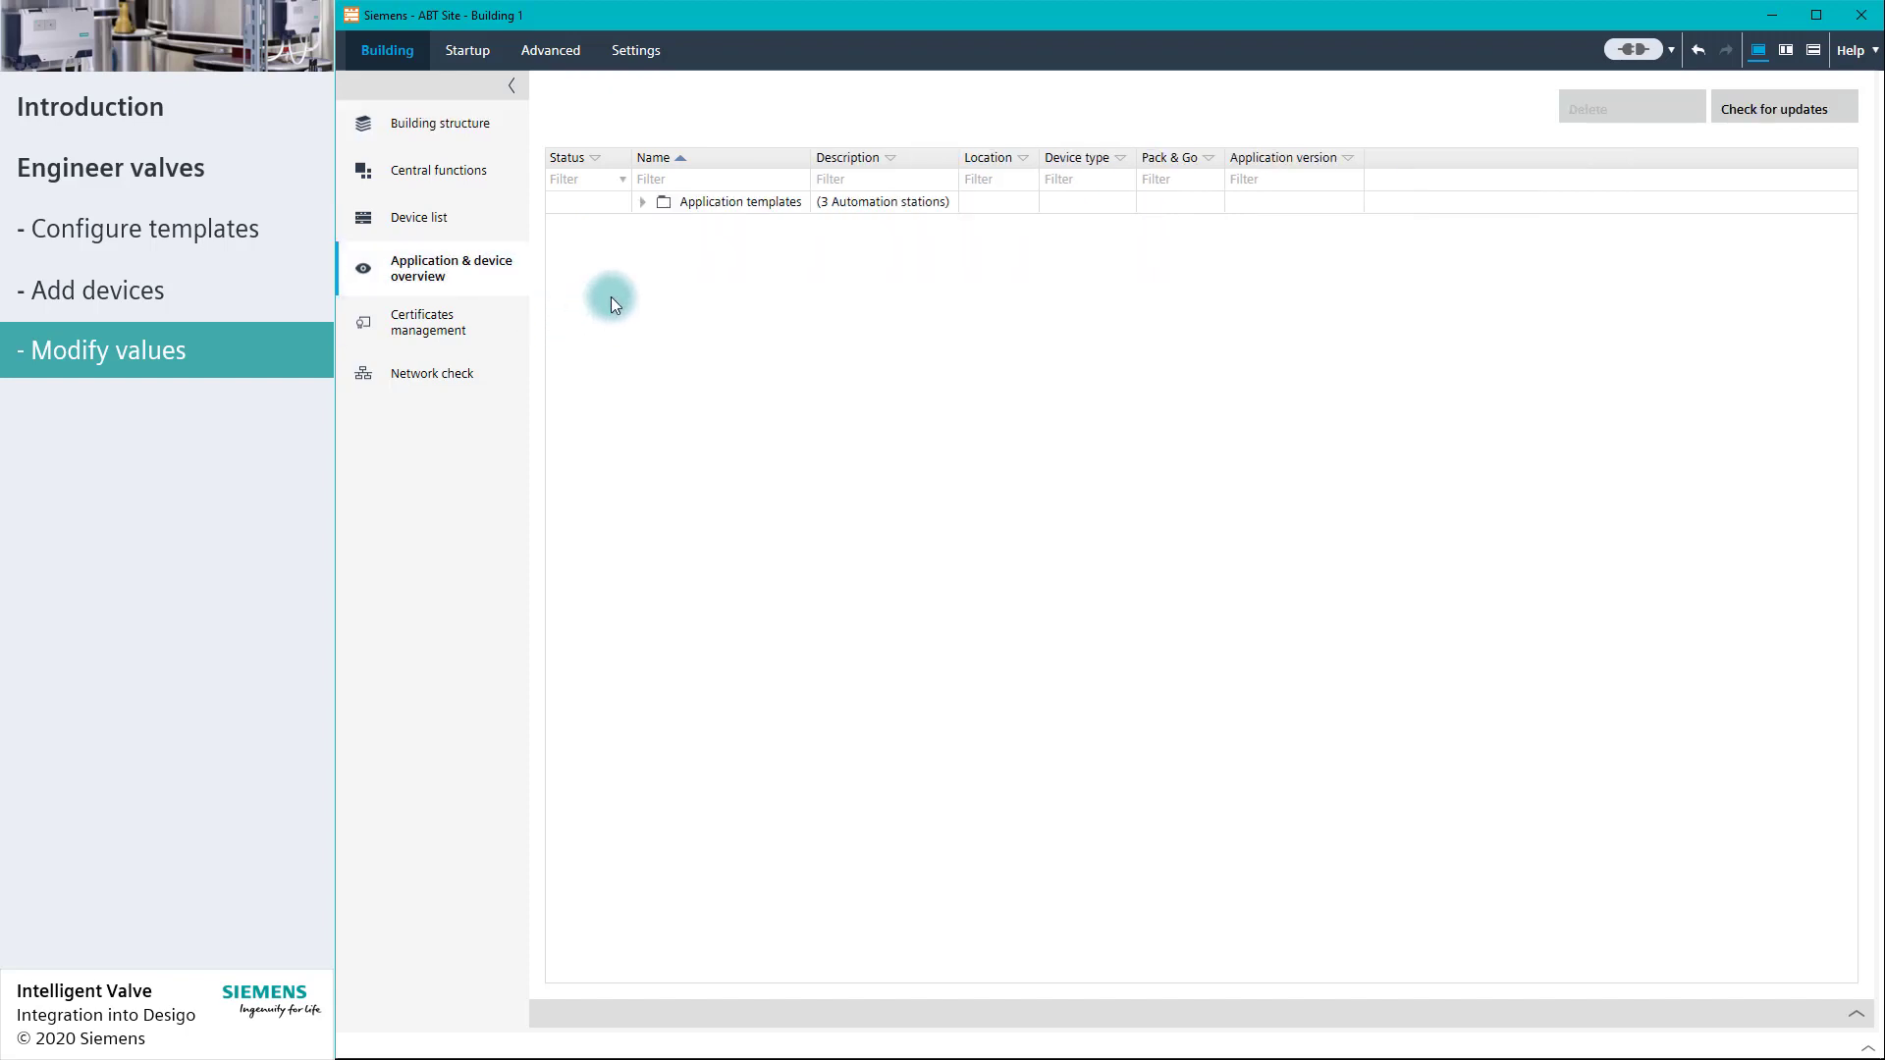
pyautogui.click(643, 200)
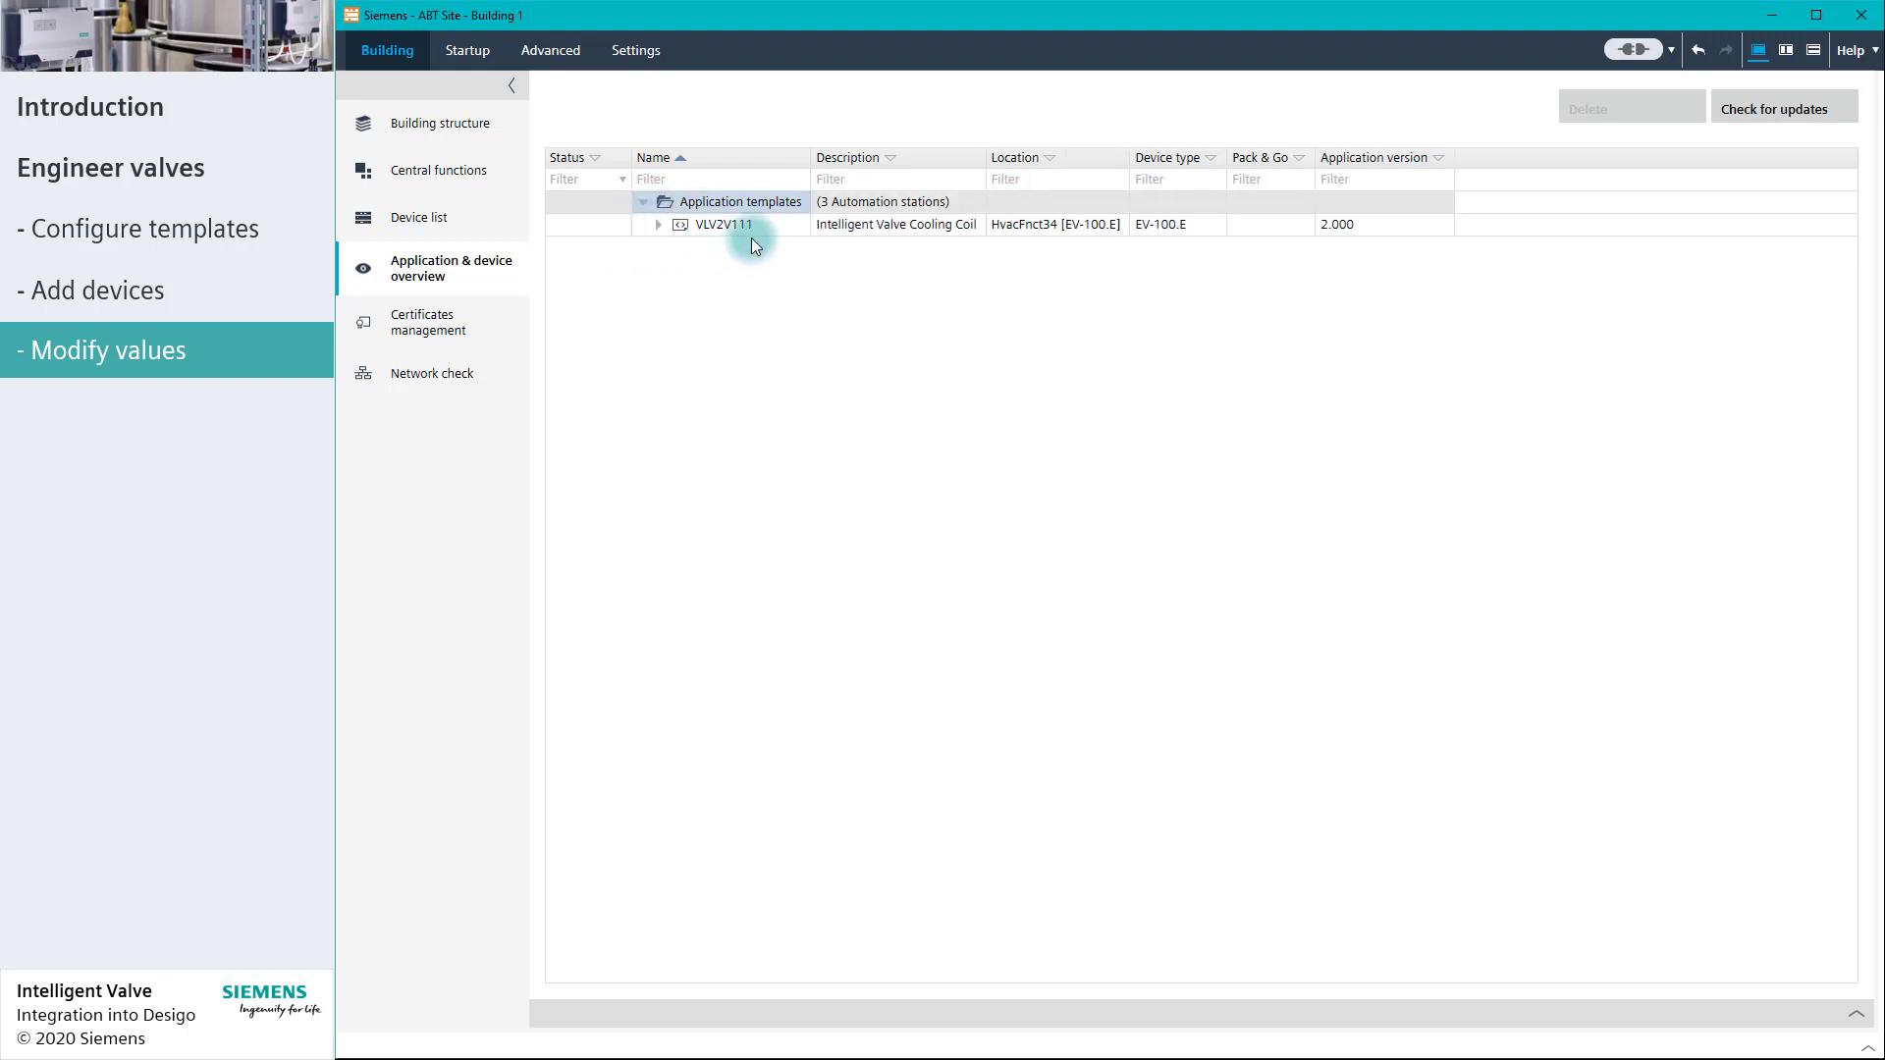
pyautogui.click(724, 225)
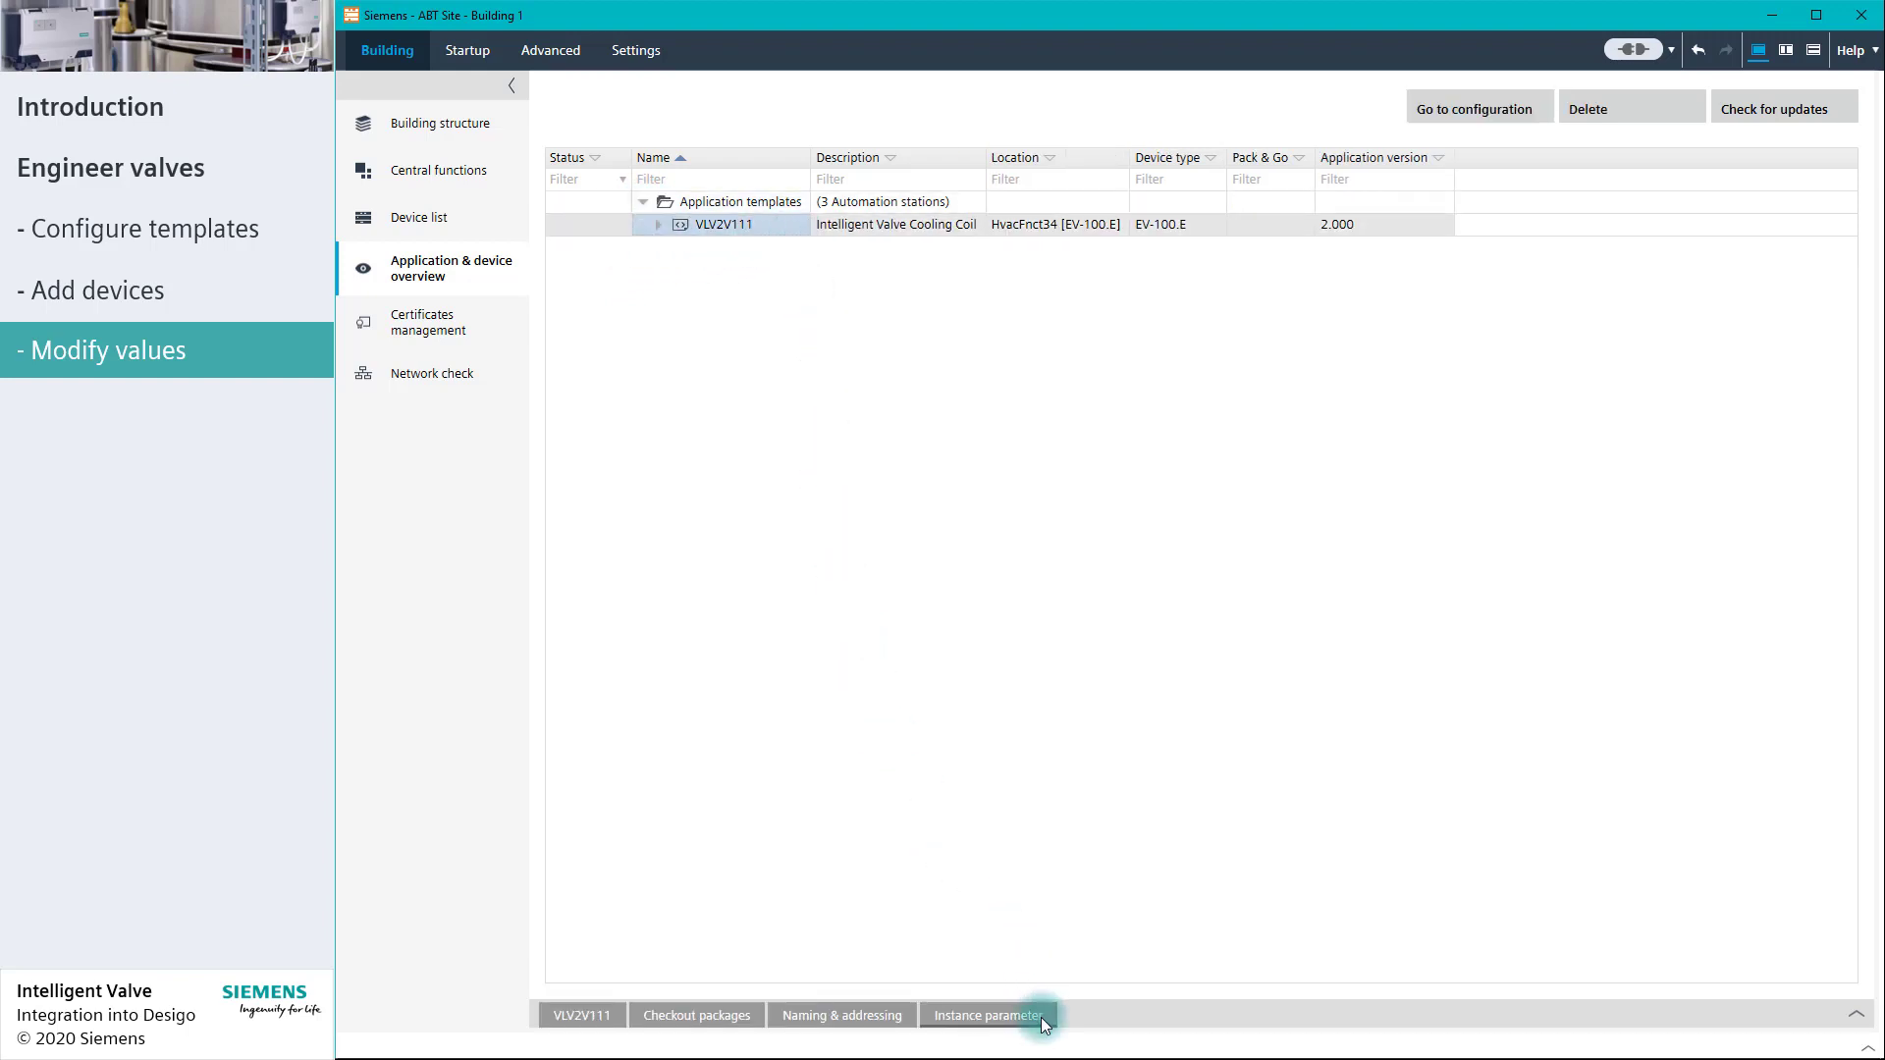
pyautogui.click(985, 1014)
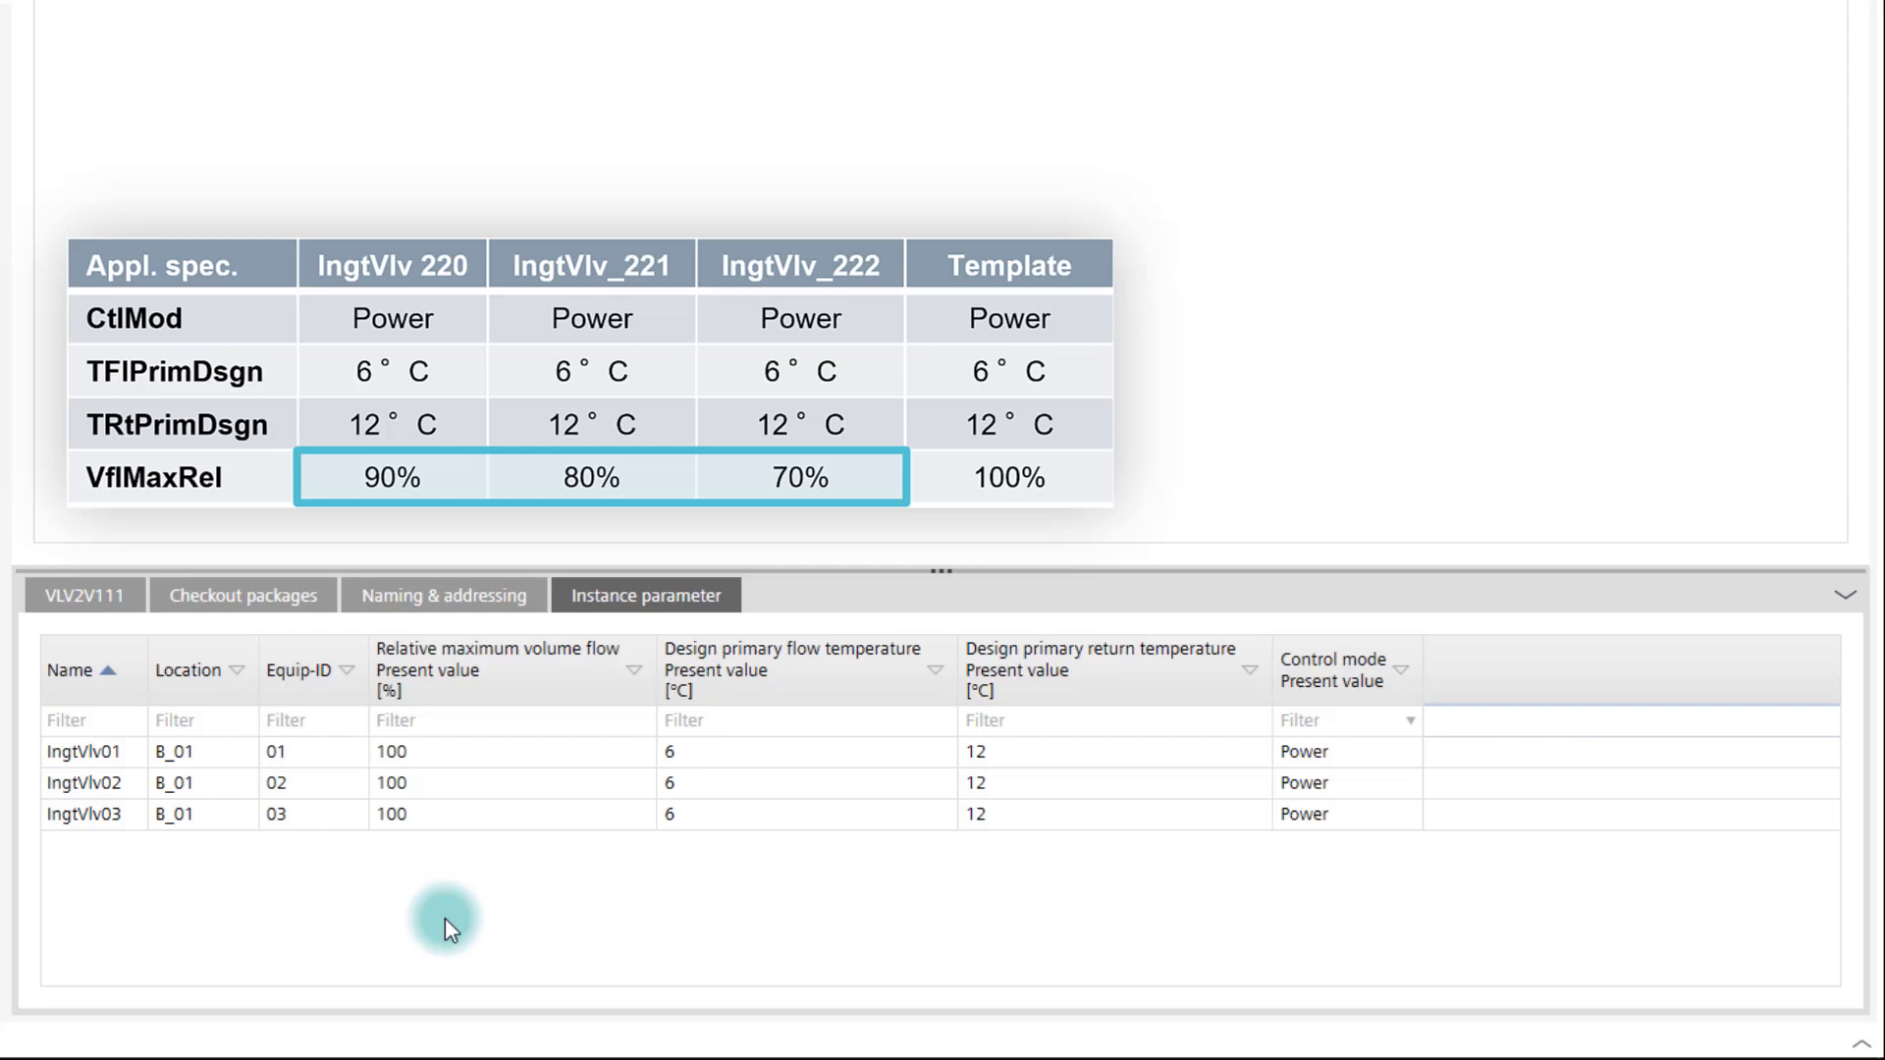
pyautogui.moveTo(471, 765)
pyautogui.write('90')
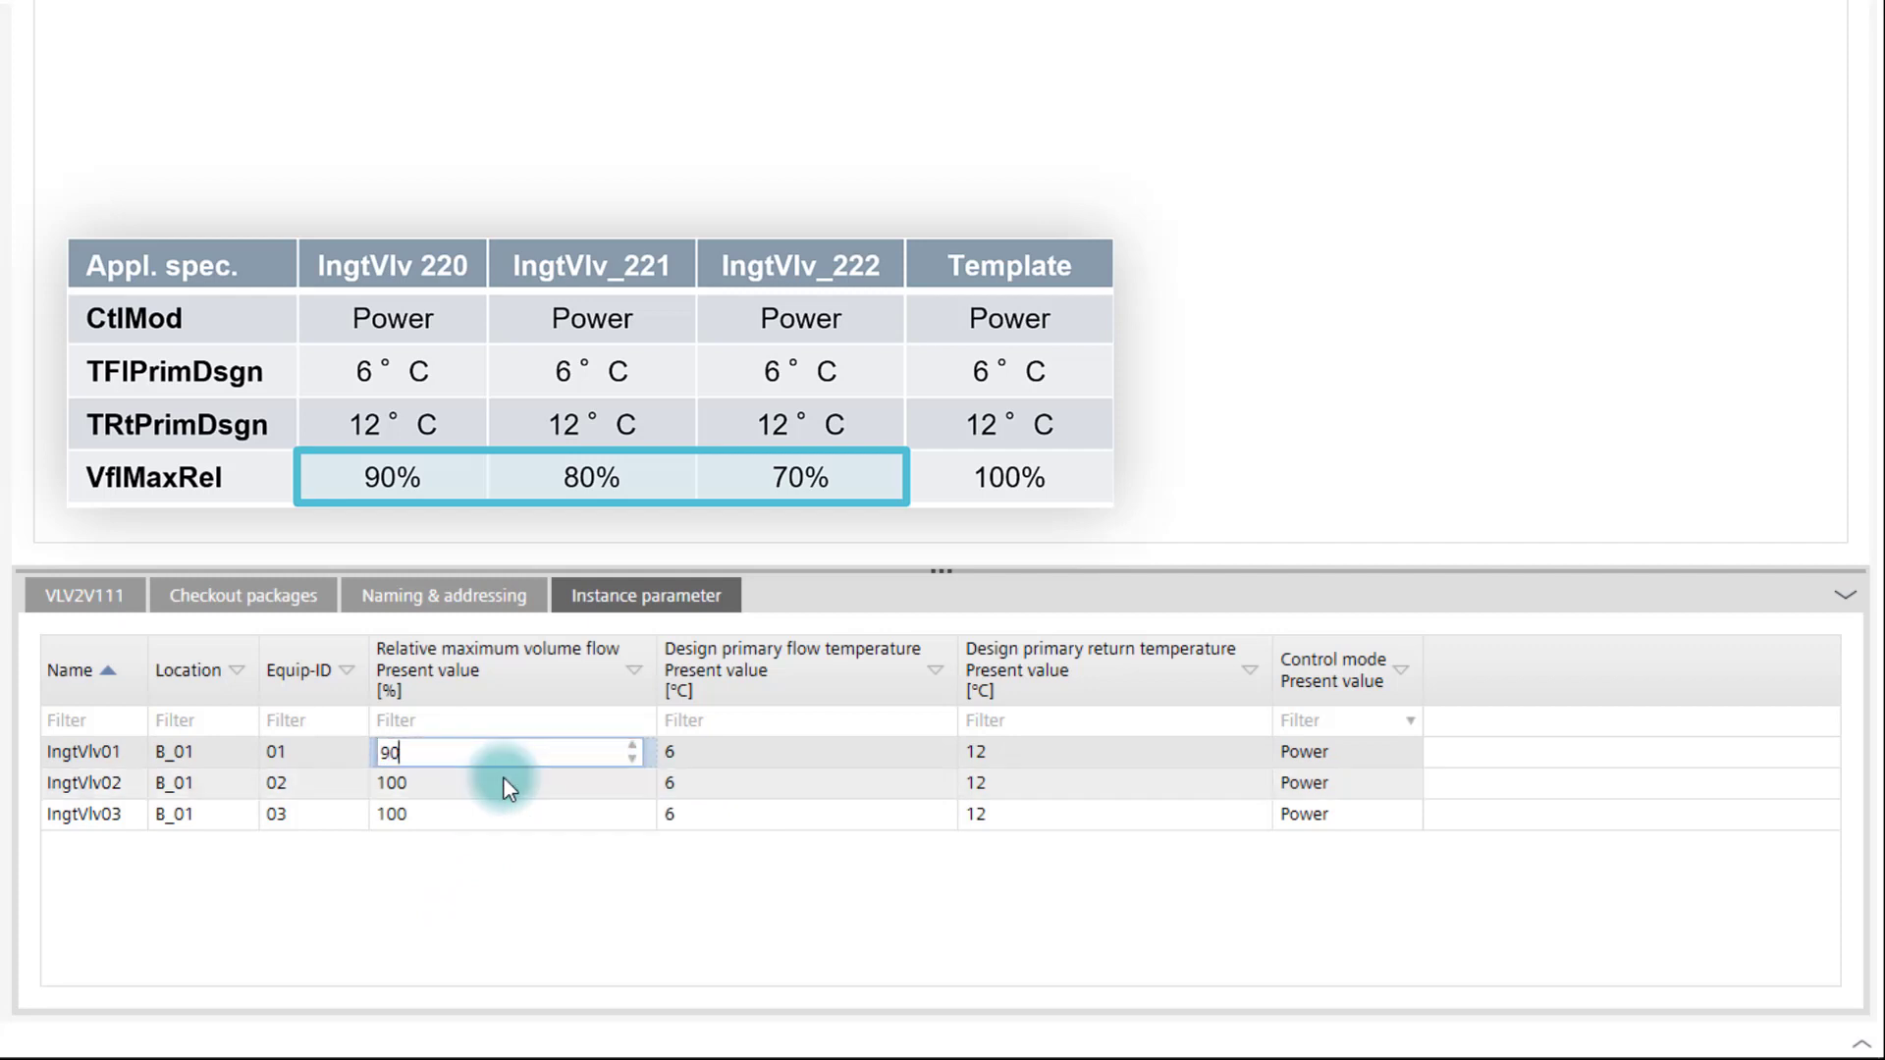
# Step: Enter relative maximum volume flows 90, 80, 70 for IngtVlv01–03 and collapse the panel
pyautogui.click(505, 782)
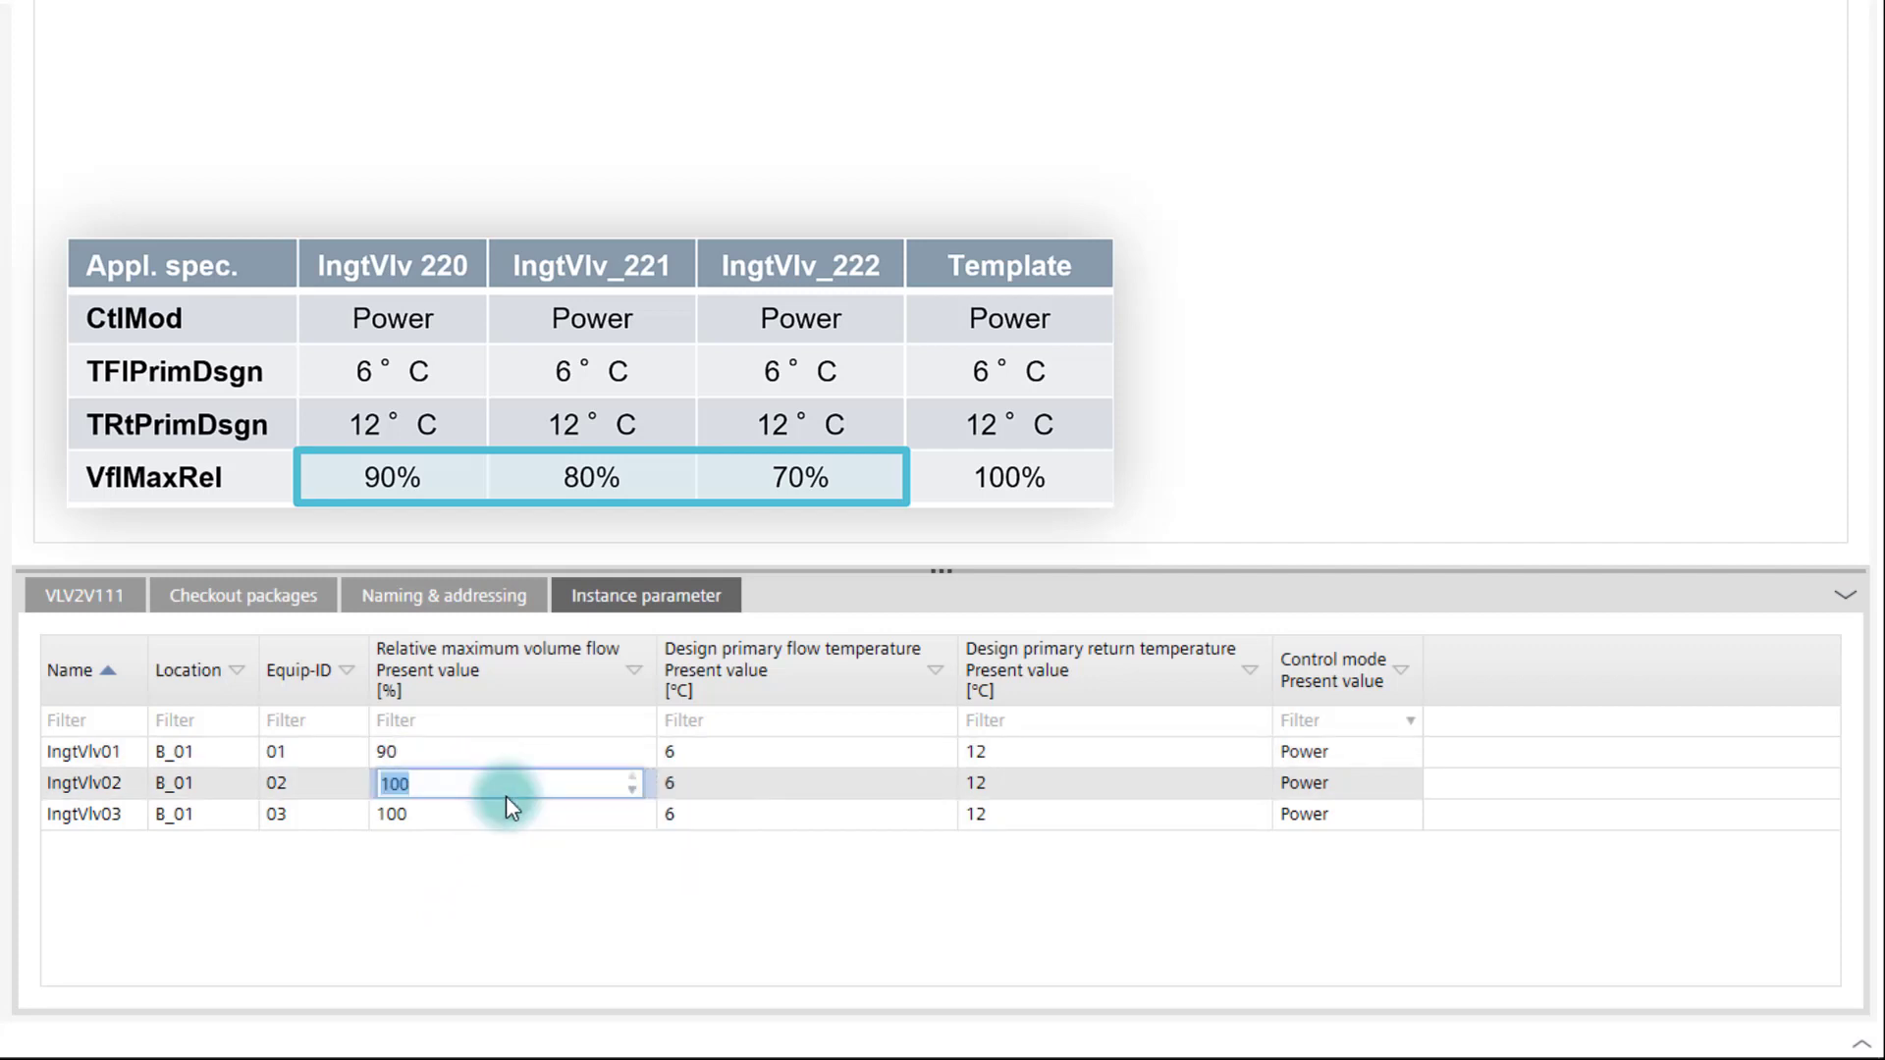
pyautogui.rightClick(510, 814)
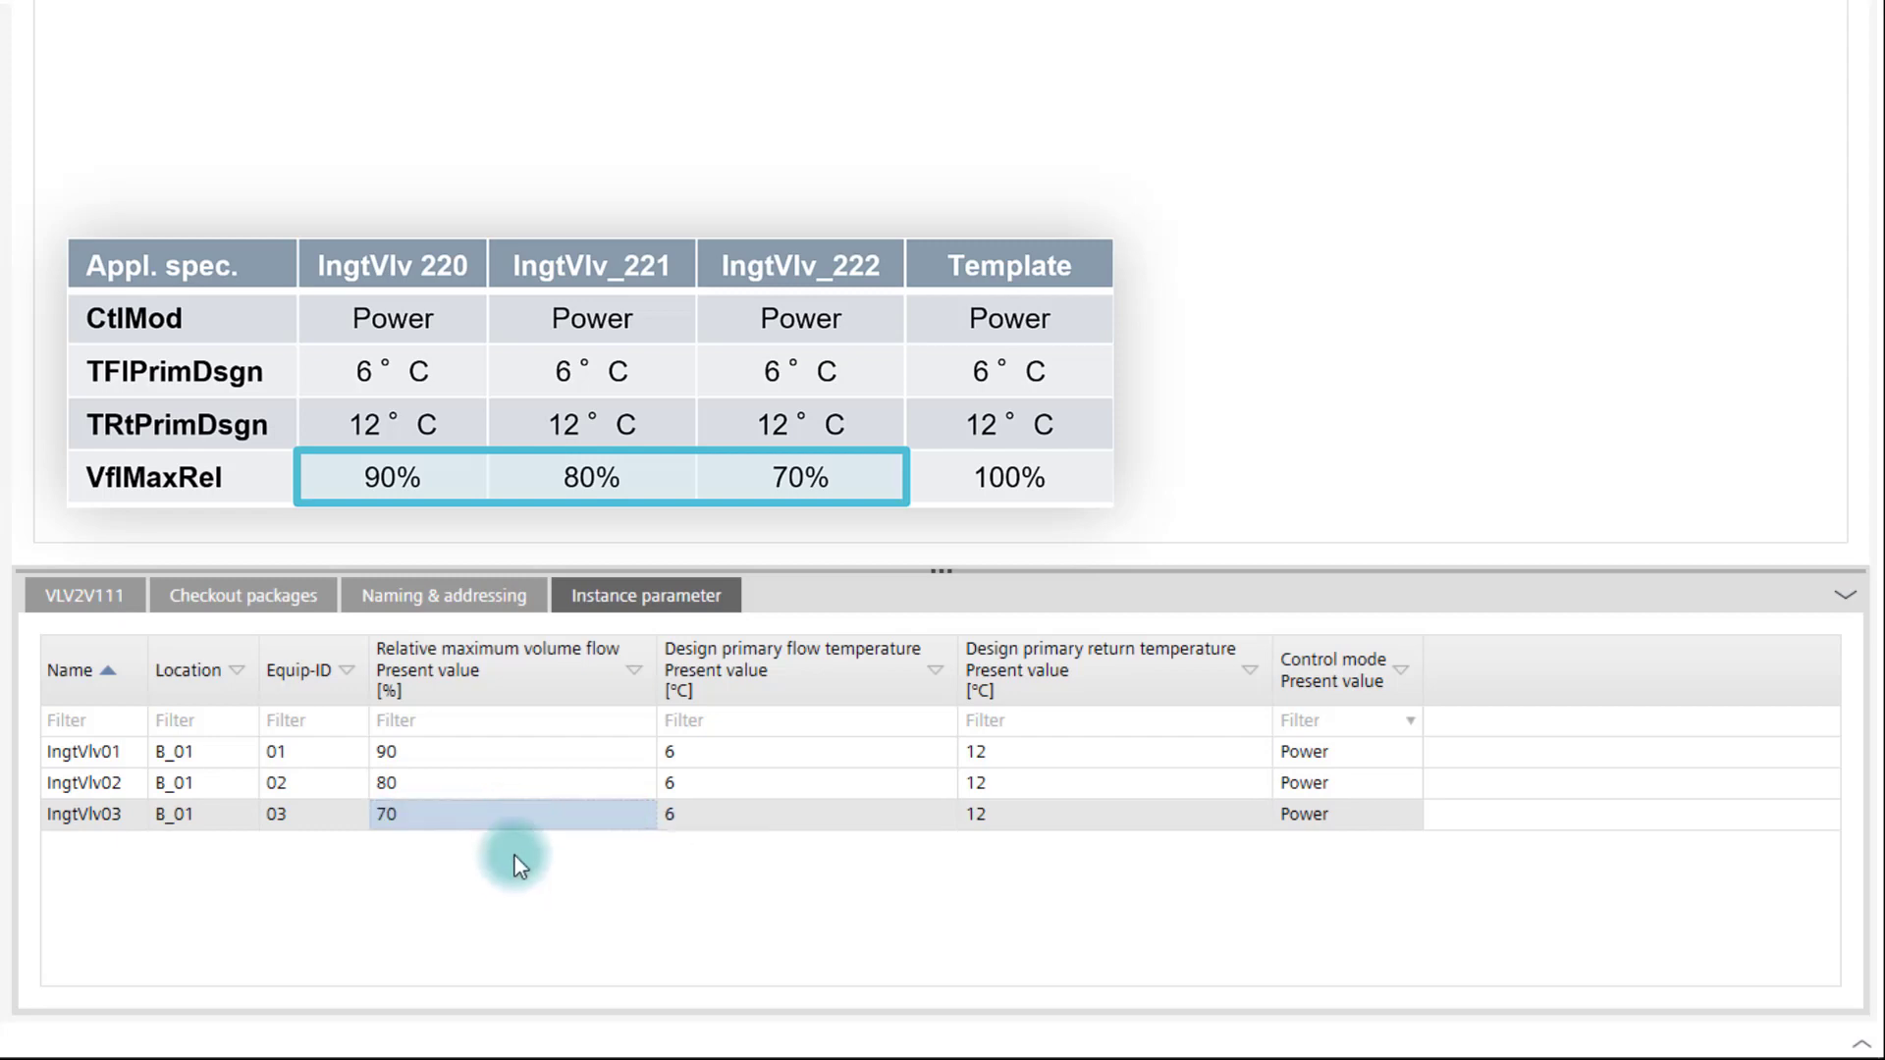
pyautogui.click(1846, 595)
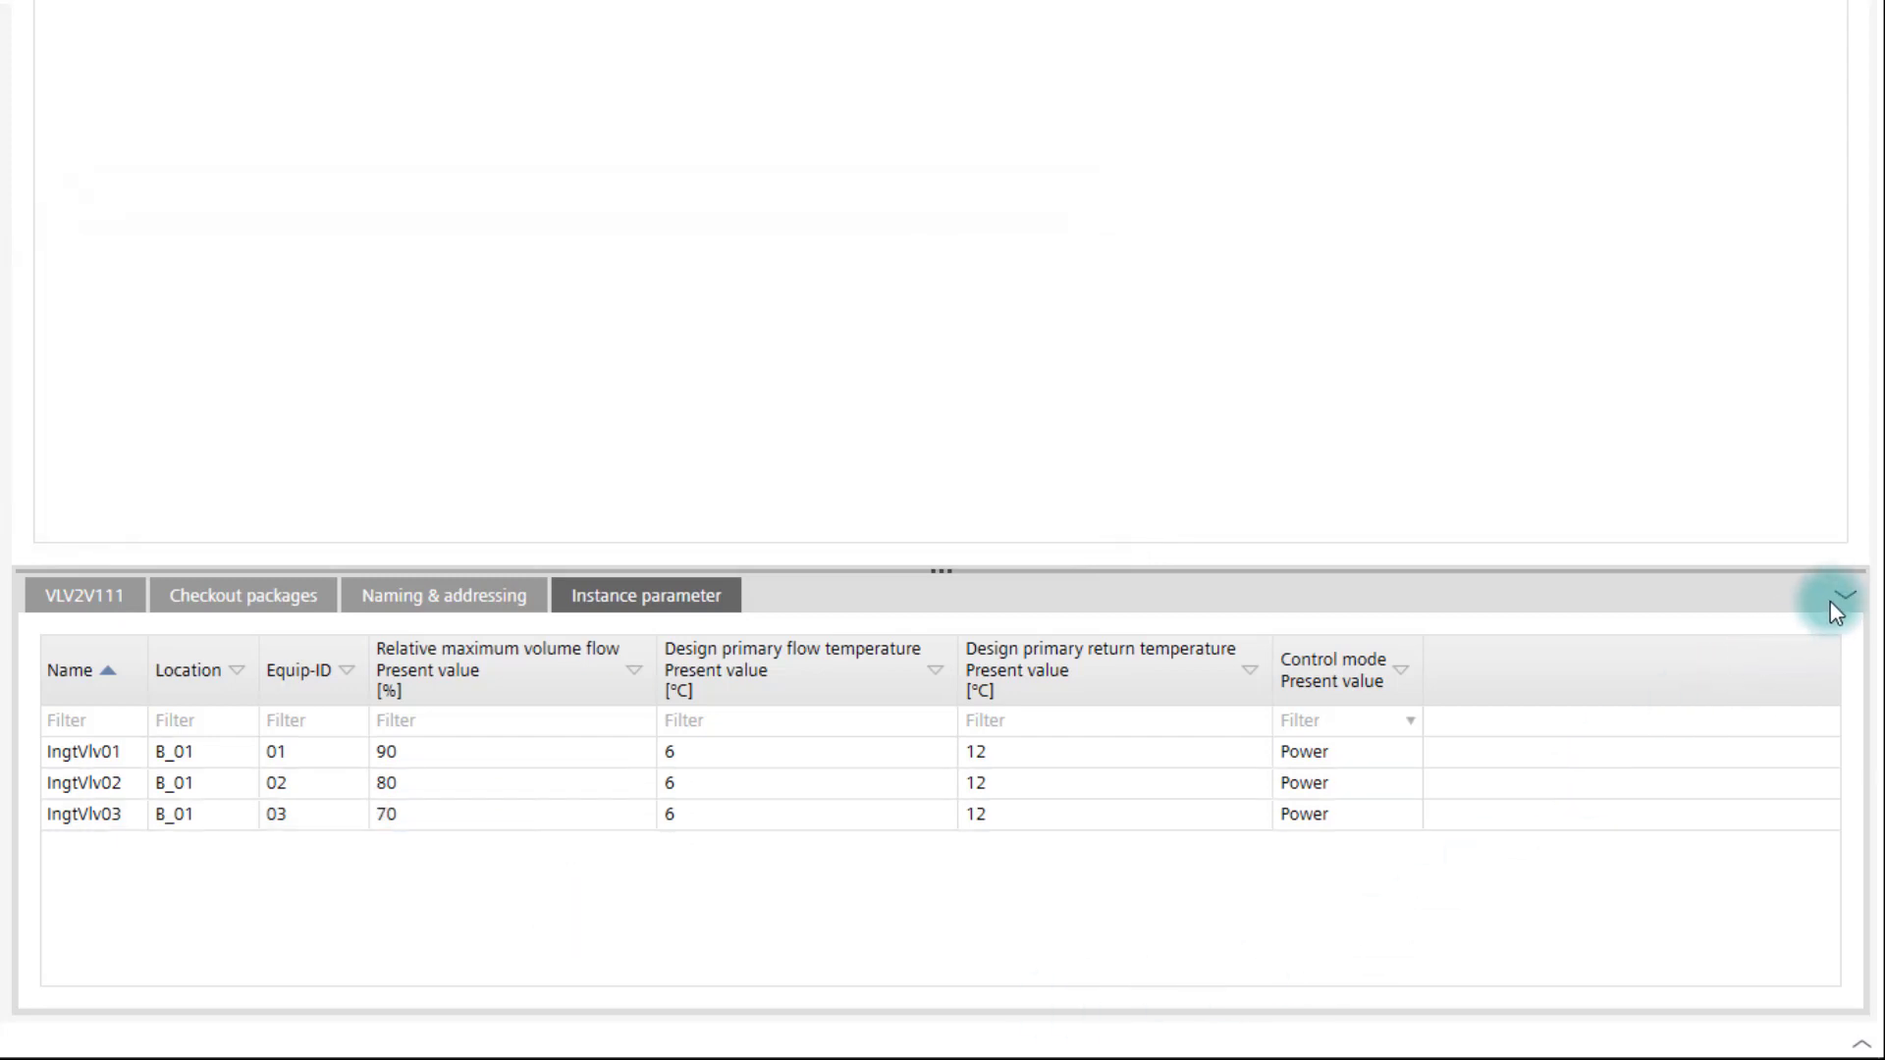
pyautogui.click(1843, 596)
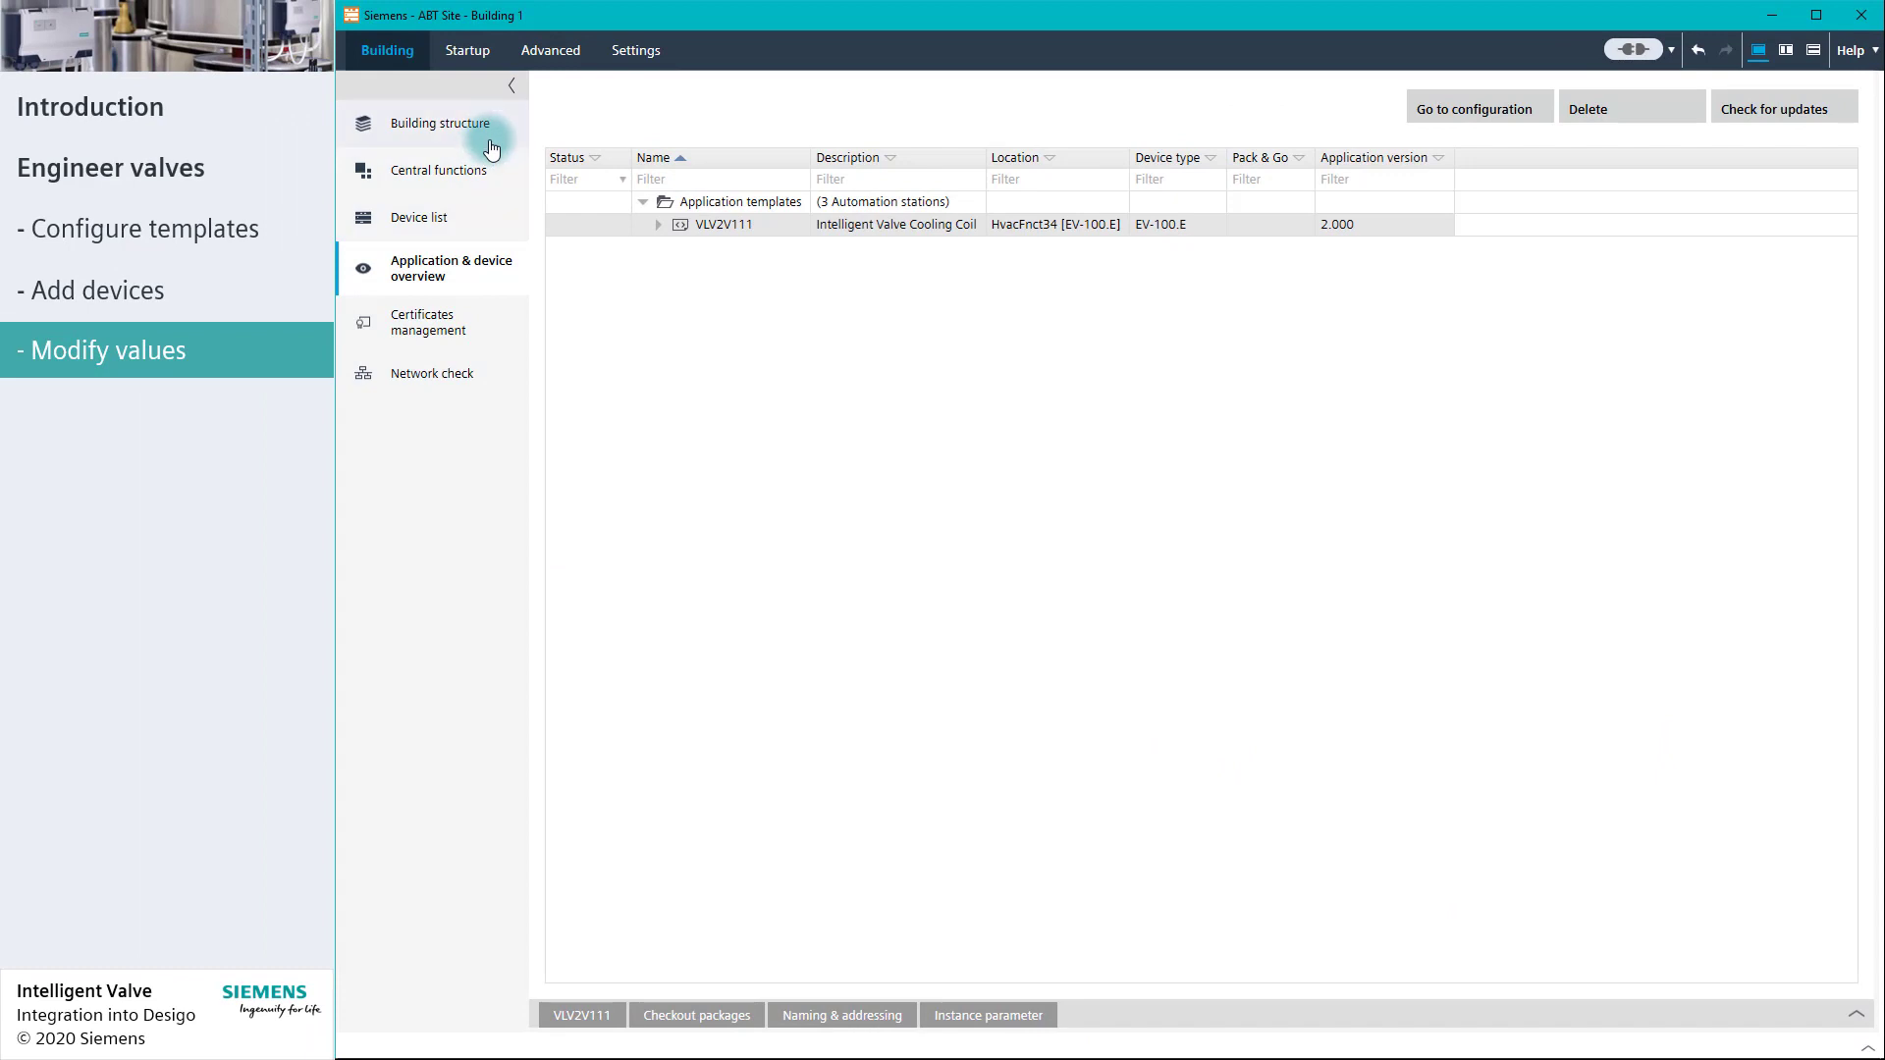